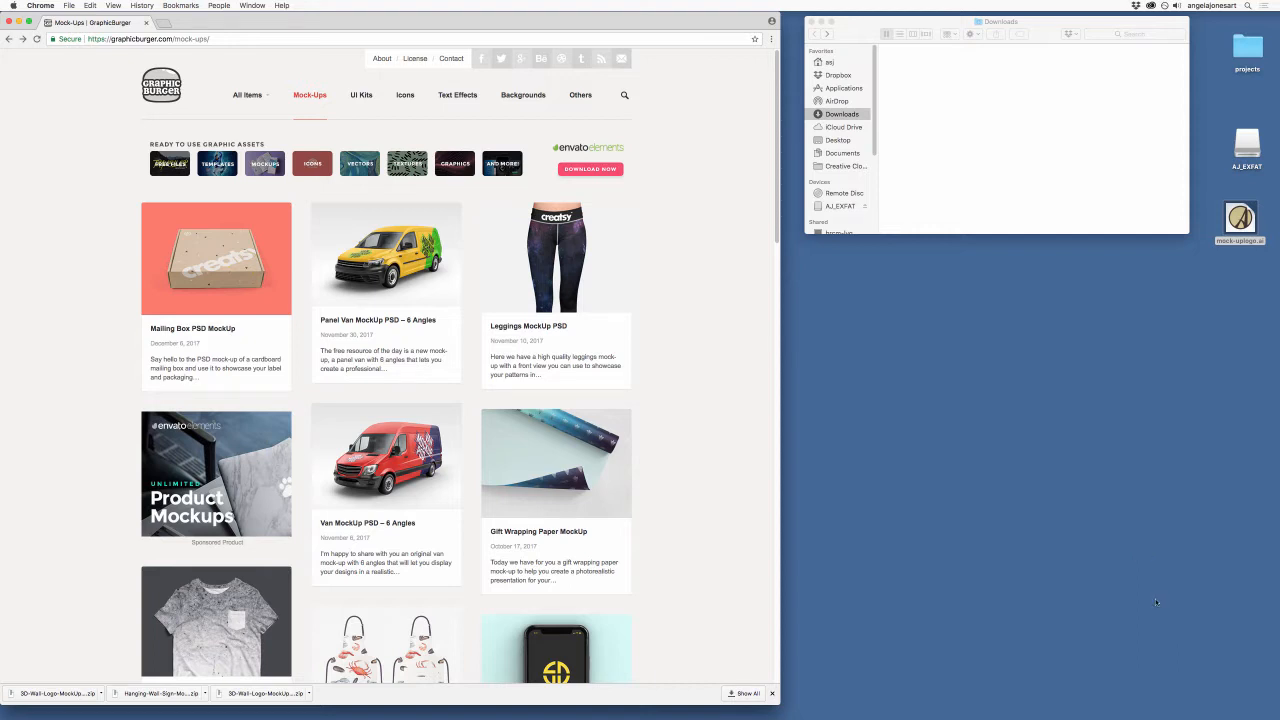
pyautogui.moveTo(1015, 563)
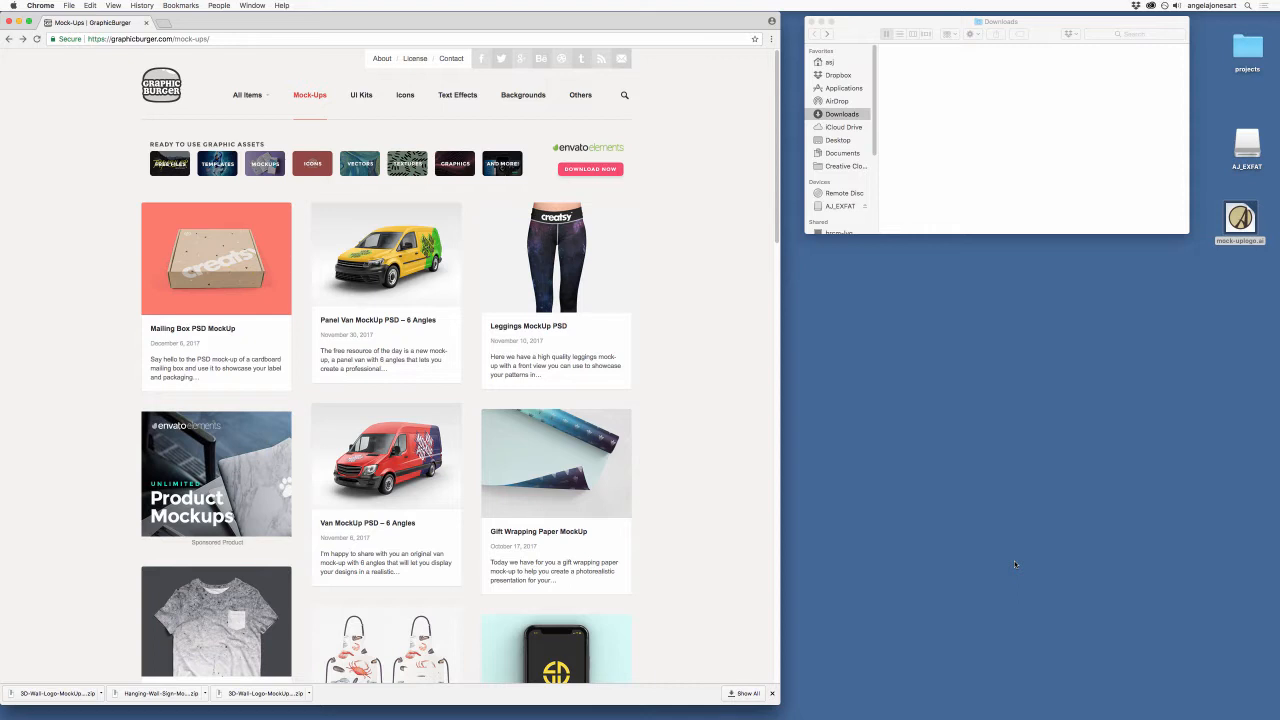
pyautogui.moveTo(922, 482)
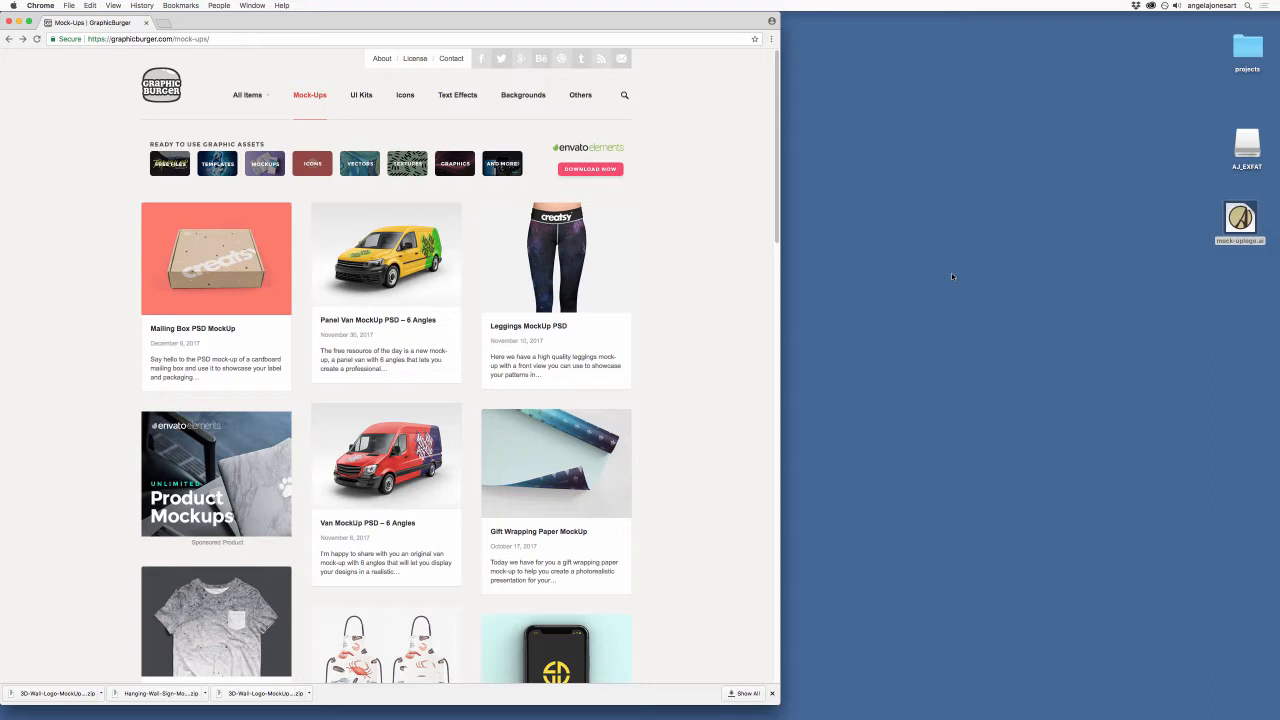
pyautogui.moveTo(1037, 302)
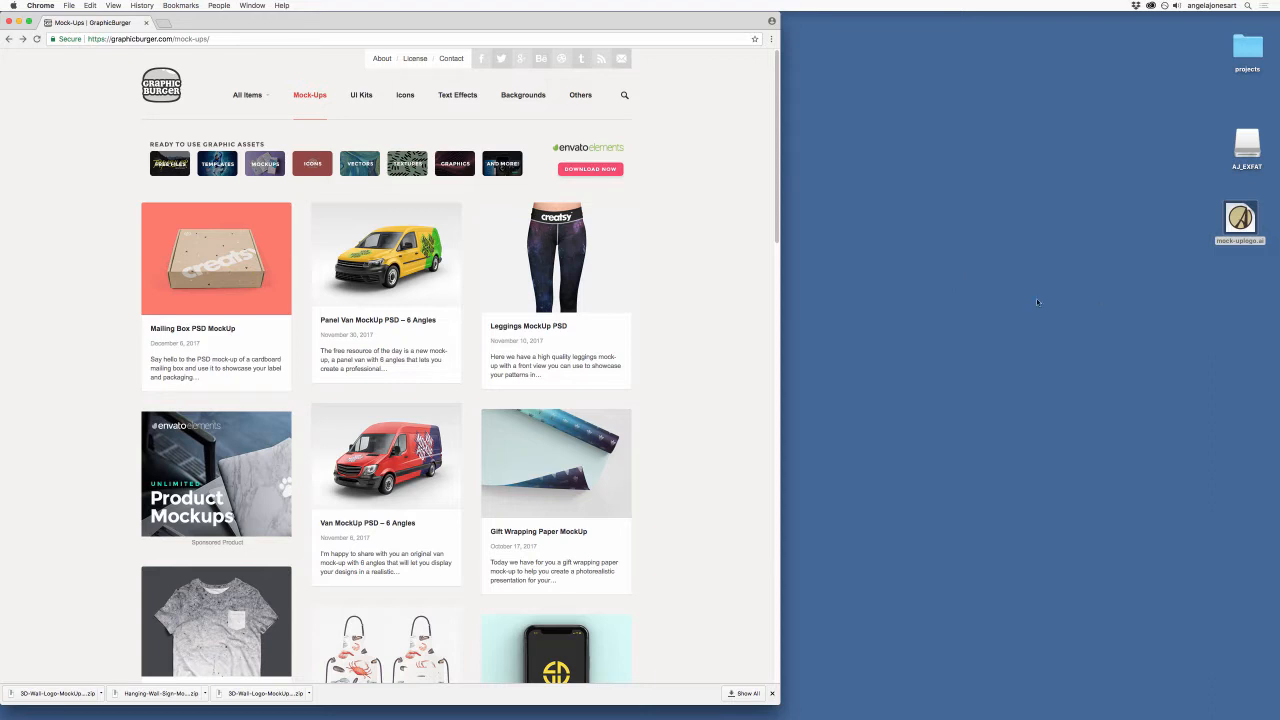
pyautogui.moveTo(114, 124)
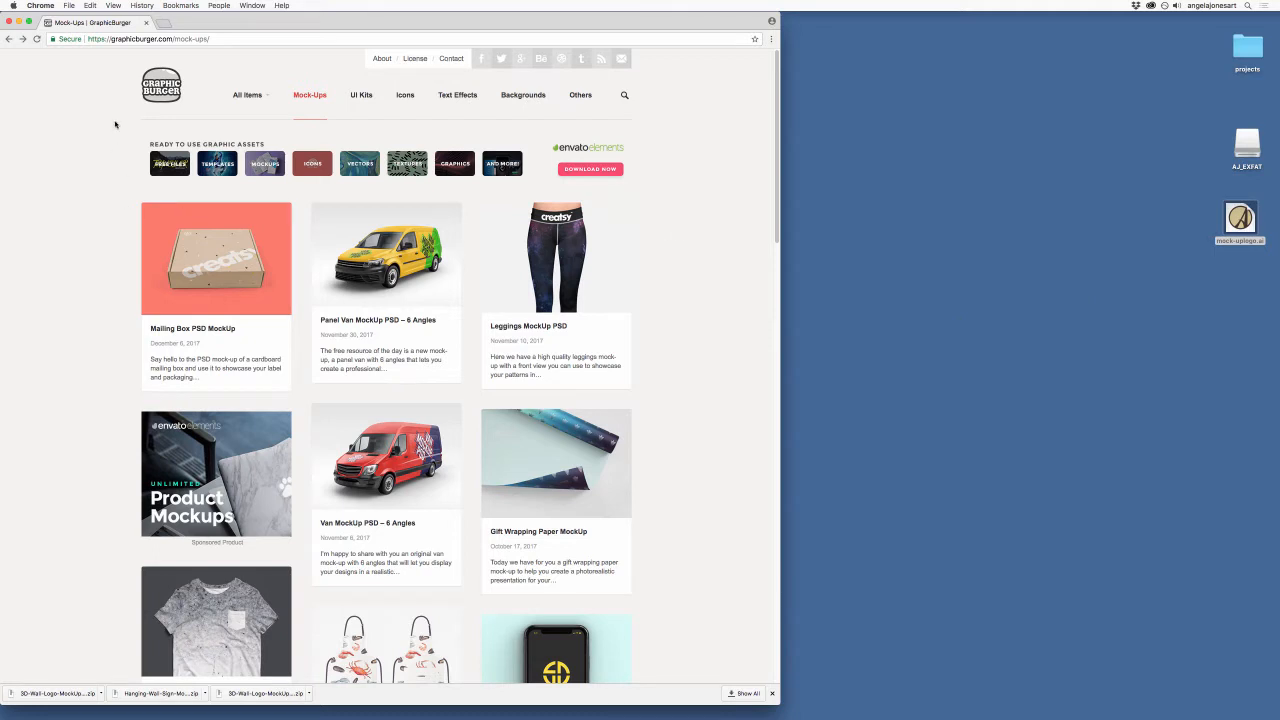
pyautogui.moveTo(68, 140)
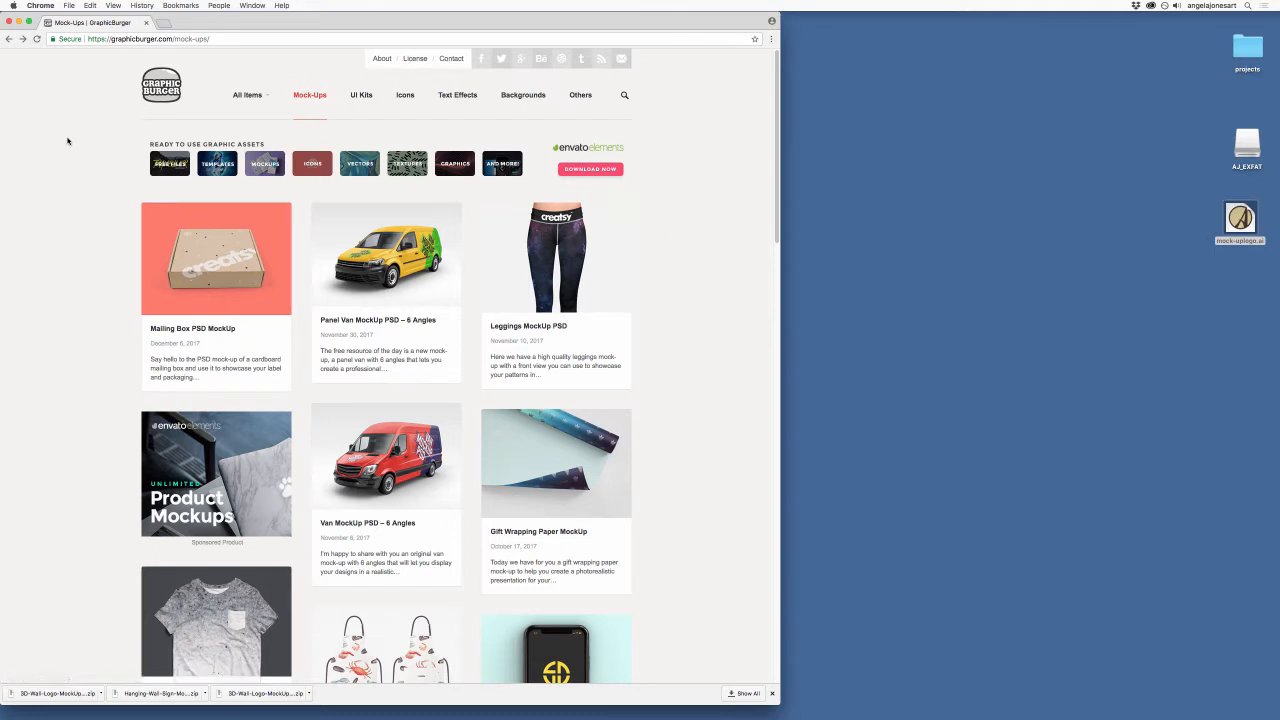
pyautogui.moveTo(572, 181)
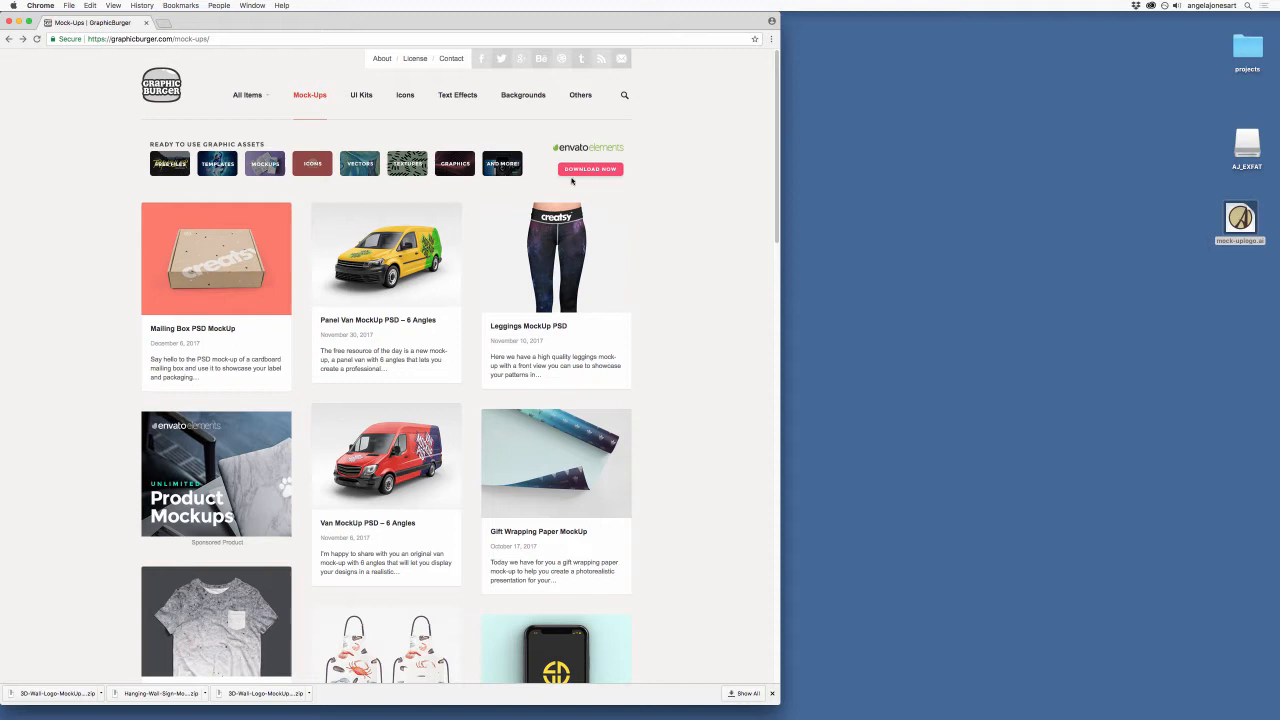
pyautogui.moveTo(590, 185)
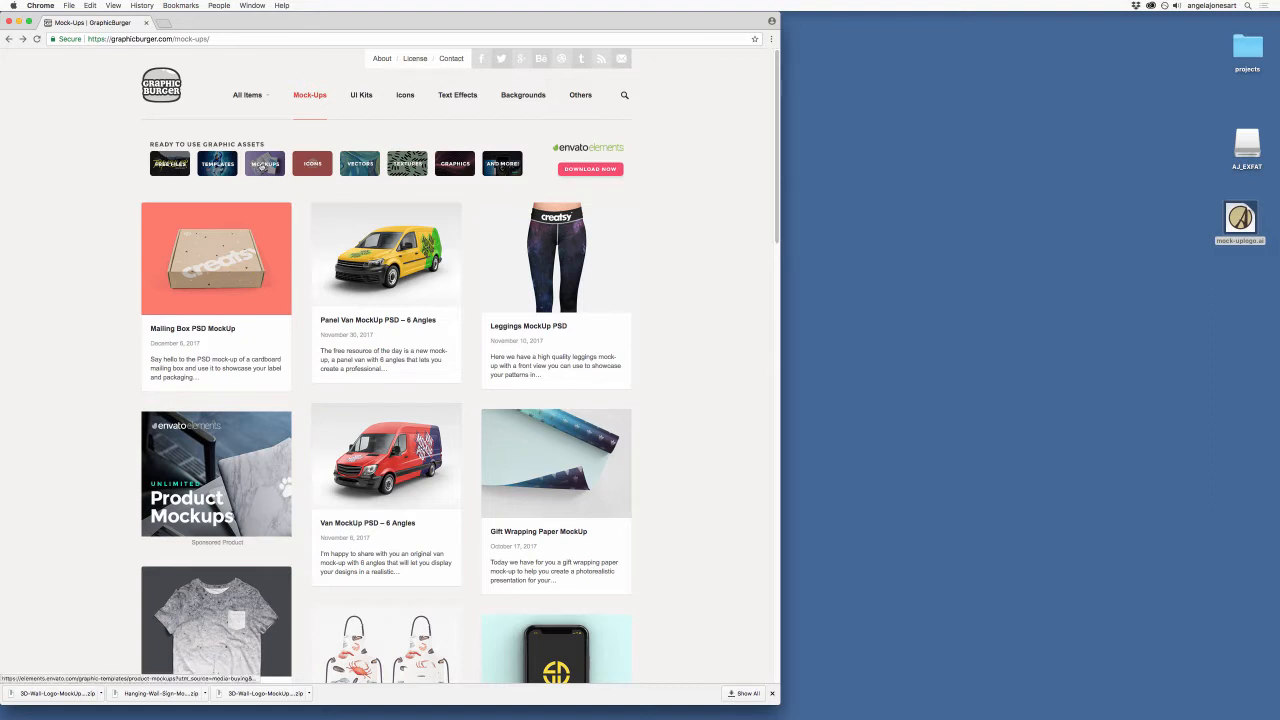
pyautogui.moveTo(708, 196)
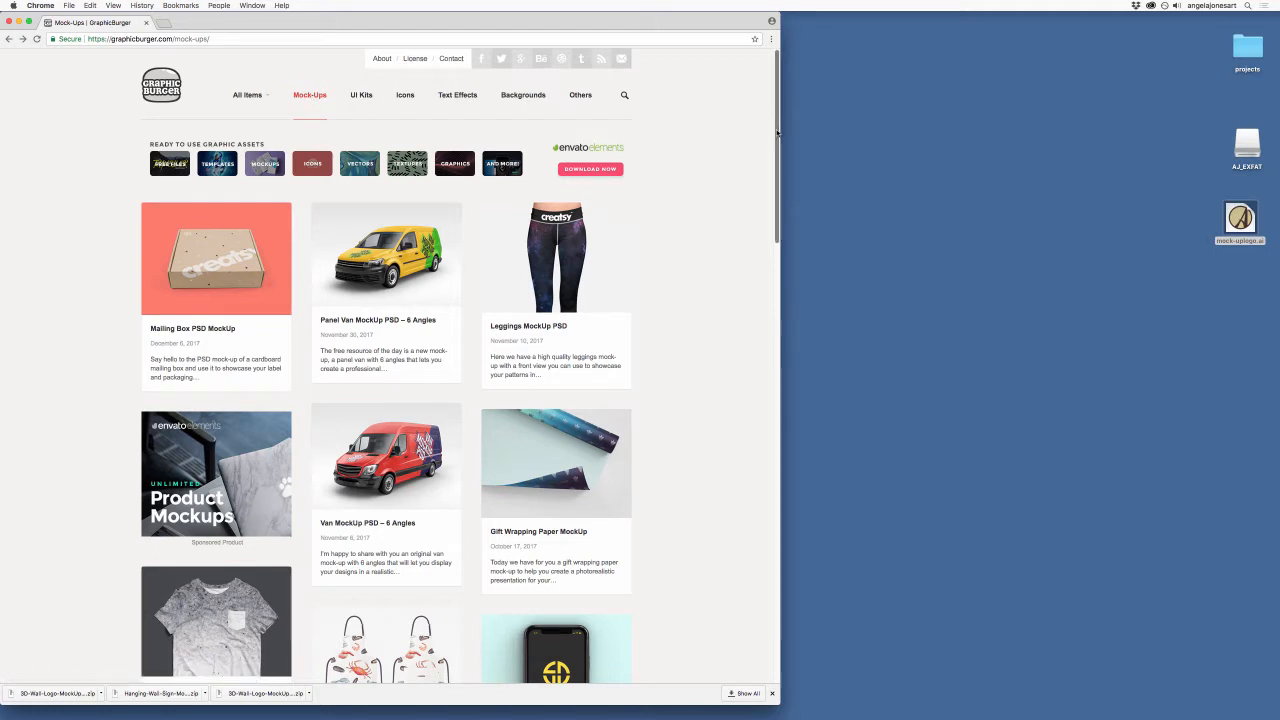
# Step: Scroll the GraphicBurger mock-ups listing down to the 3D Wall Logo MockUp #3 thumbnail
pyautogui.scroll(-3)
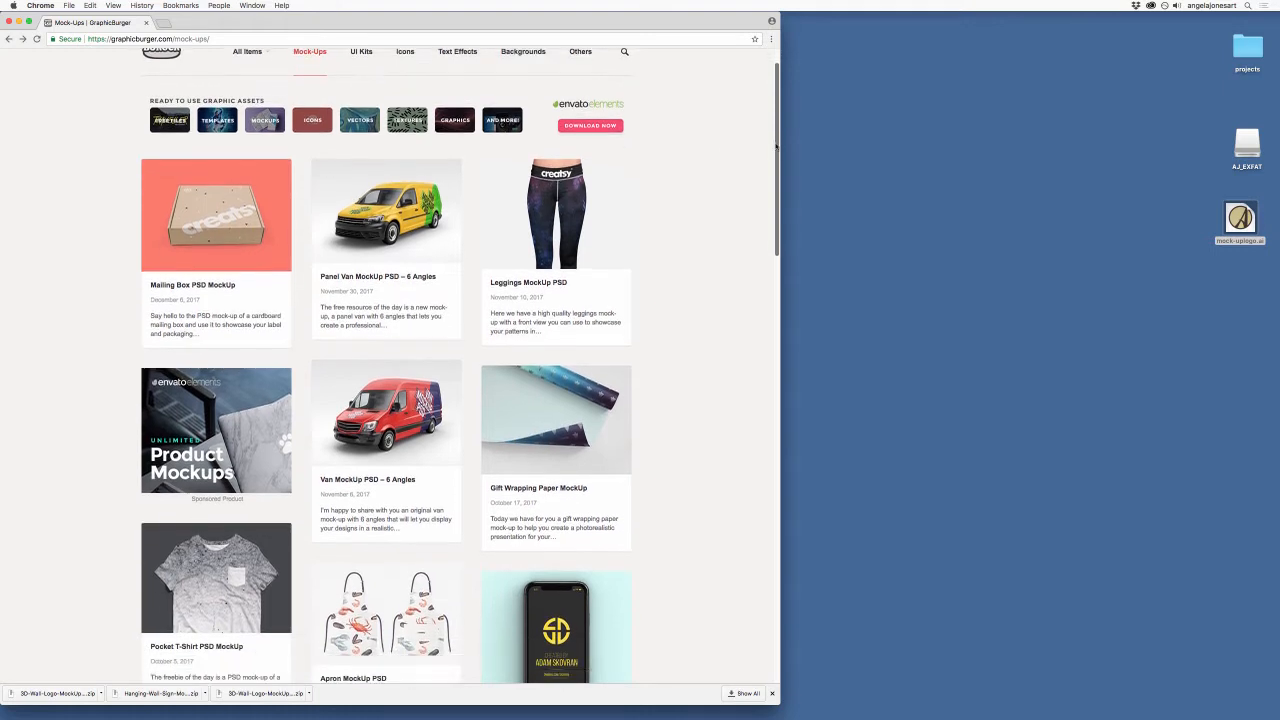
pyautogui.moveTo(556, 419)
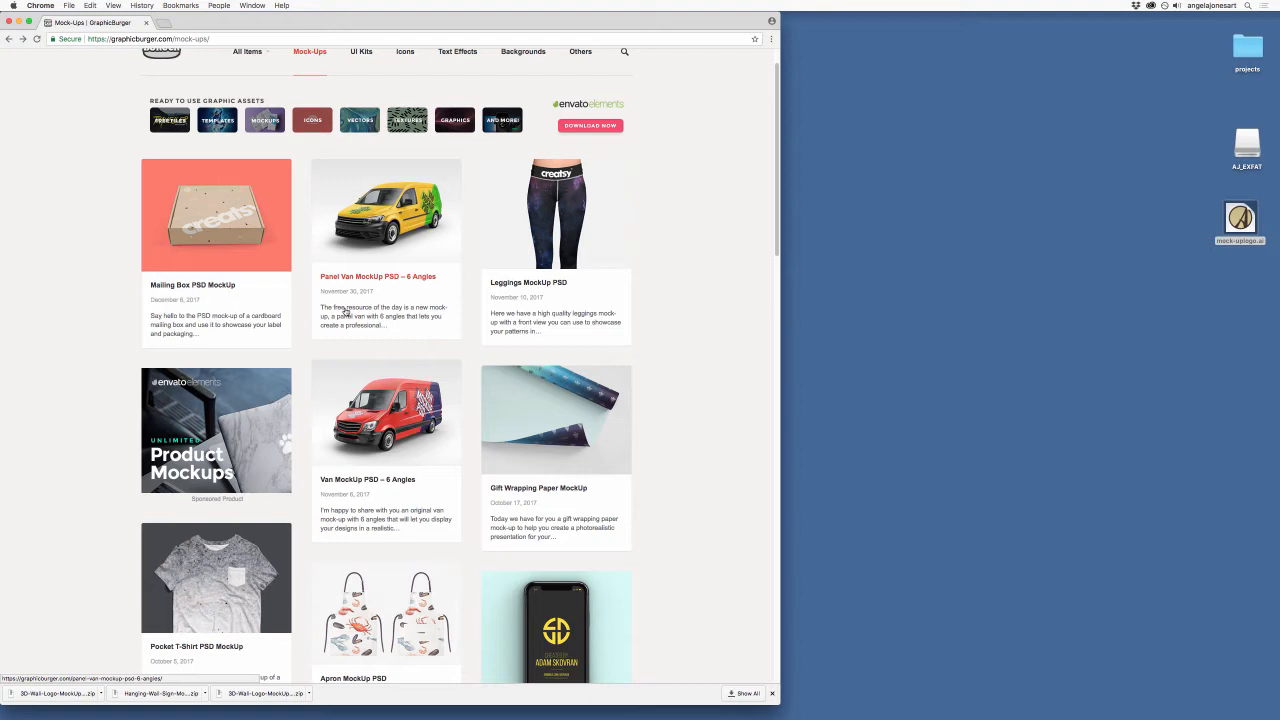
pyautogui.moveTo(389, 340)
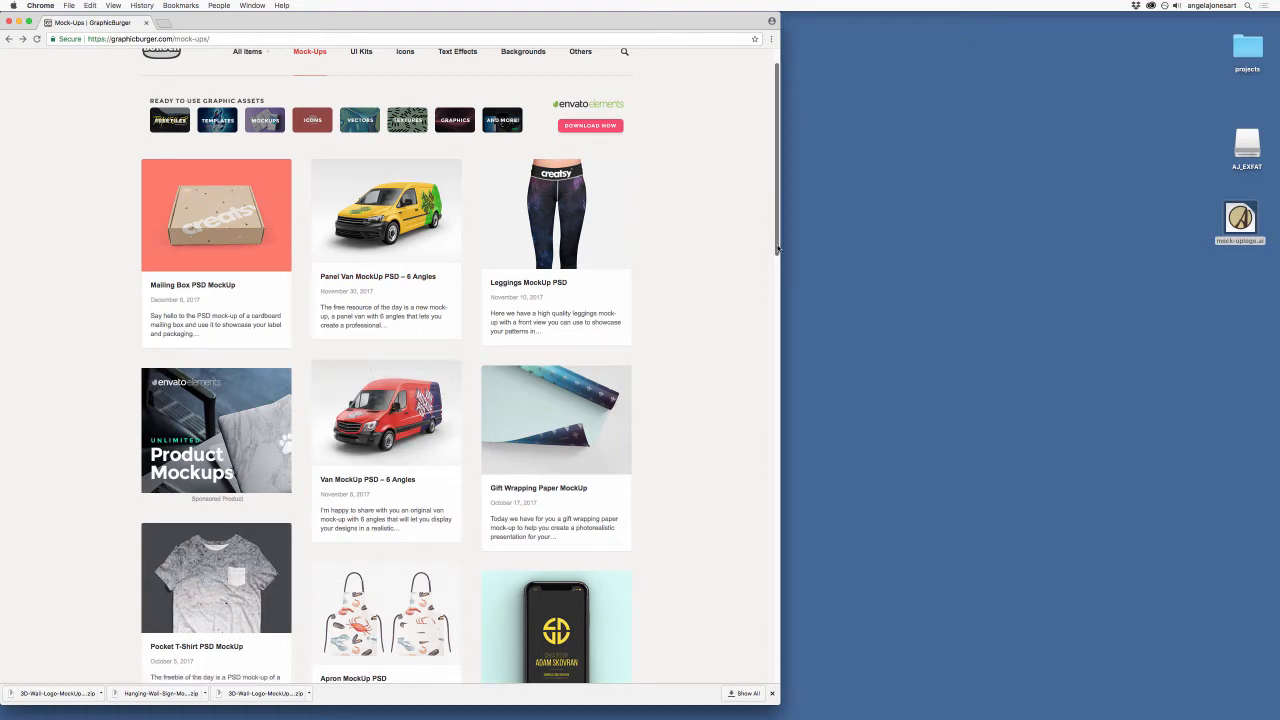
pyautogui.scroll(-3)
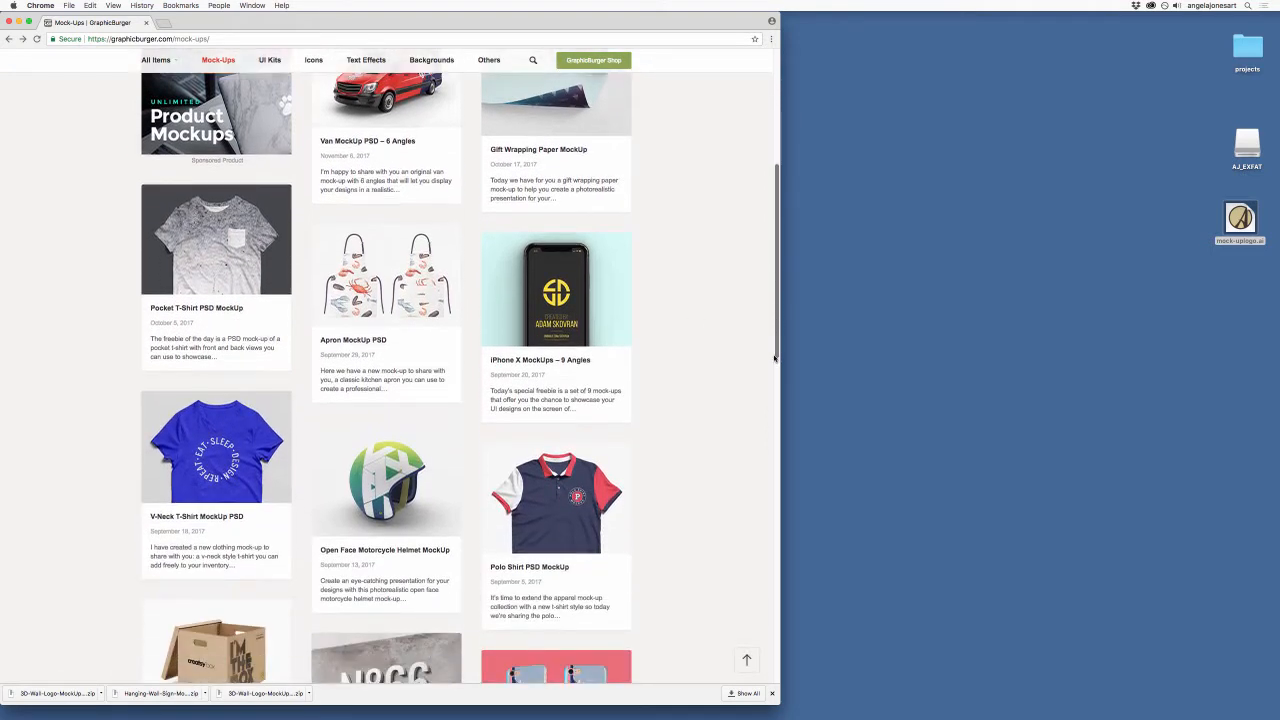
pyautogui.scroll(-3)
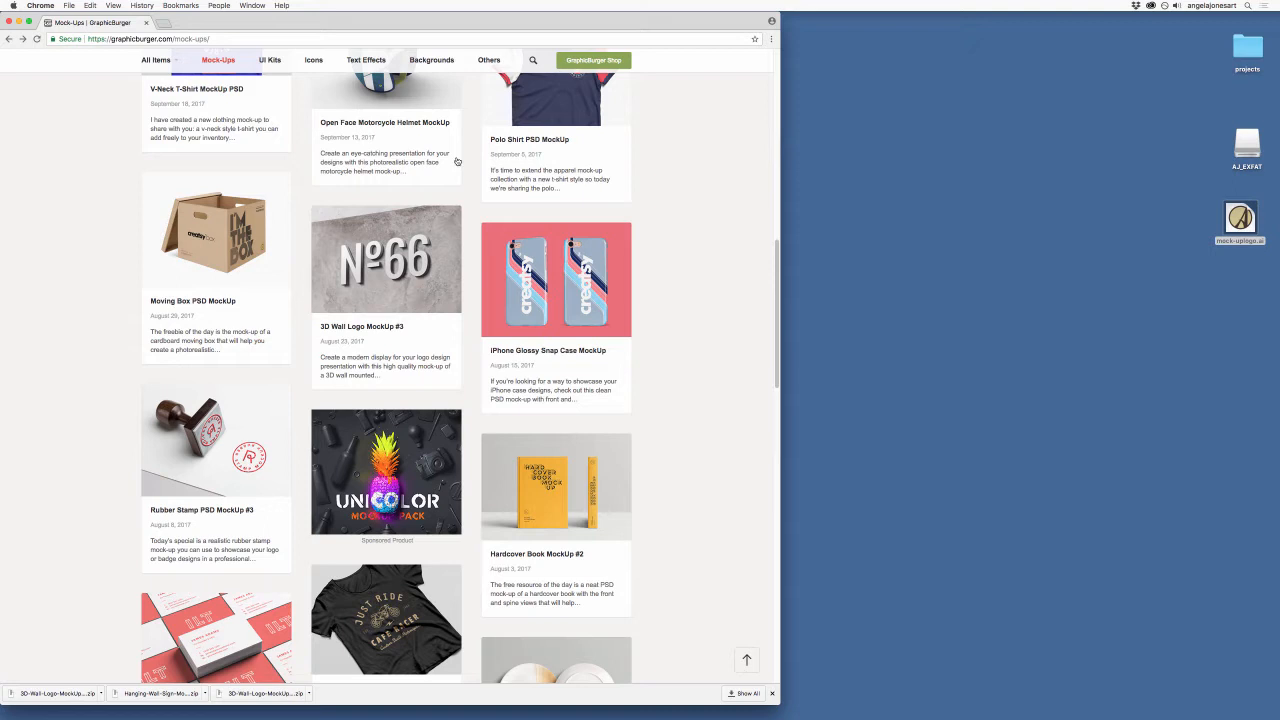
pyautogui.moveTo(385, 300)
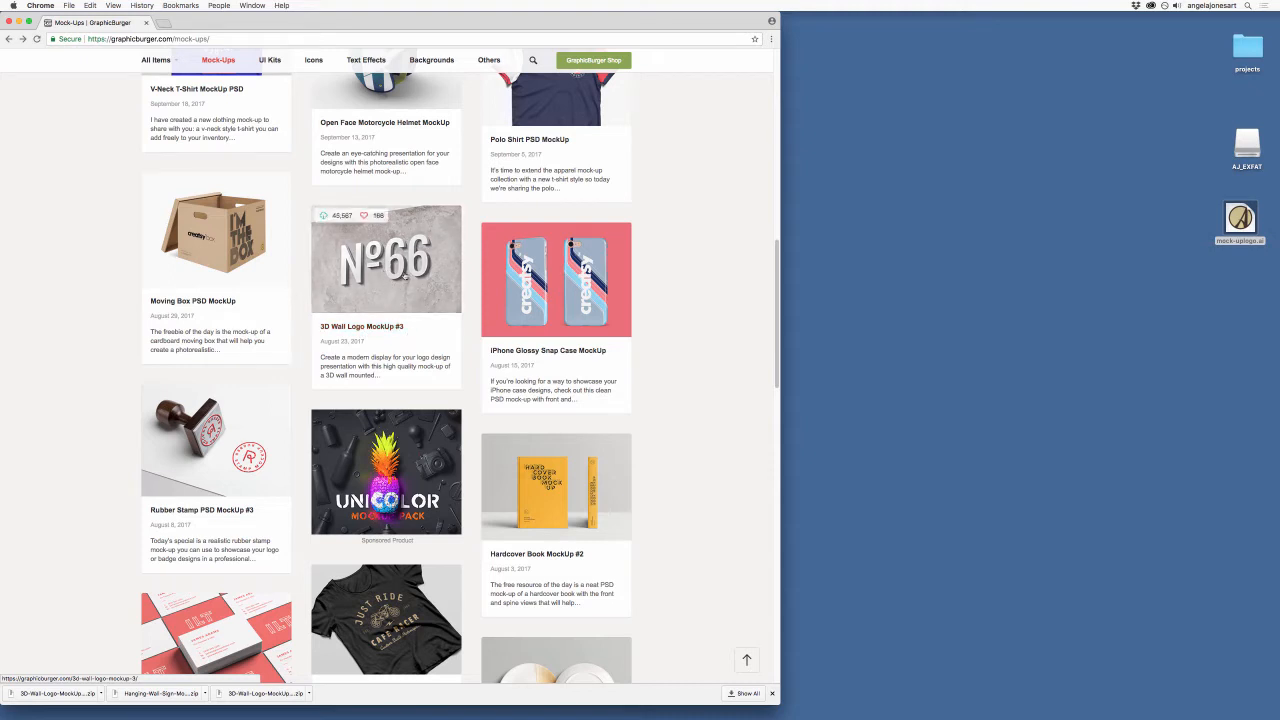
pyautogui.moveTo(400, 286)
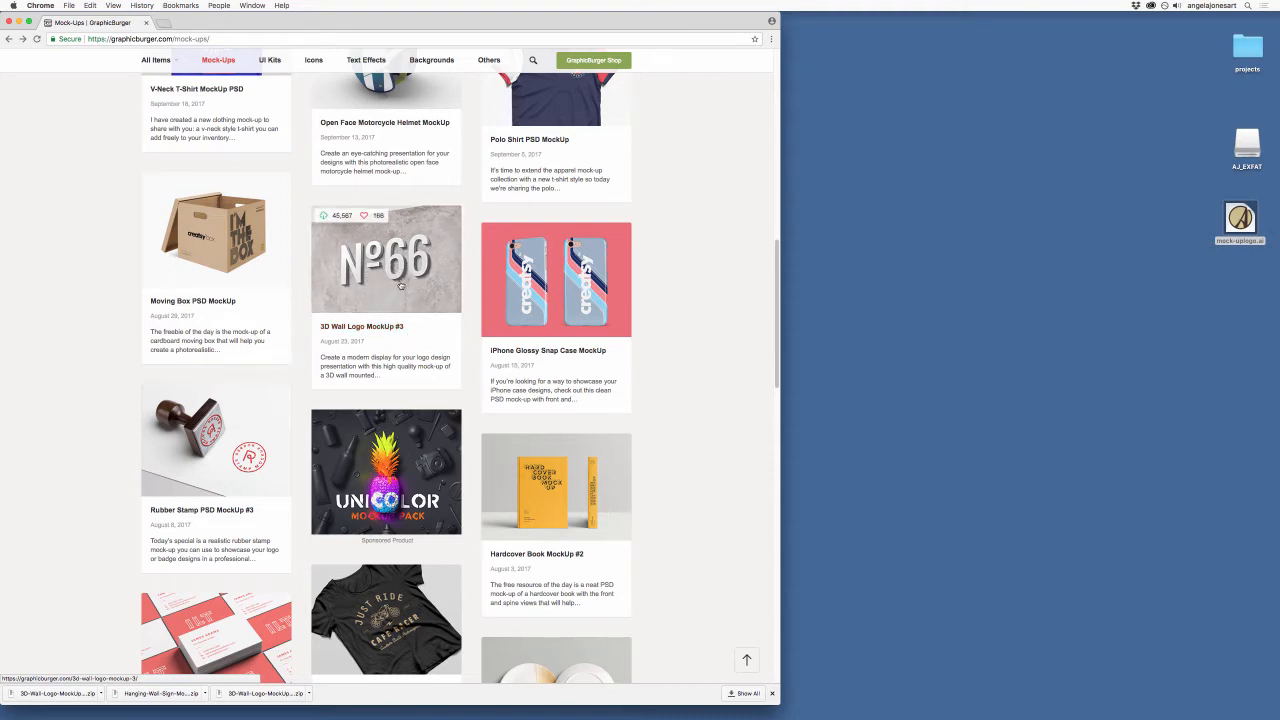
# Step: Open the 3D Wall Logo MockUp #3 page and scroll through its light and dark previews
pyautogui.click(386, 259)
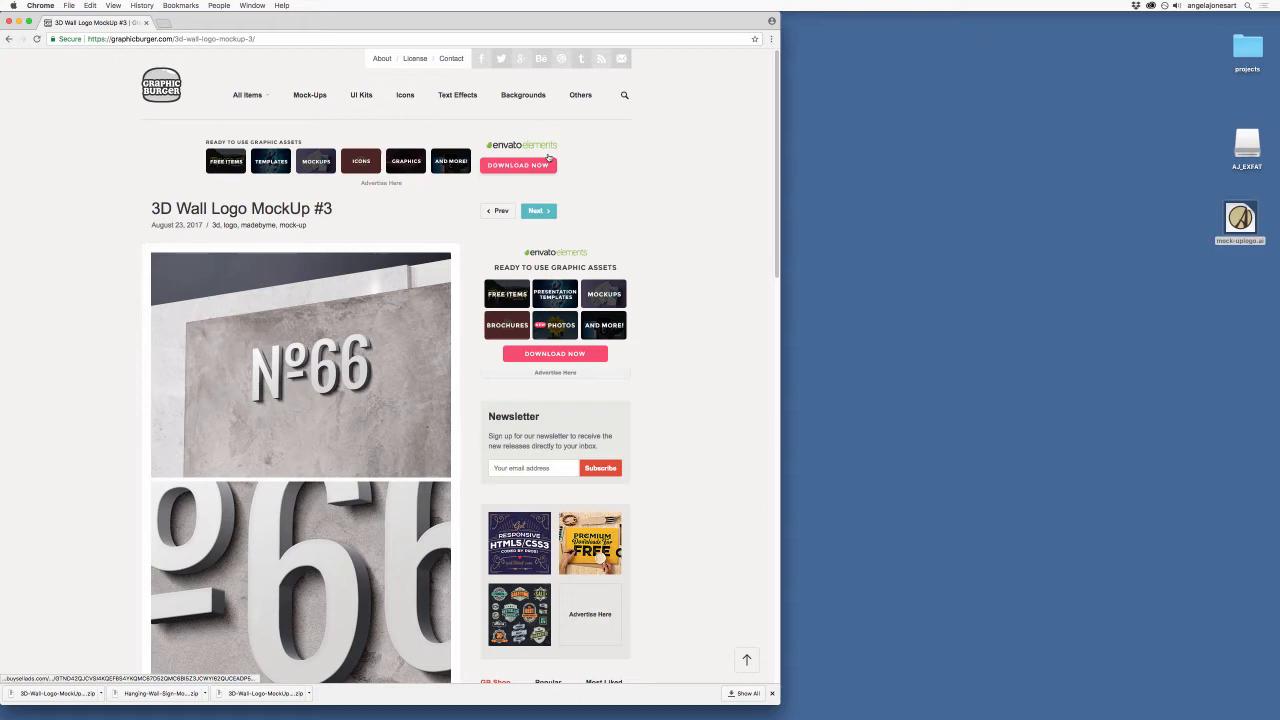
pyautogui.moveTo(627, 457)
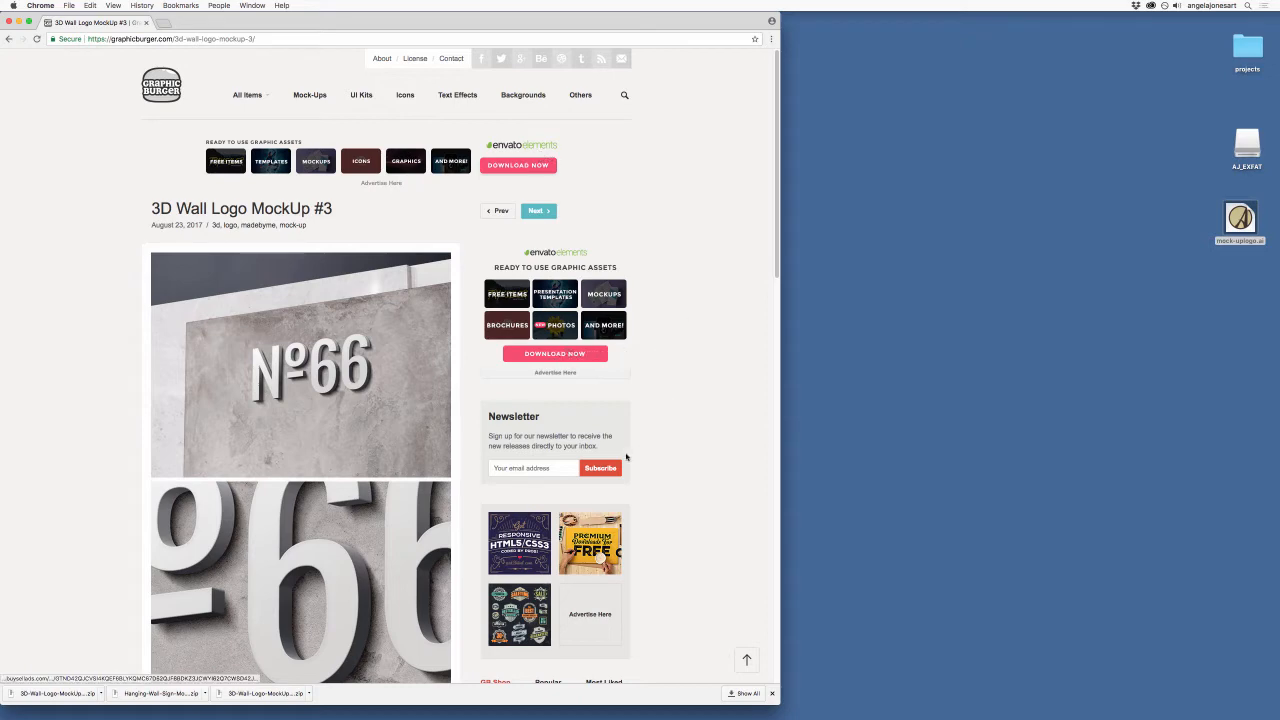
pyautogui.moveTo(695, 298)
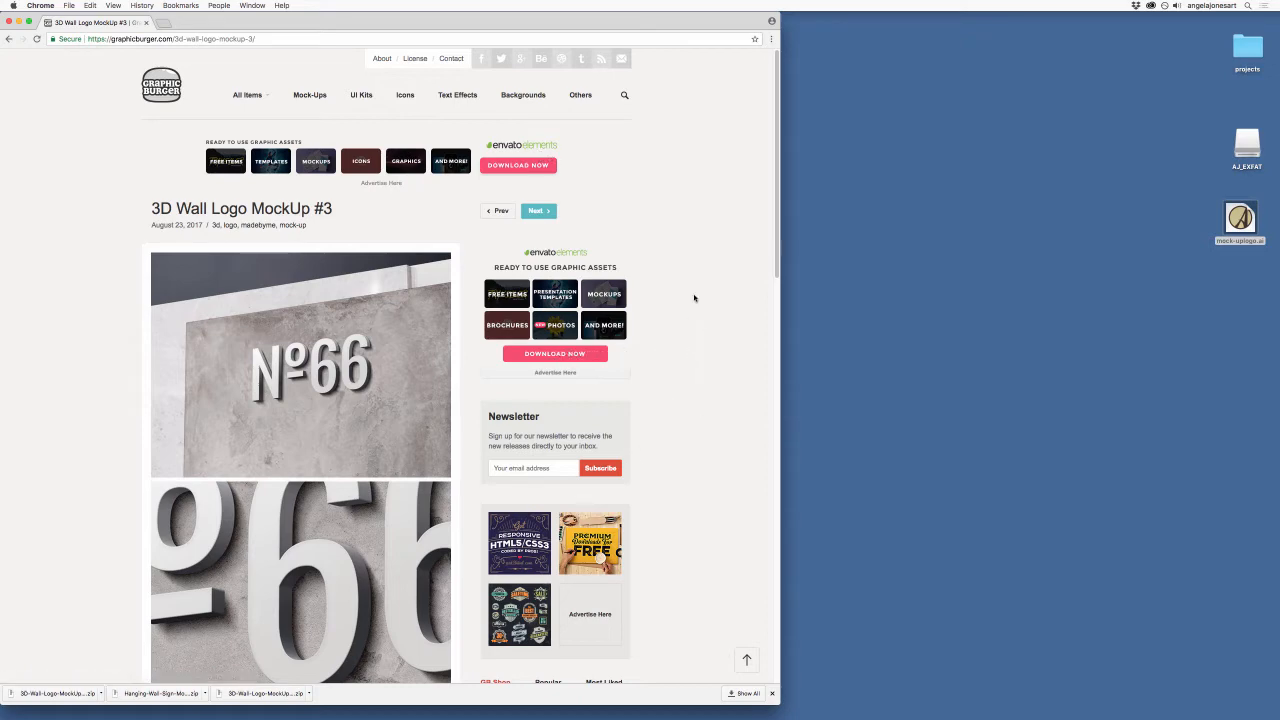
pyautogui.moveTo(685, 325)
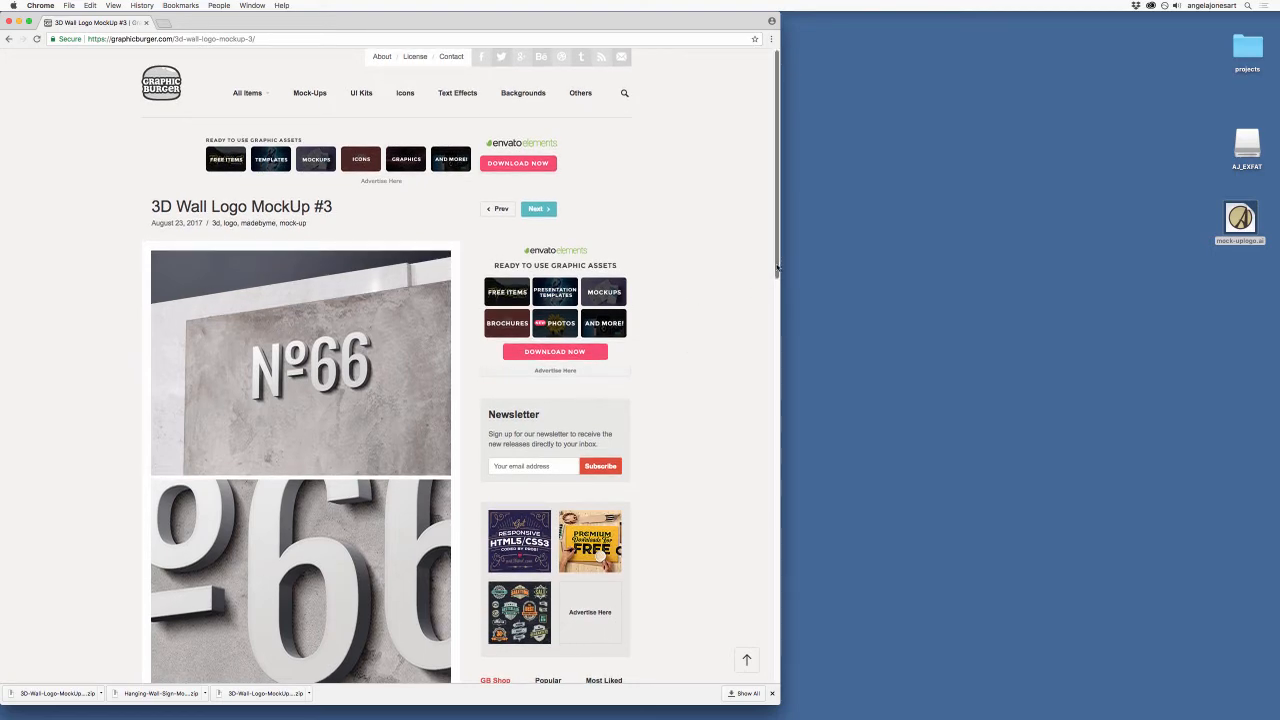
pyautogui.scroll(-3)
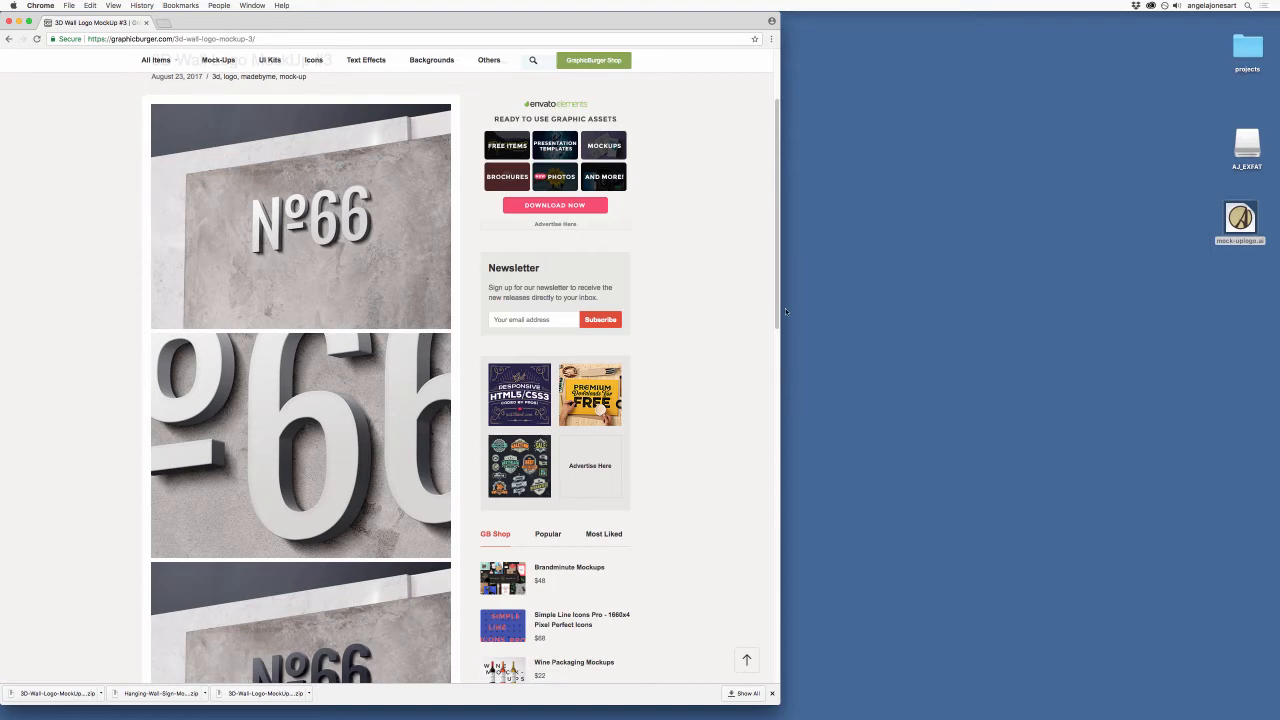
pyautogui.scroll(-3)
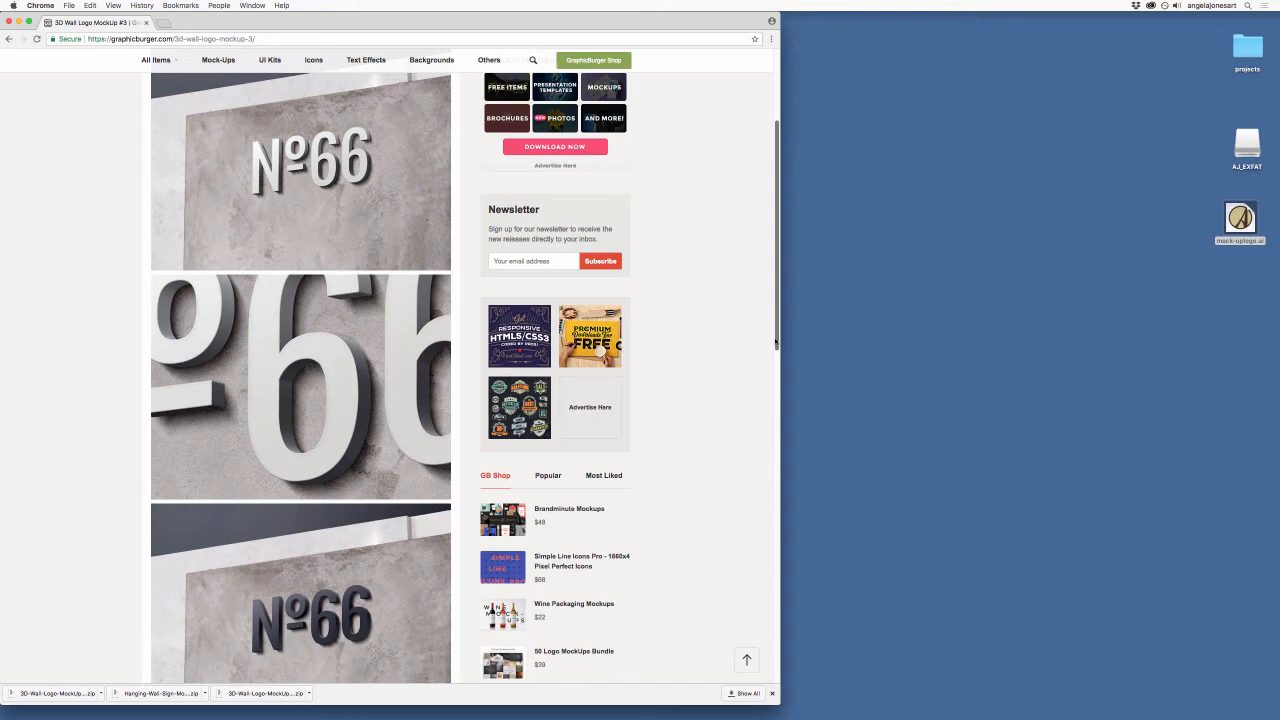
pyautogui.scroll(-3)
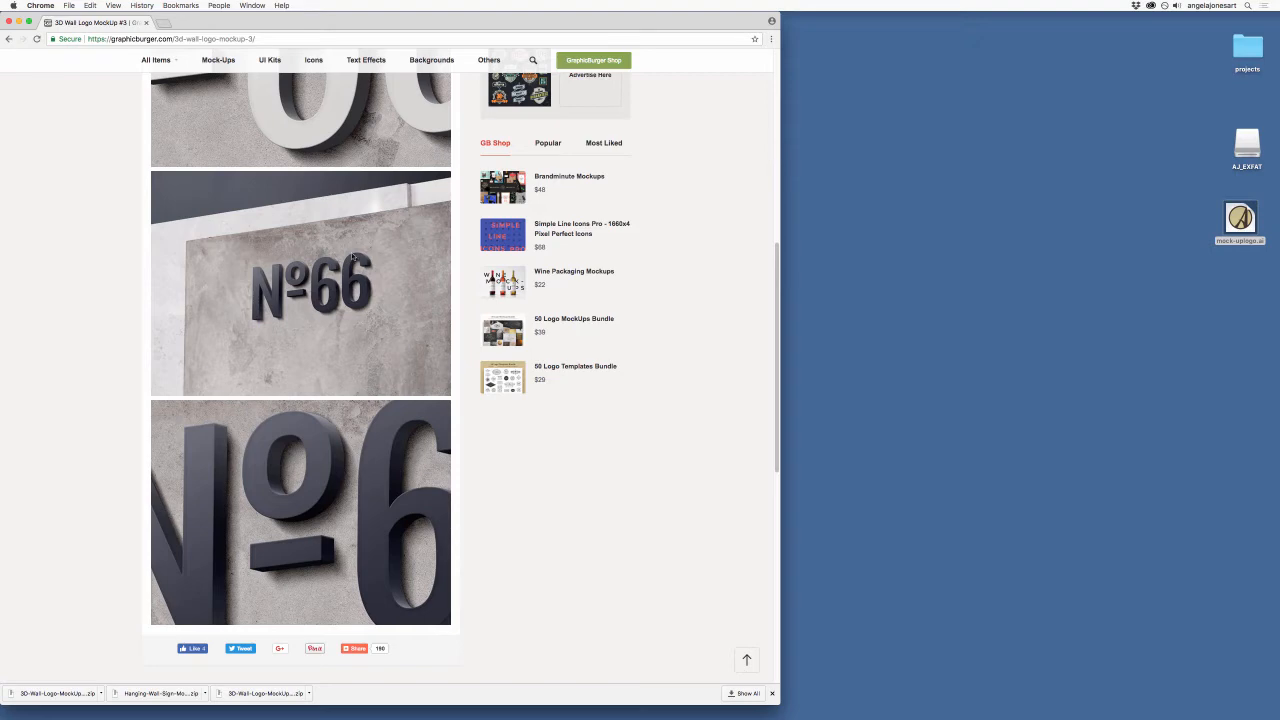
pyautogui.moveTo(288, 312)
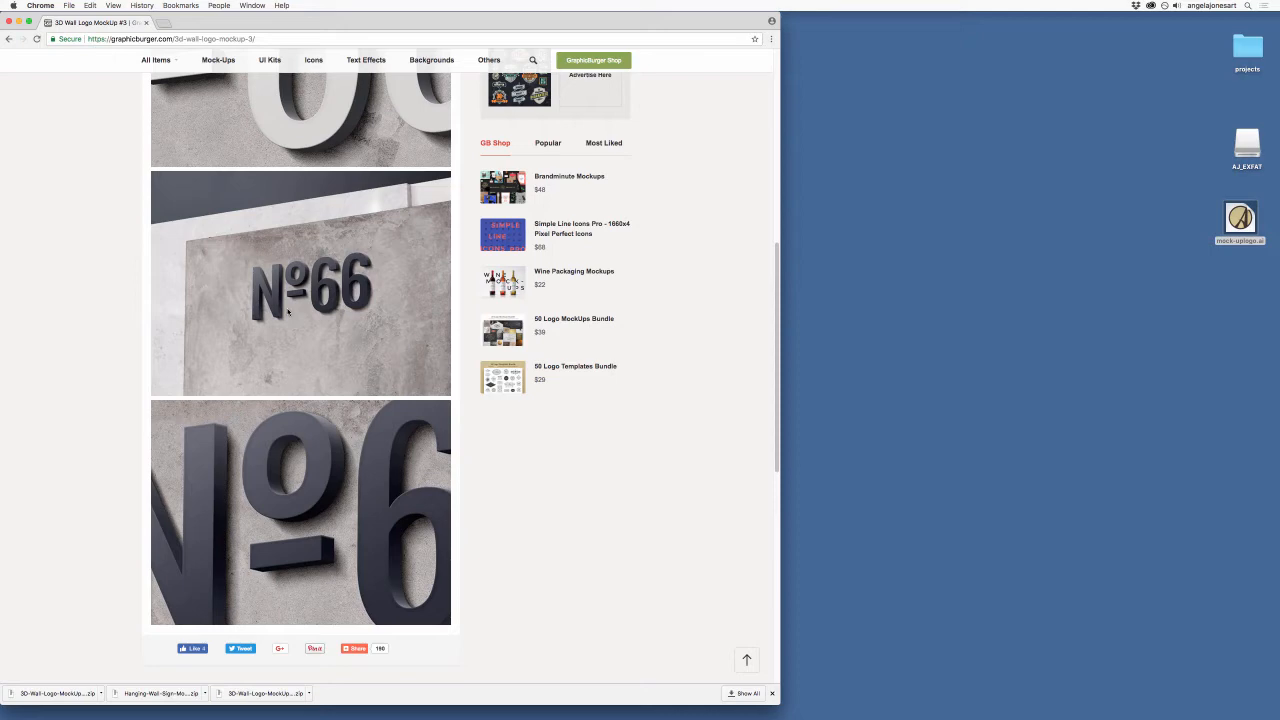
pyautogui.moveTo(303, 474)
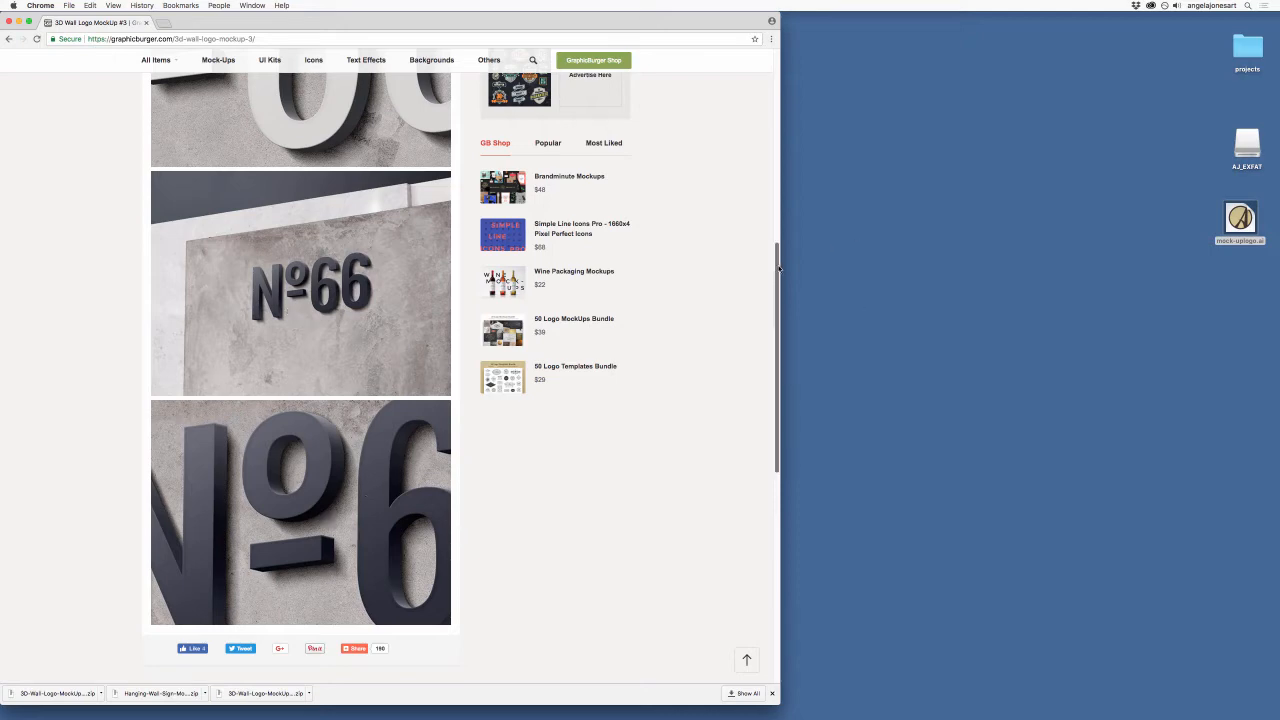
pyautogui.scroll(3)
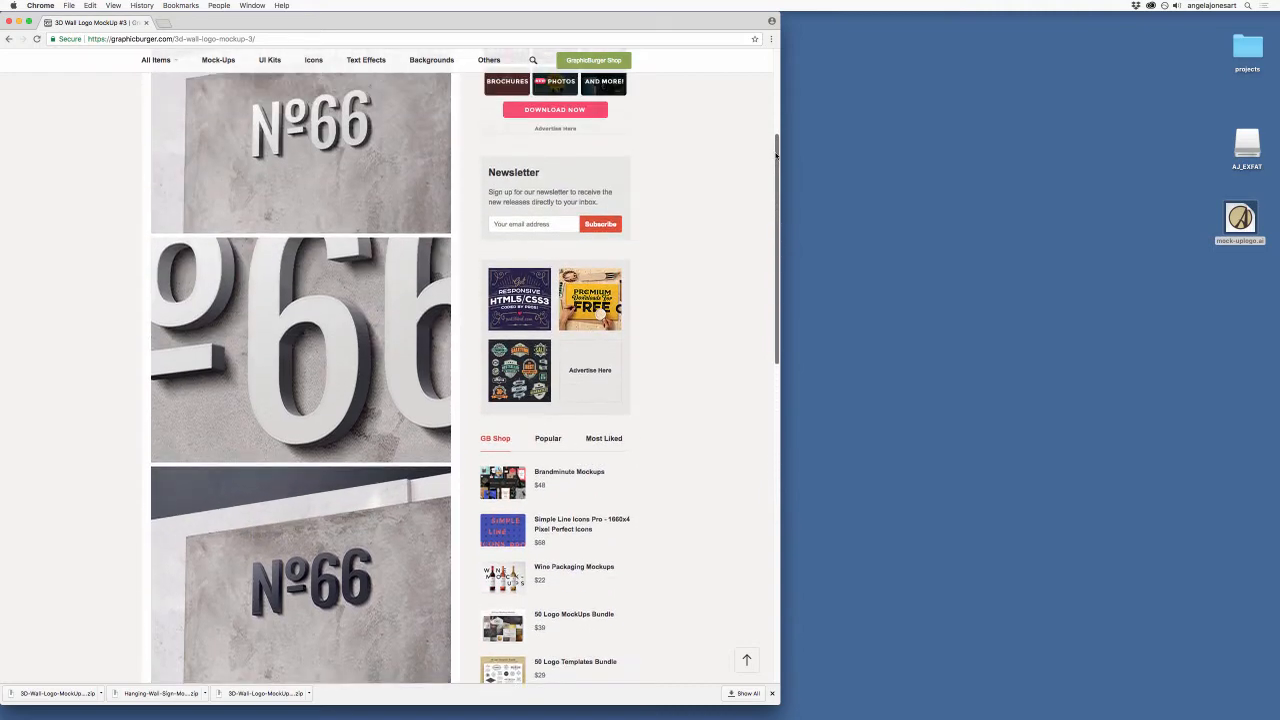
pyautogui.scroll(-3)
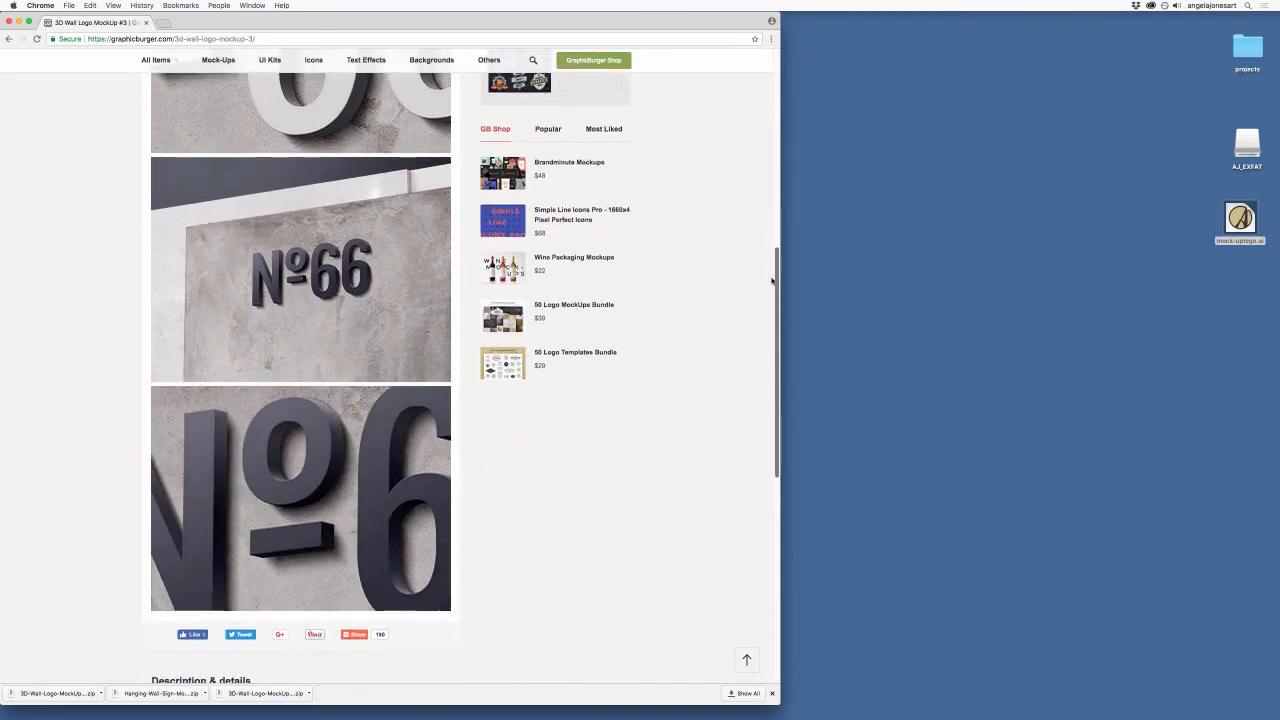
pyautogui.scroll(-3)
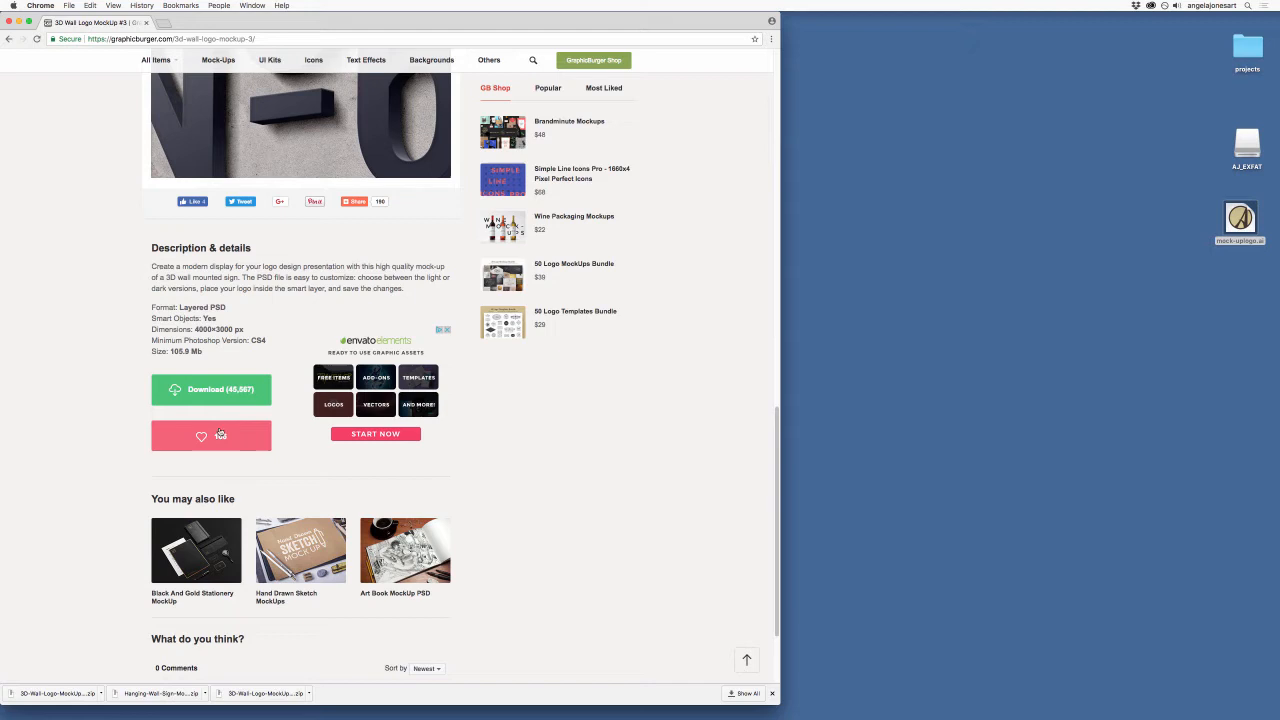
# Step: Check the details section, now showing 166 likes beneath 40,567 downloads
pyautogui.click(210, 435)
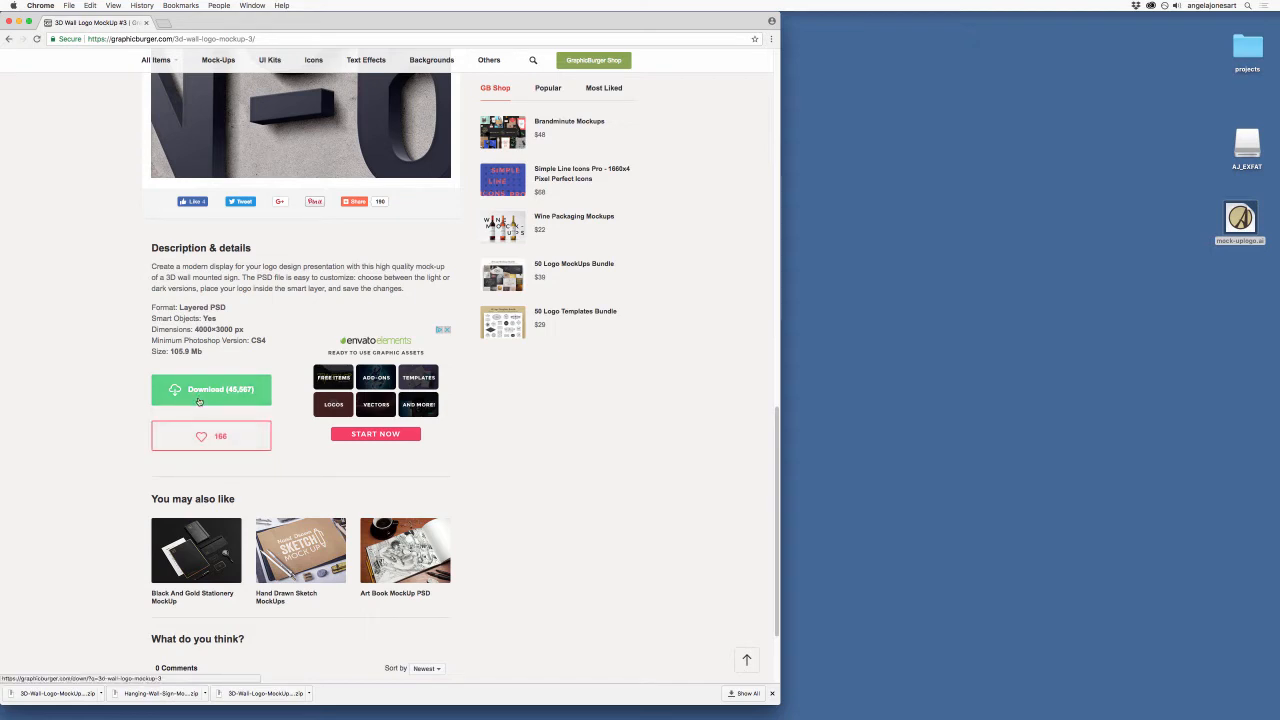
pyautogui.moveTo(211, 389)
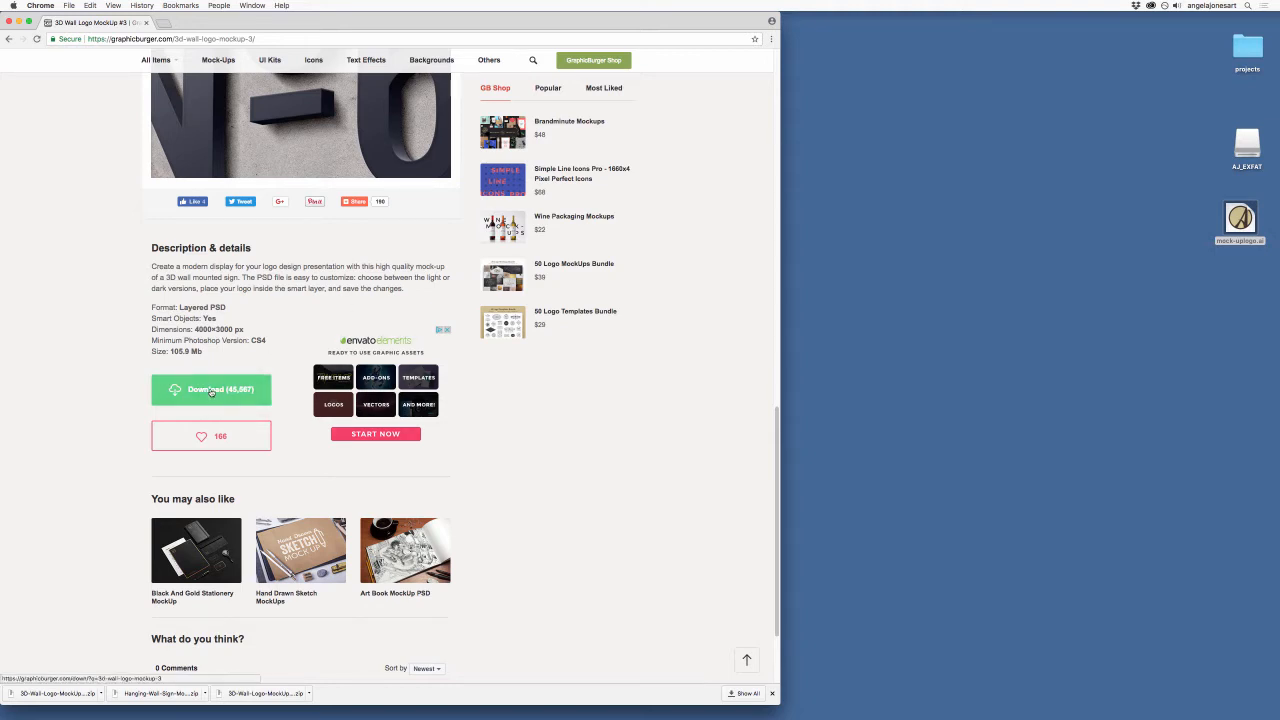
# Step: Download the 3D Wall Logo MockUp #3 zip using the green Download button
pyautogui.click(211, 389)
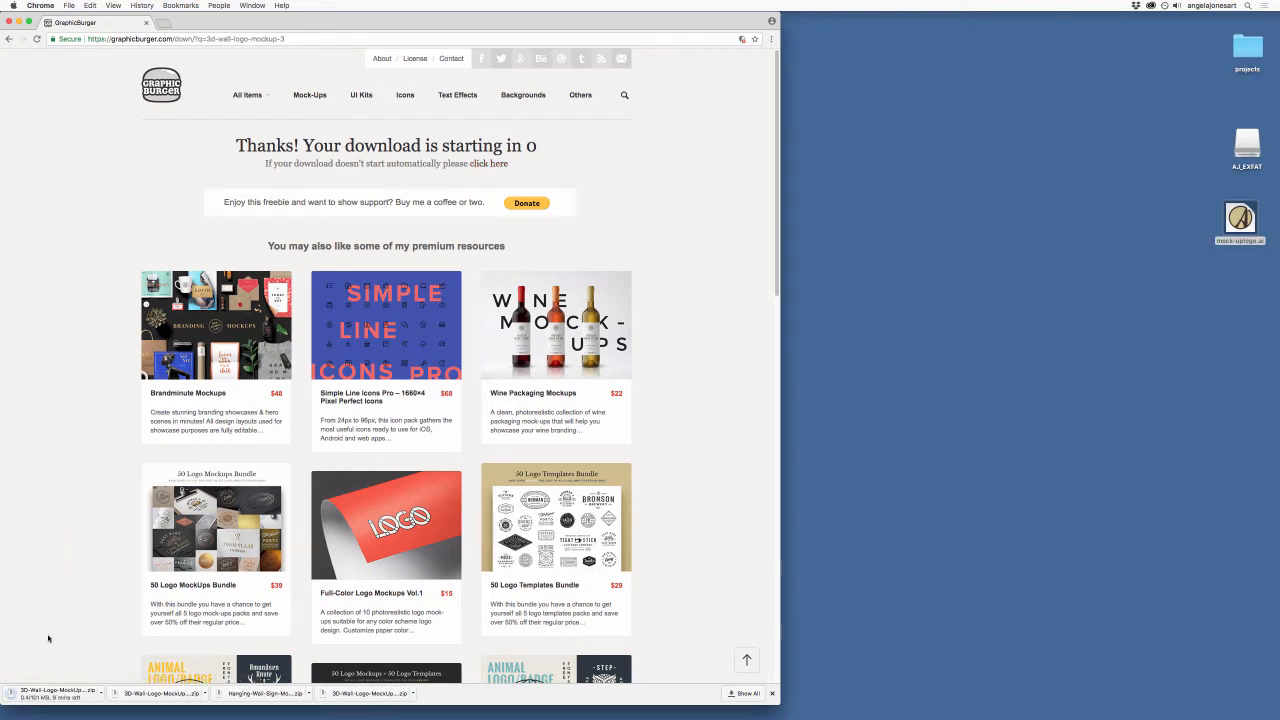
pyautogui.moveTo(697, 228)
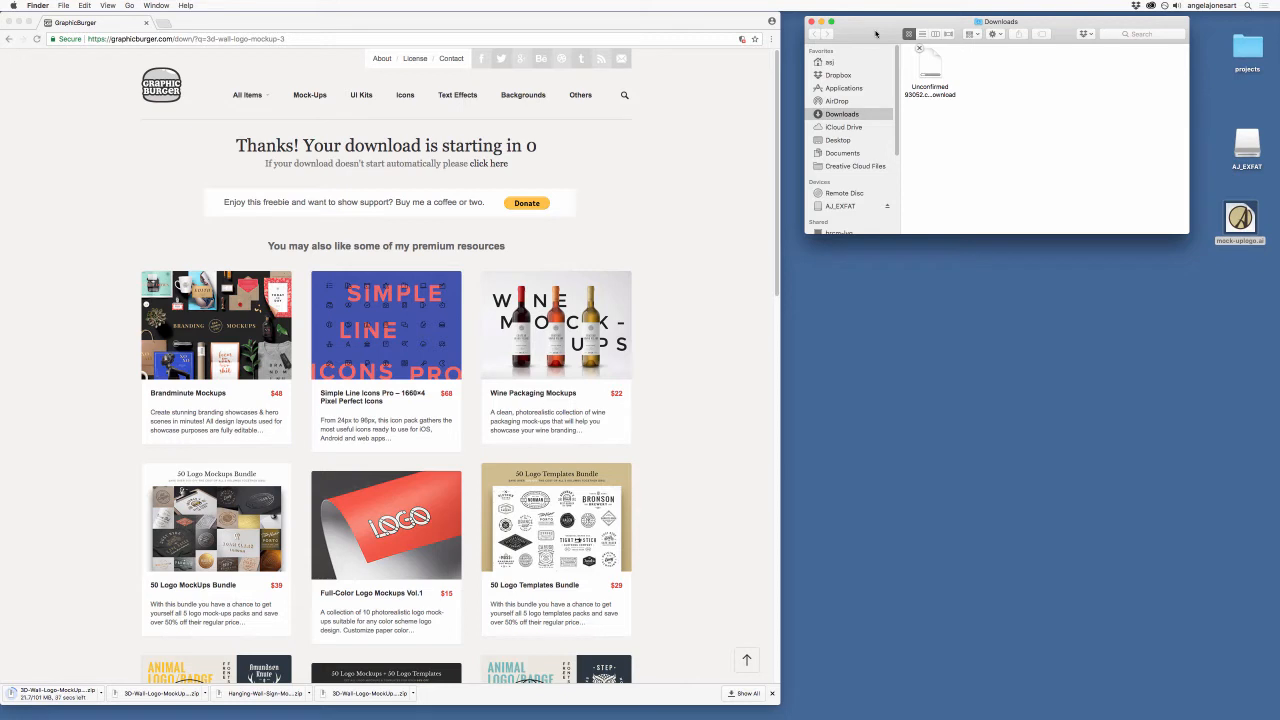
# Step: Bring up the Finder Downloads window showing the in-progress .crdownload file
pyautogui.moveTo(1001, 21); pyautogui.dragTo(979, 50)
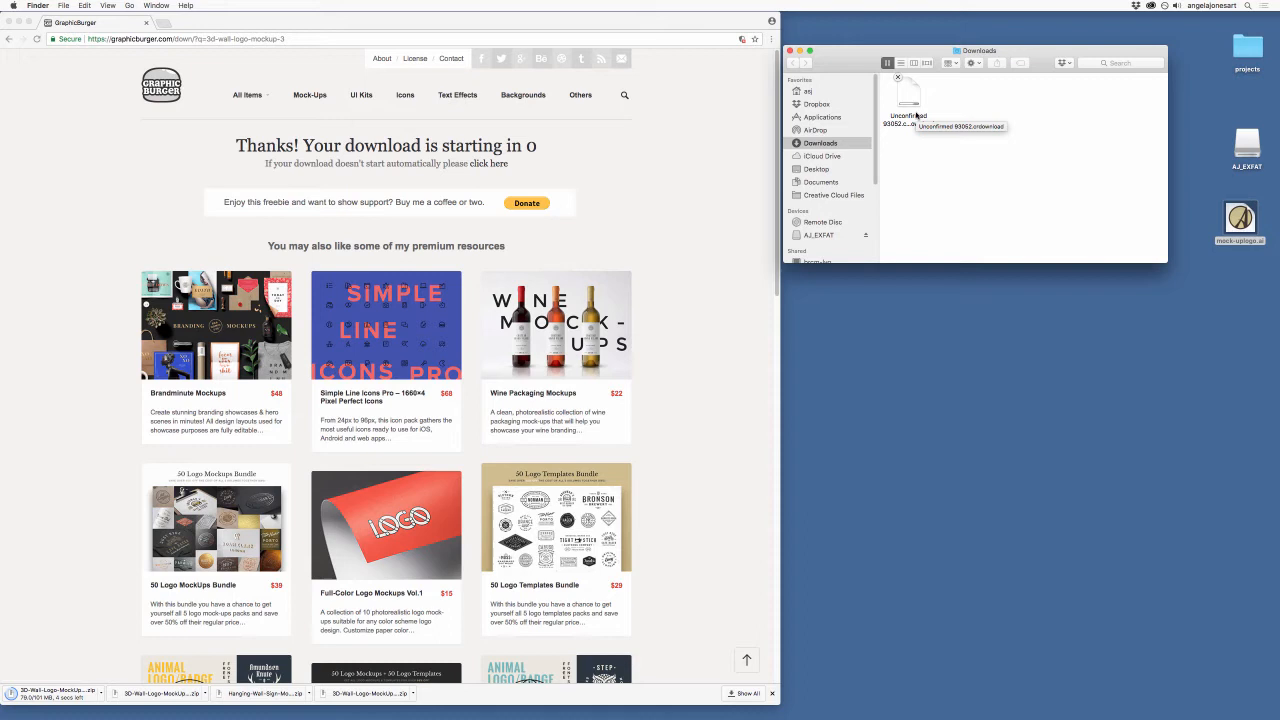
pyautogui.moveTo(930, 166)
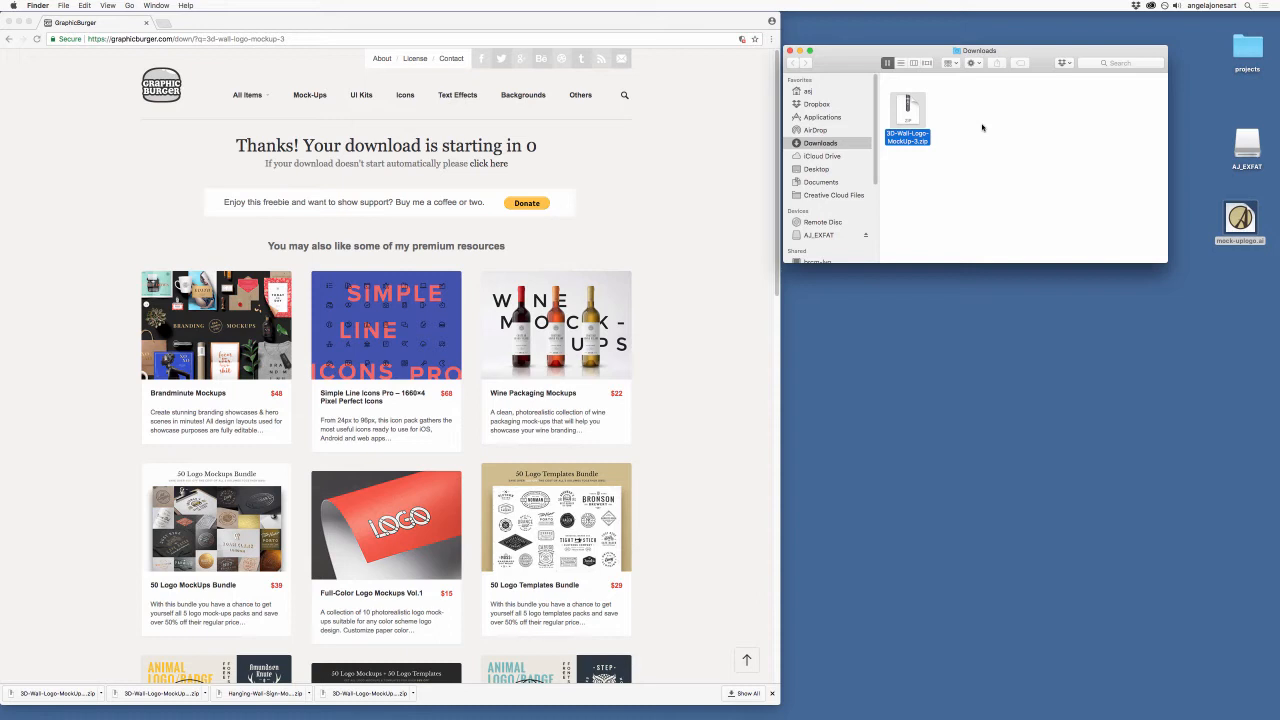
pyautogui.moveTo(944, 128)
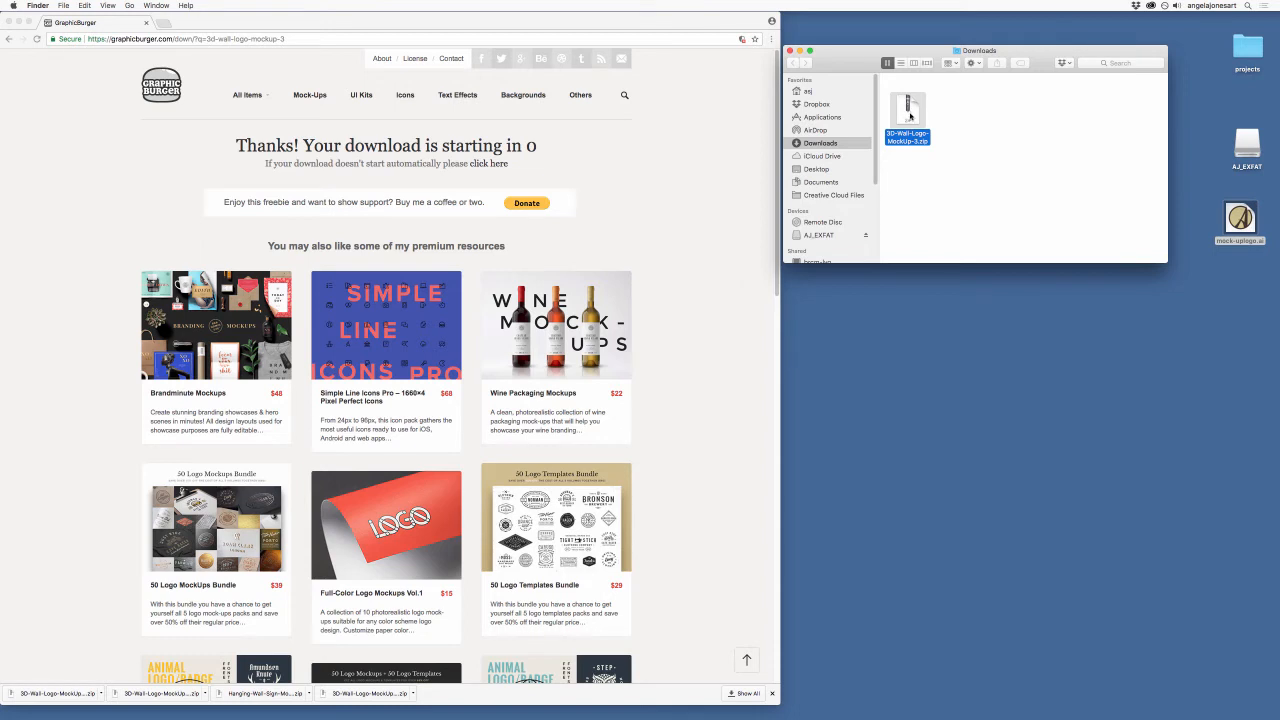
# Step: Extract 3D-Wall-Logo-MockUp-3.zip, then select the zip and the new folder
pyautogui.doubleClick(906, 108)
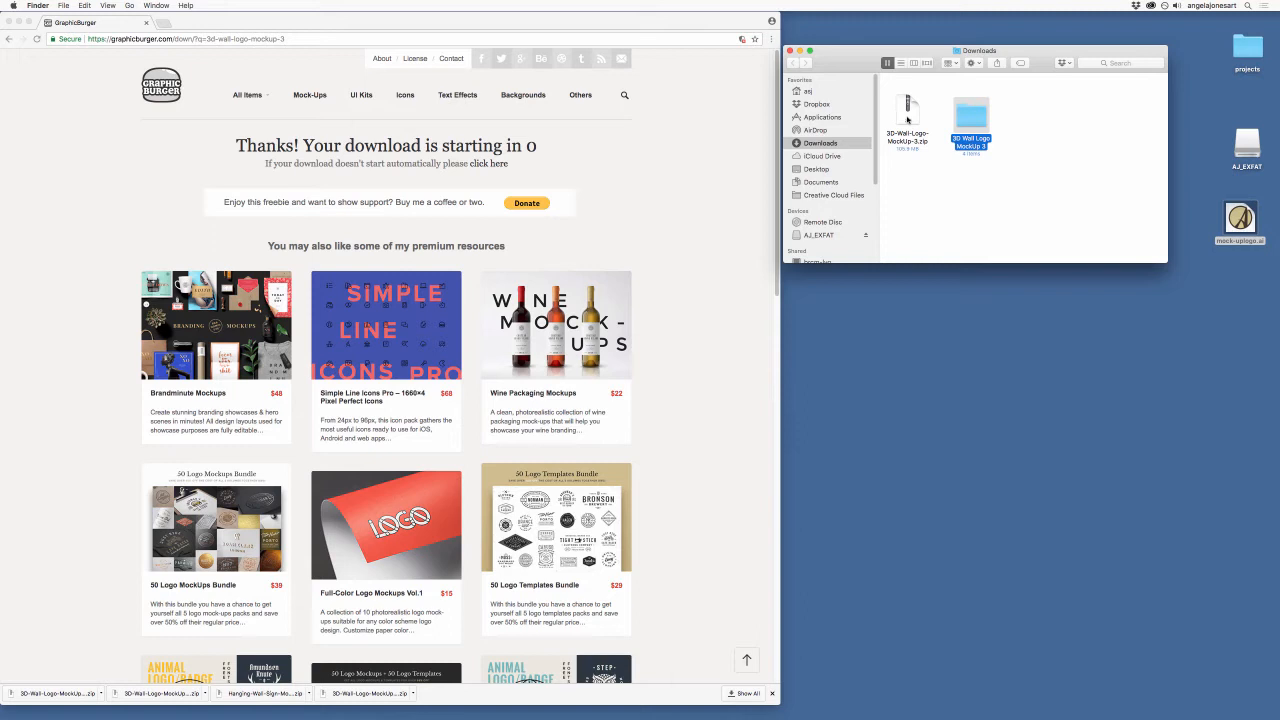
pyautogui.click(907, 110)
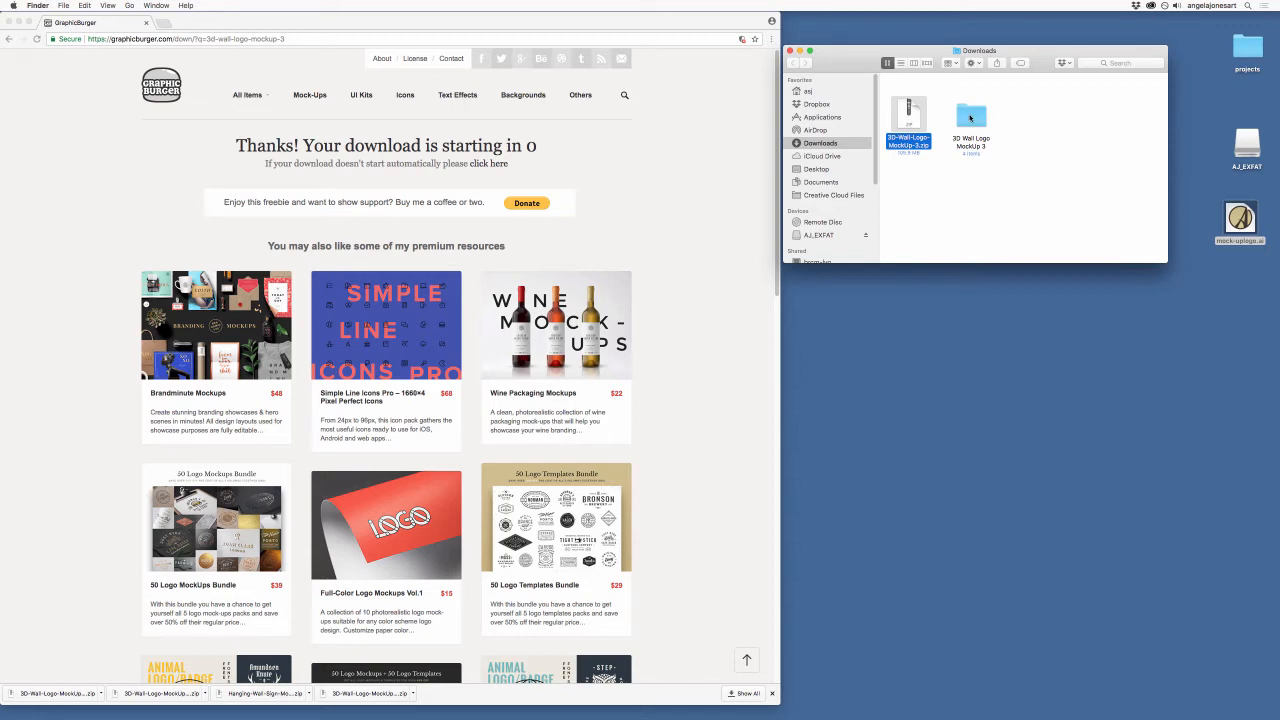
pyautogui.click(971, 115)
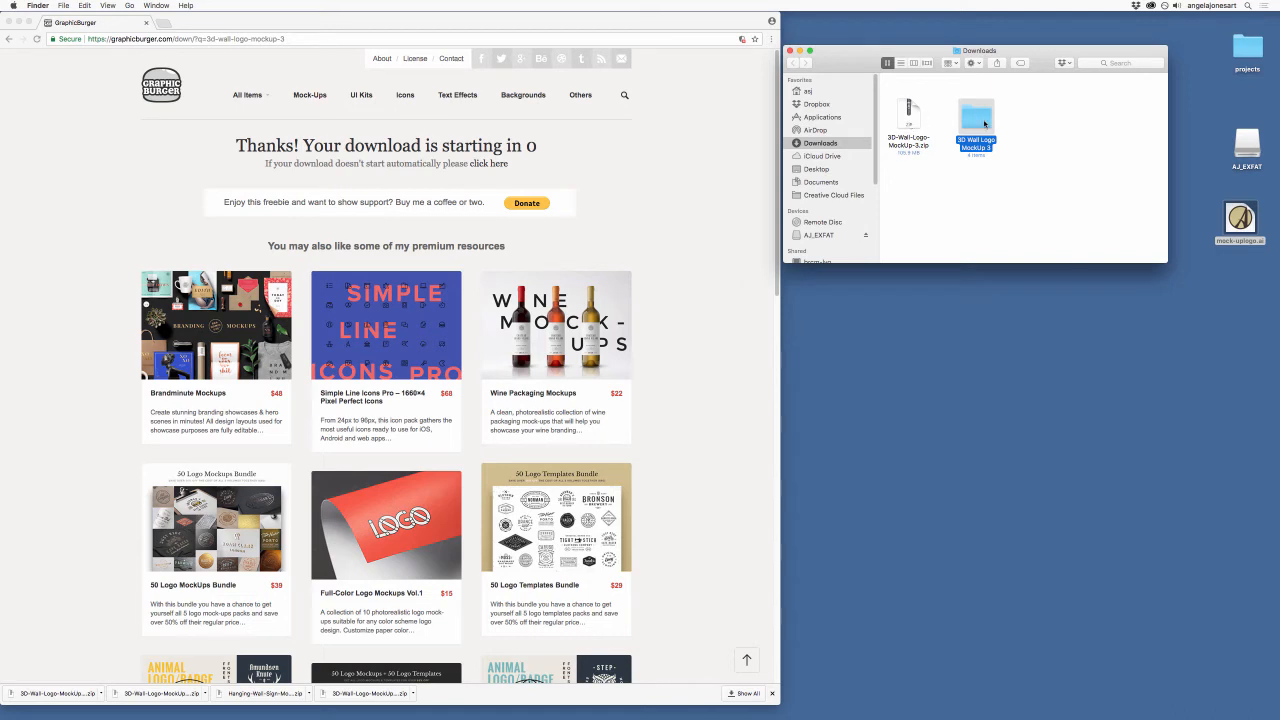
pyautogui.moveTo(967, 124)
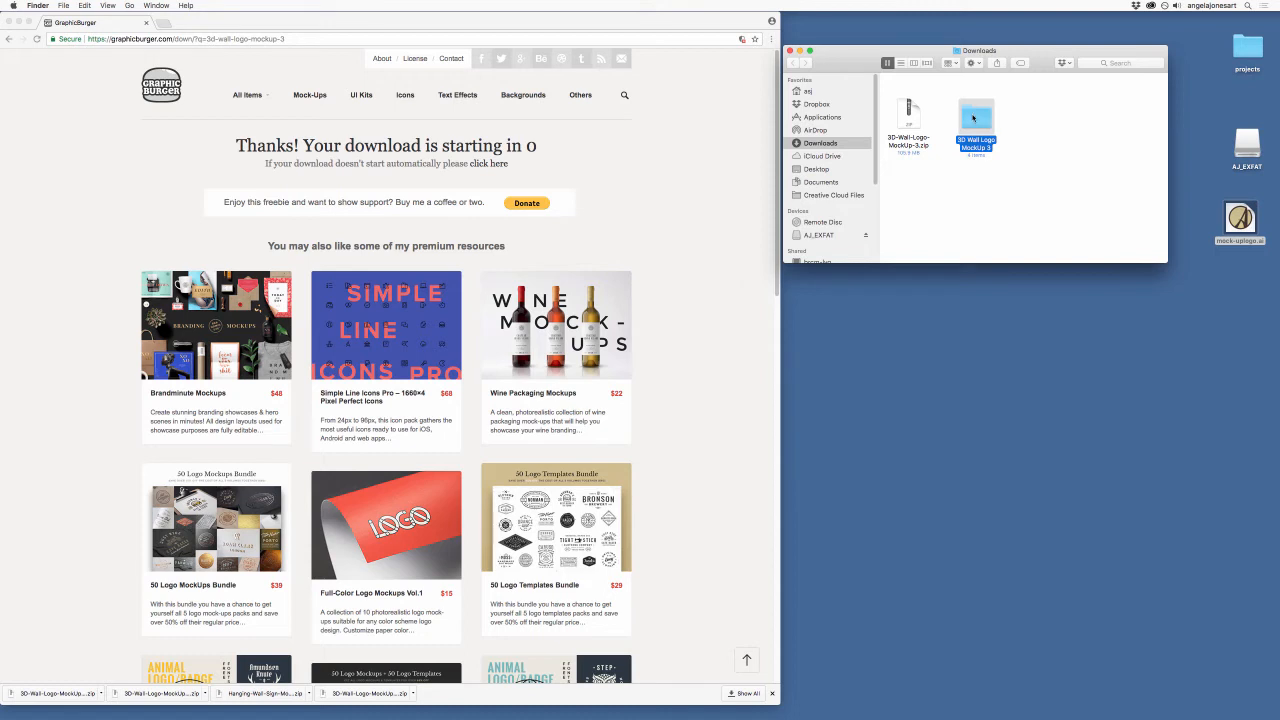
# Step: Open the 3D Wall Logo MockUp 3 folder and view License.txt and Help.pdf
pyautogui.doubleClick(975, 118)
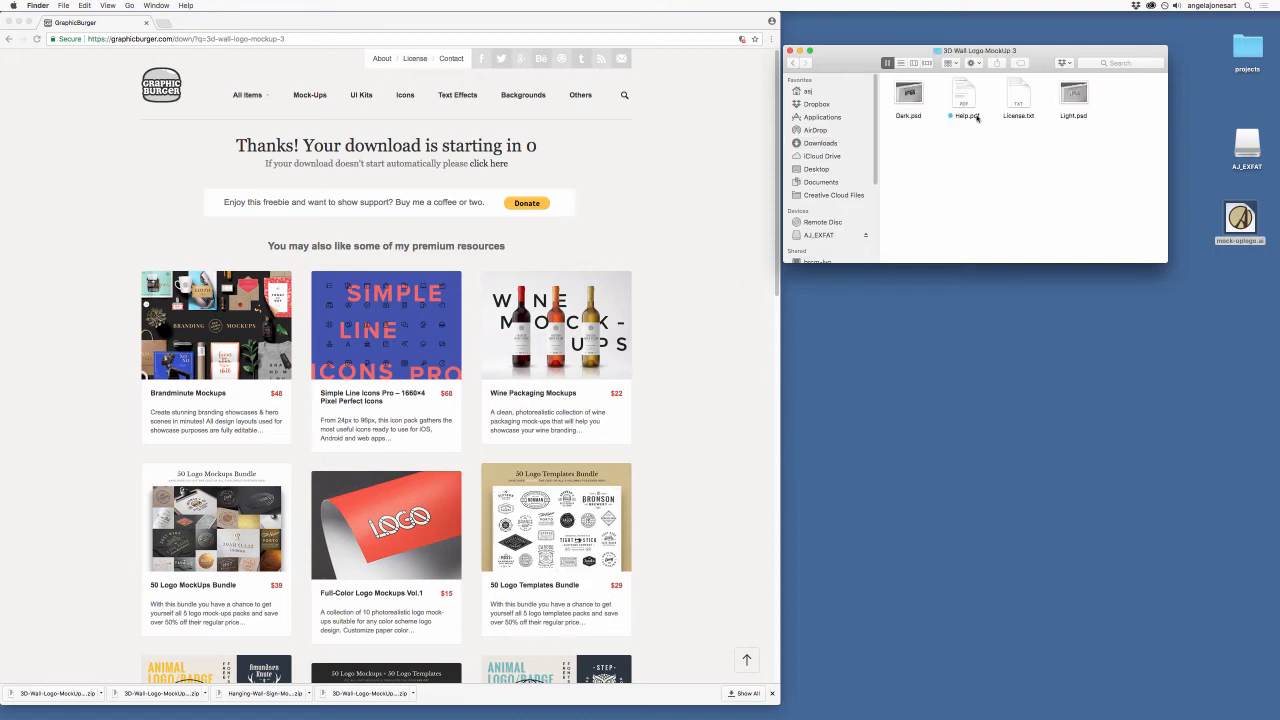
pyautogui.moveTo(911, 120)
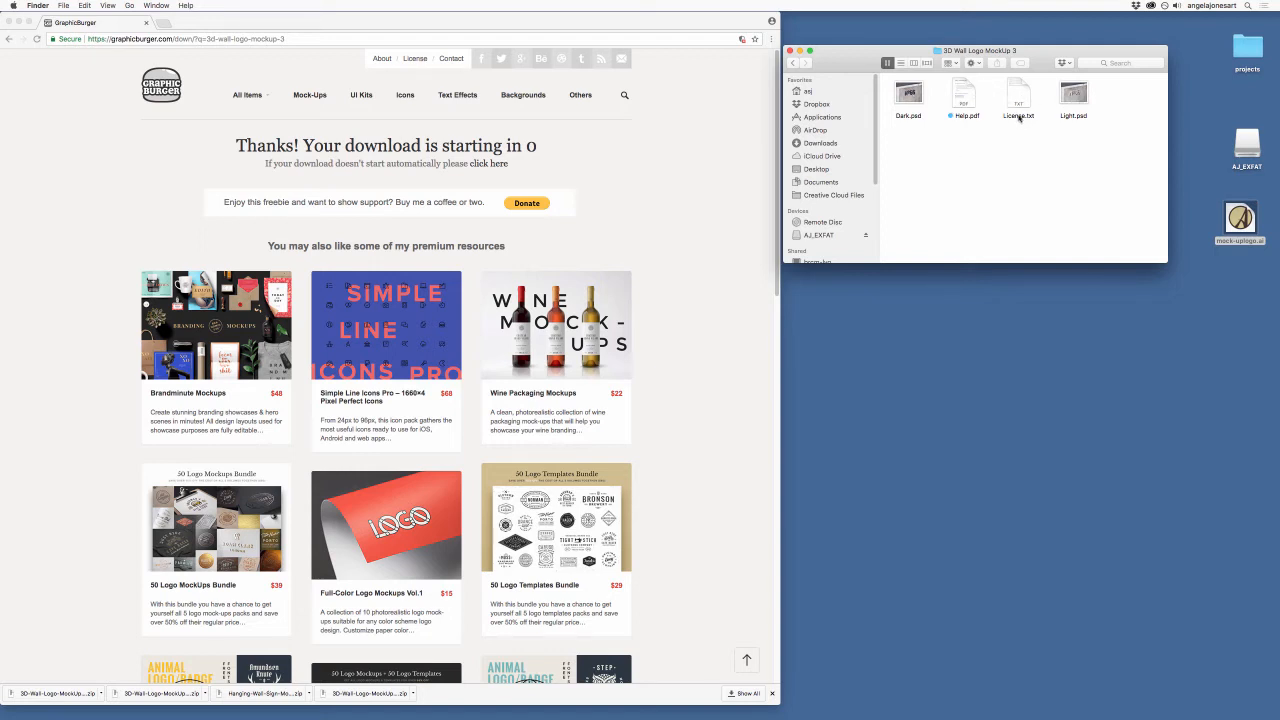
pyautogui.doubleClick(1018, 93)
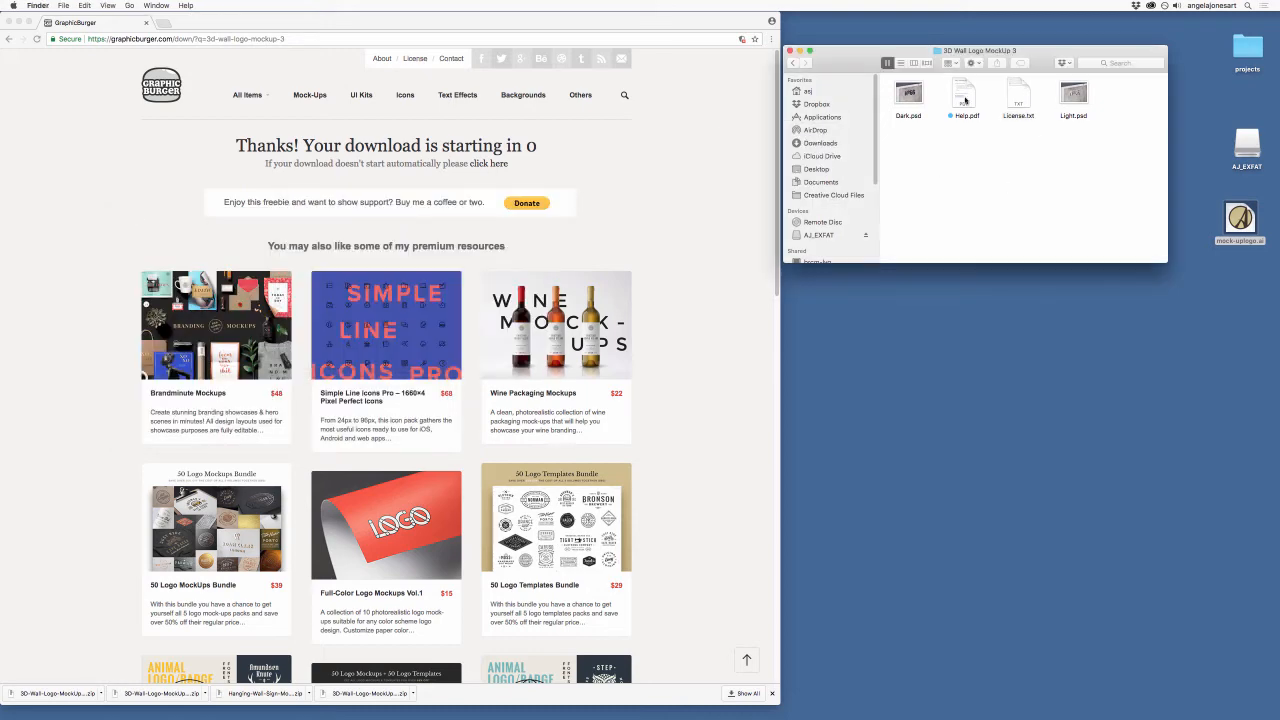
pyautogui.doubleClick(963, 92)
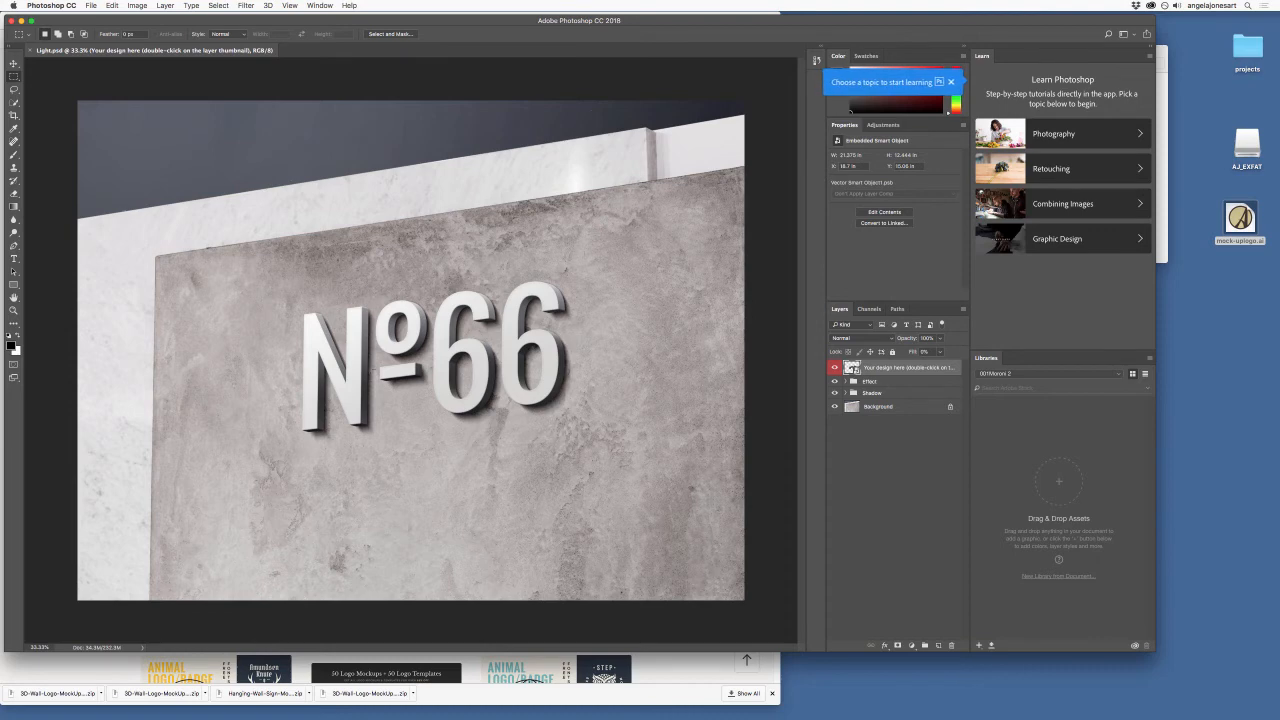
pyautogui.moveTo(649, 483)
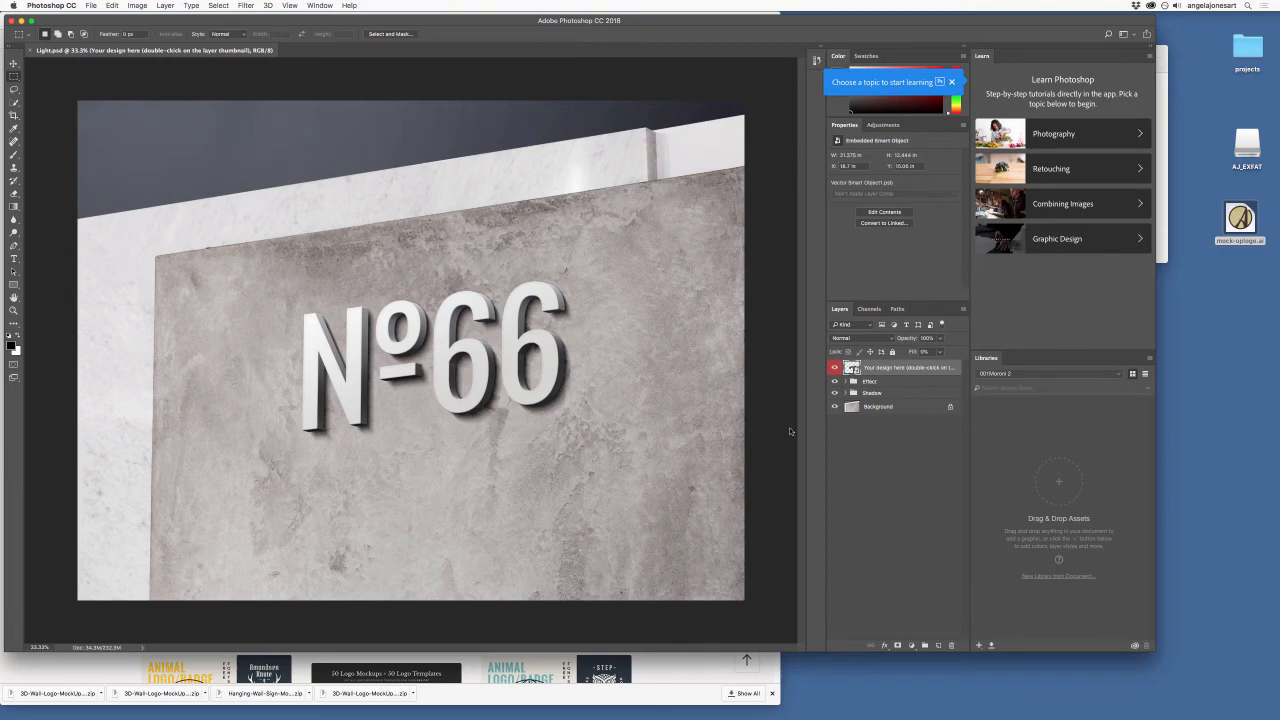
pyautogui.moveTo(855, 371)
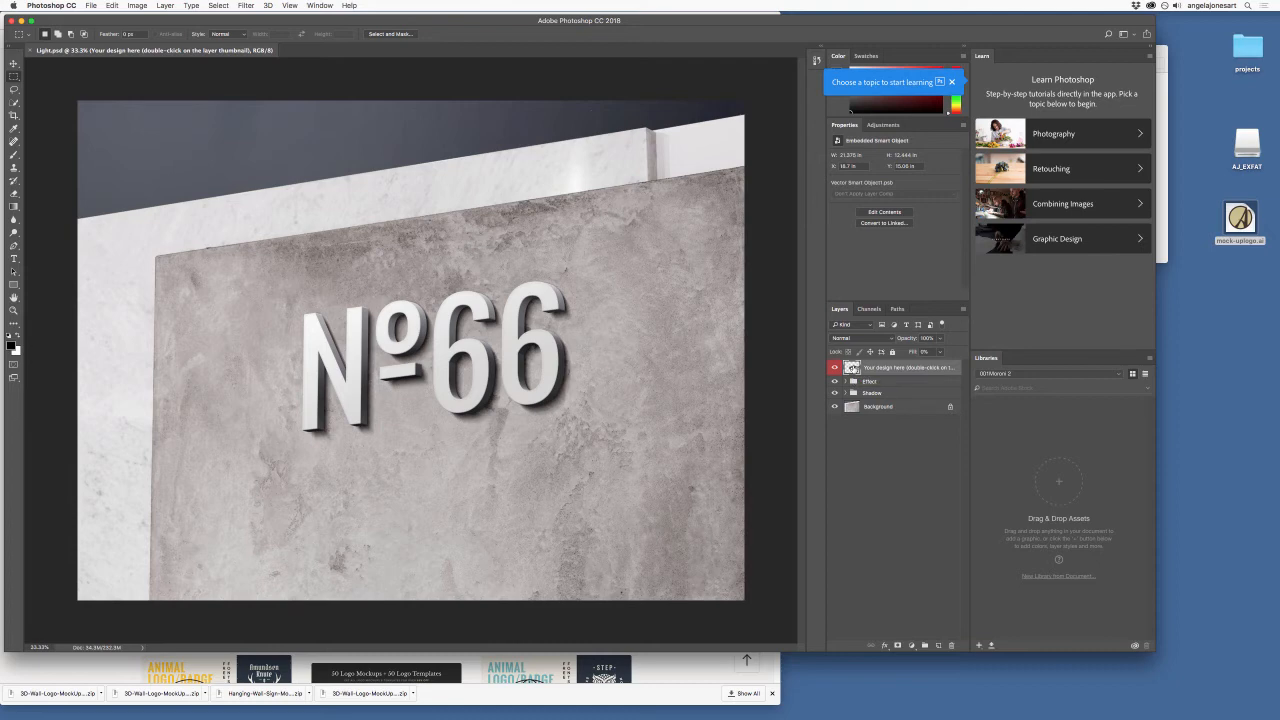
pyautogui.moveTo(860, 373)
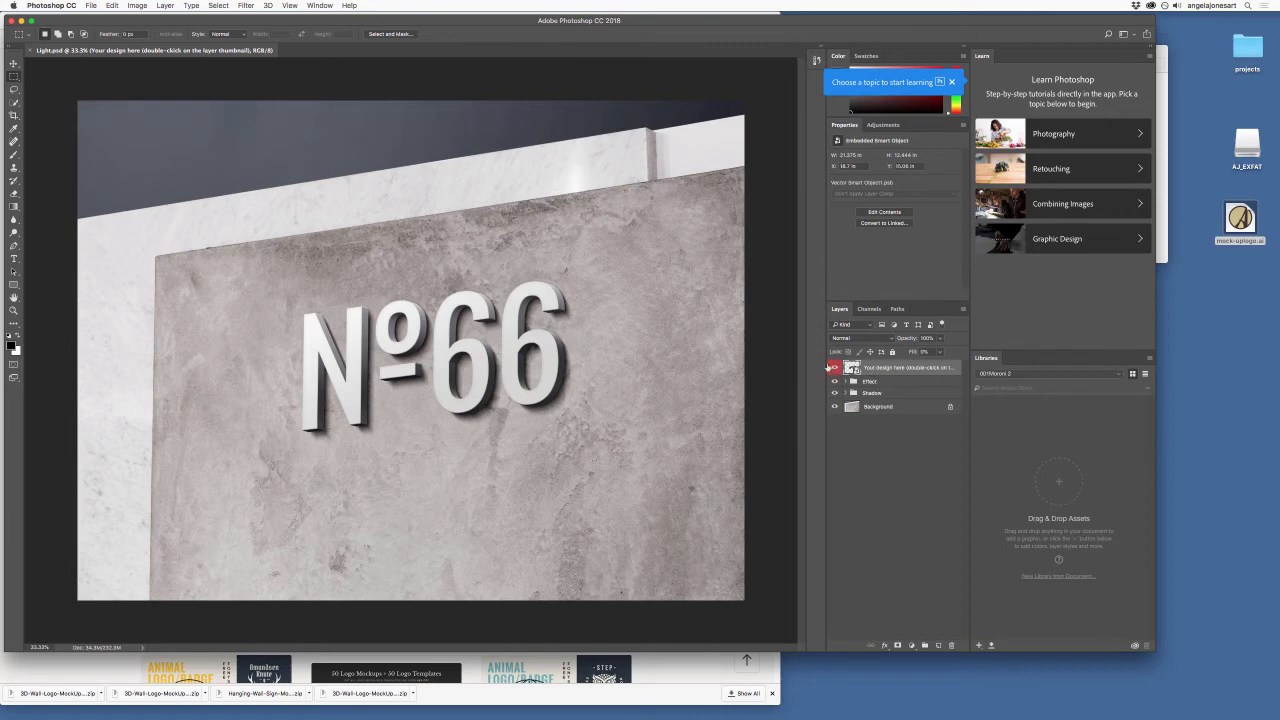
# Step: Select the 'Your design here' layer in Light.psd's Layers panel
pyautogui.click(835, 367)
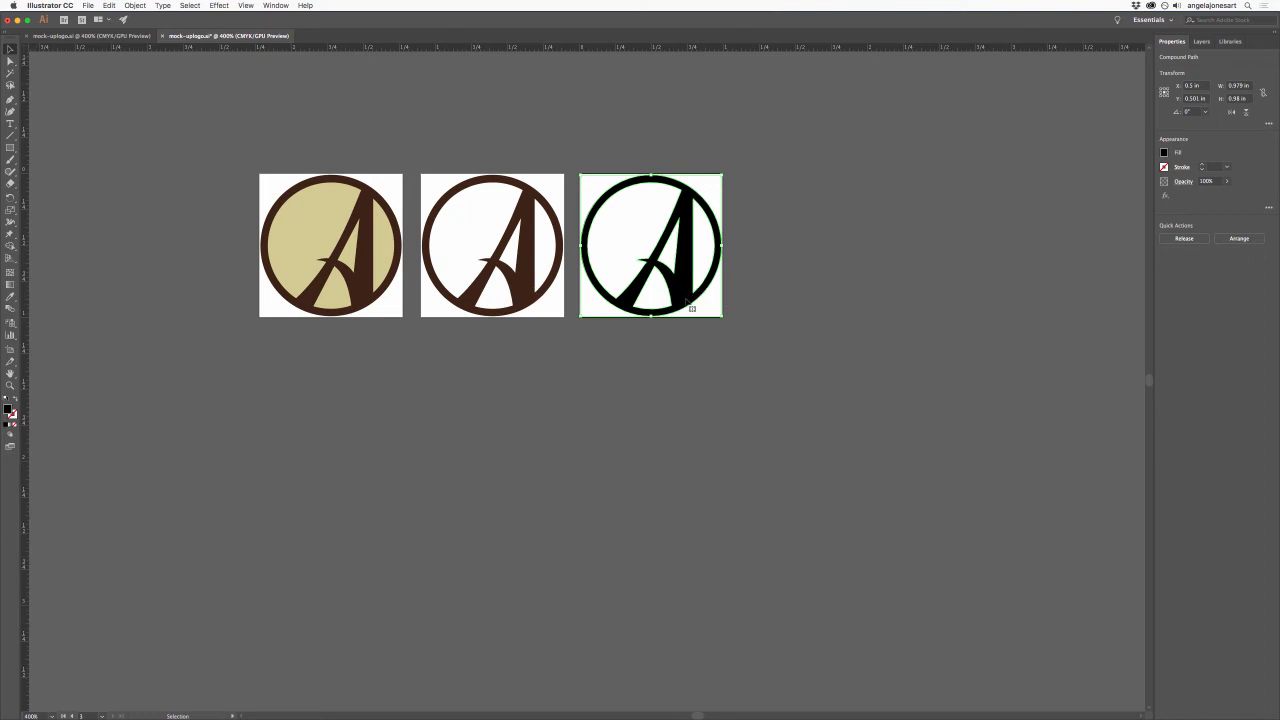
# Step: Select the black circled-A logo and copy it with Edit > Copy
pyautogui.moveTo(650, 245); pyautogui.dragTo(740, 248)
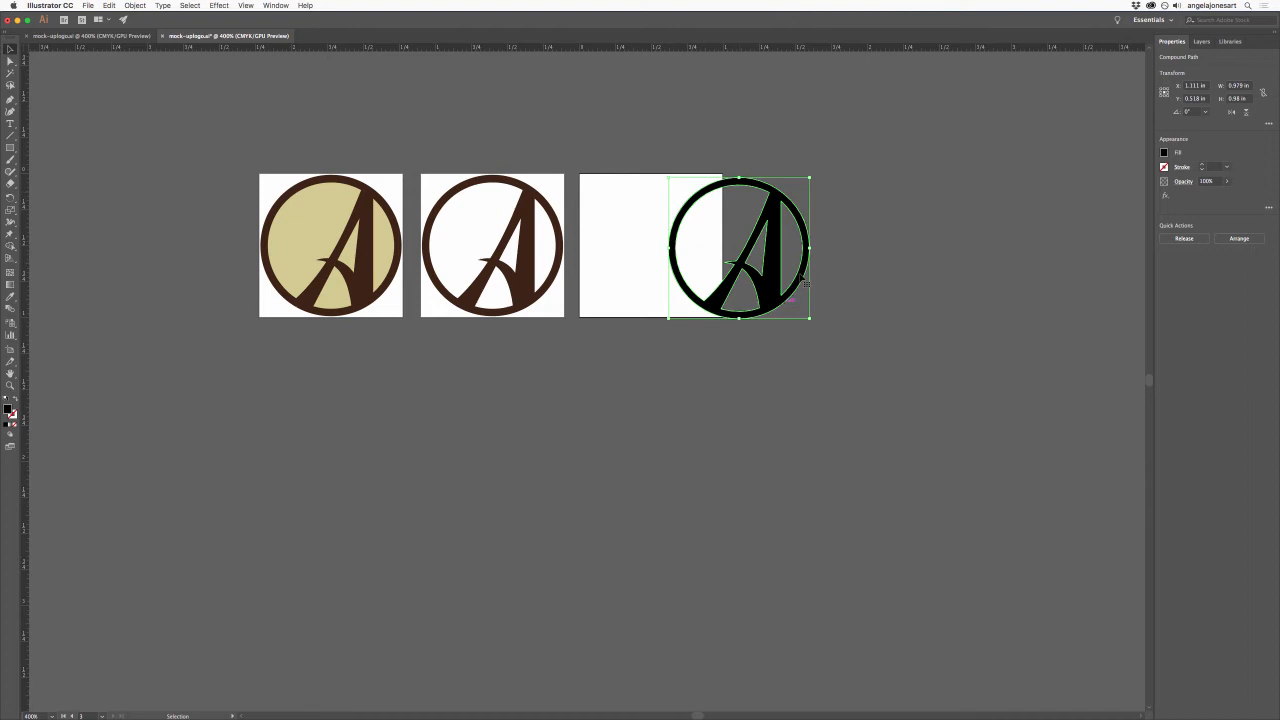
pyautogui.moveTo(538, 265)
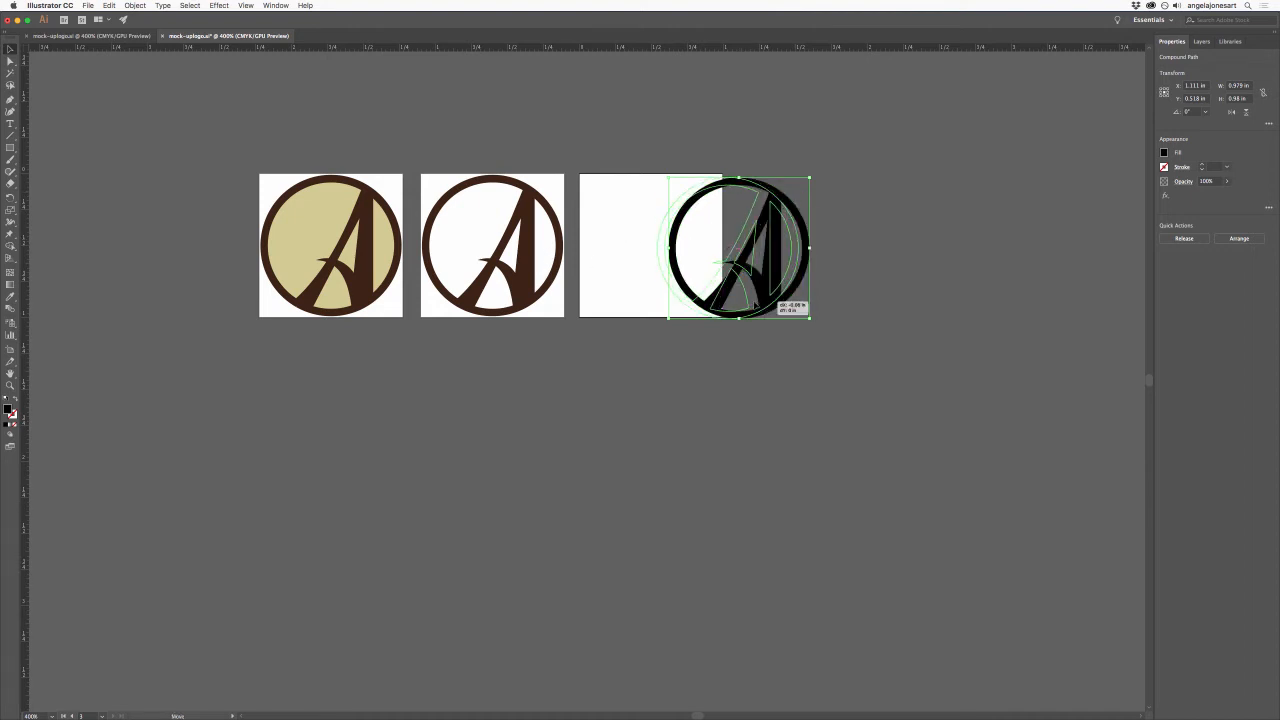
pyautogui.moveTo(740, 248); pyautogui.dragTo(818, 248)
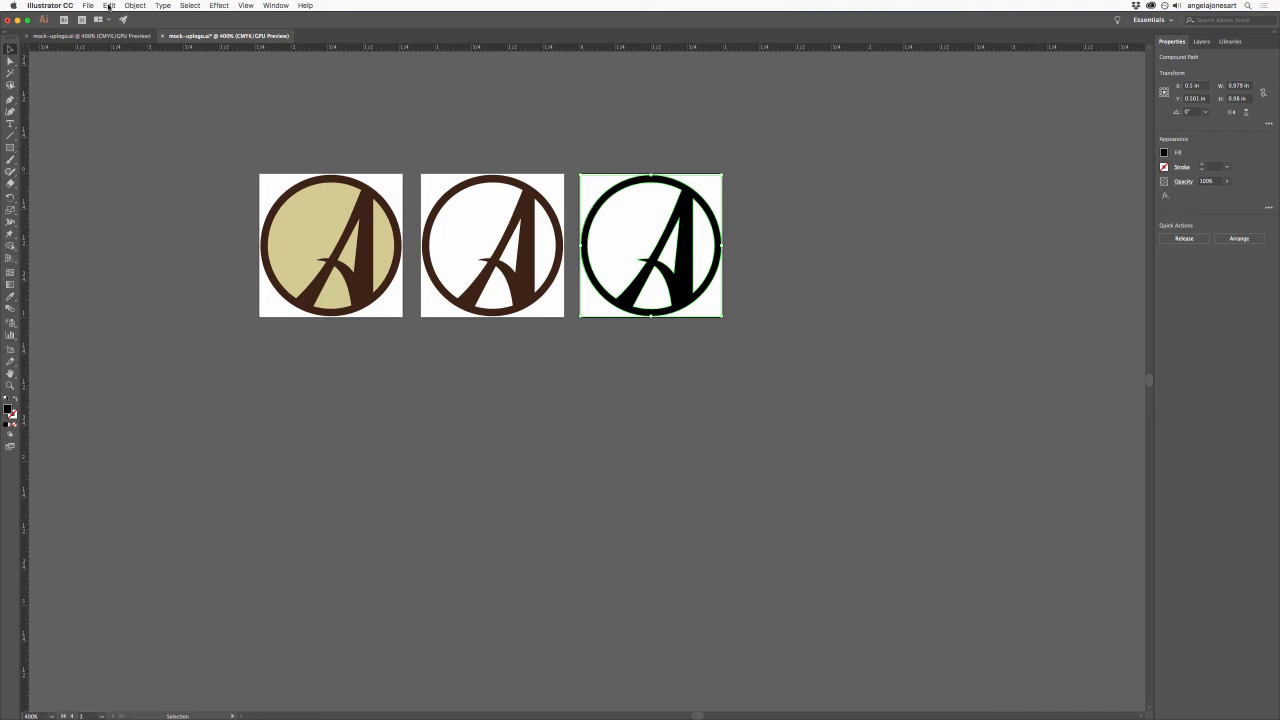
pyautogui.click(109, 6)
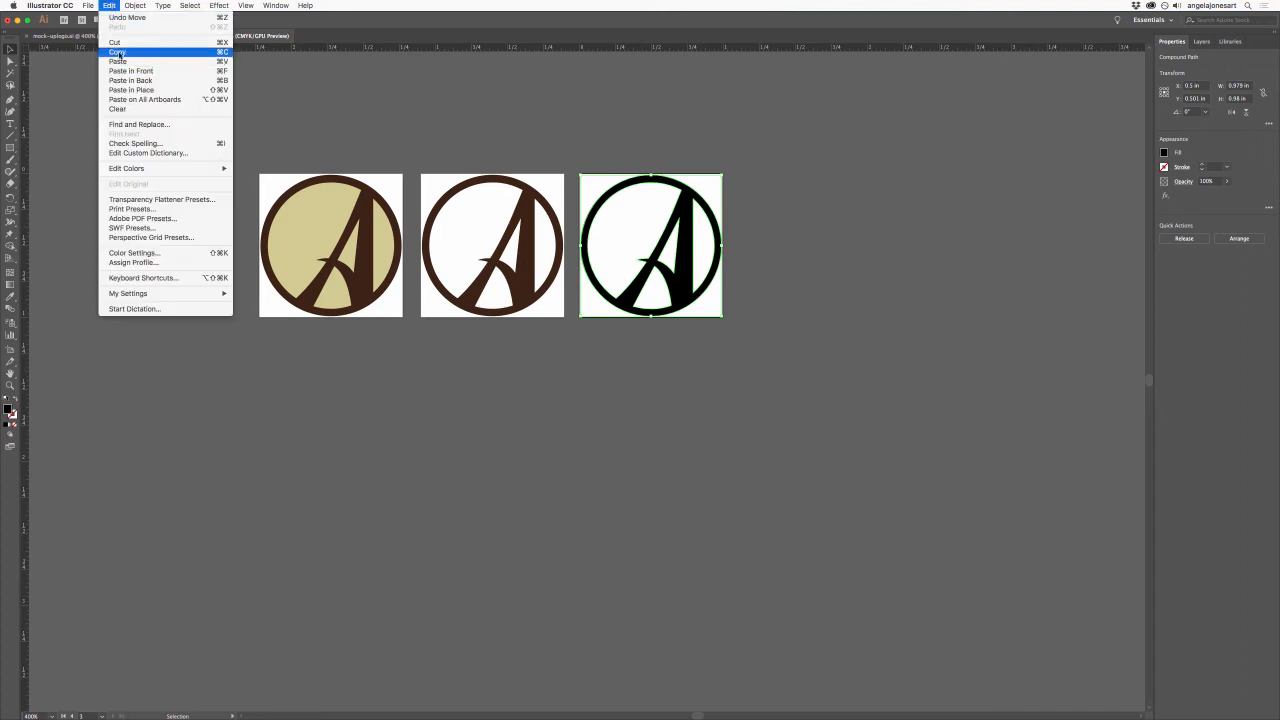
pyautogui.click(117, 52)
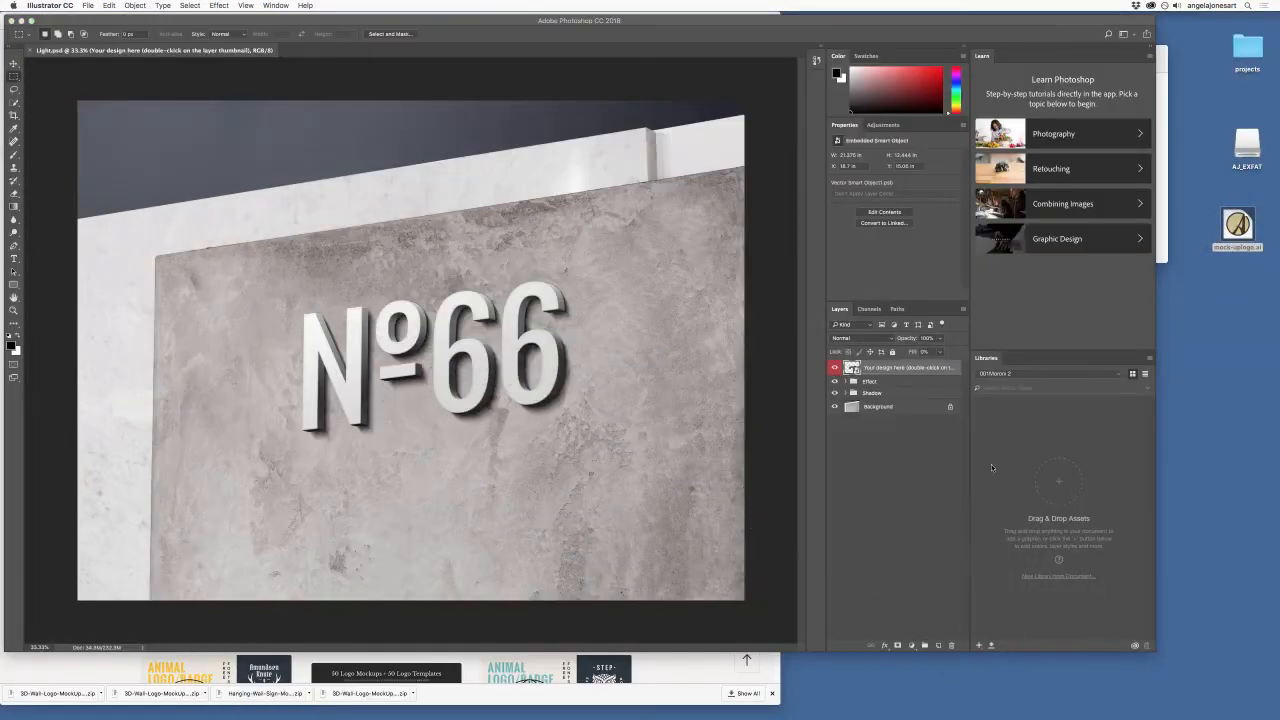
pyautogui.moveTo(983, 562)
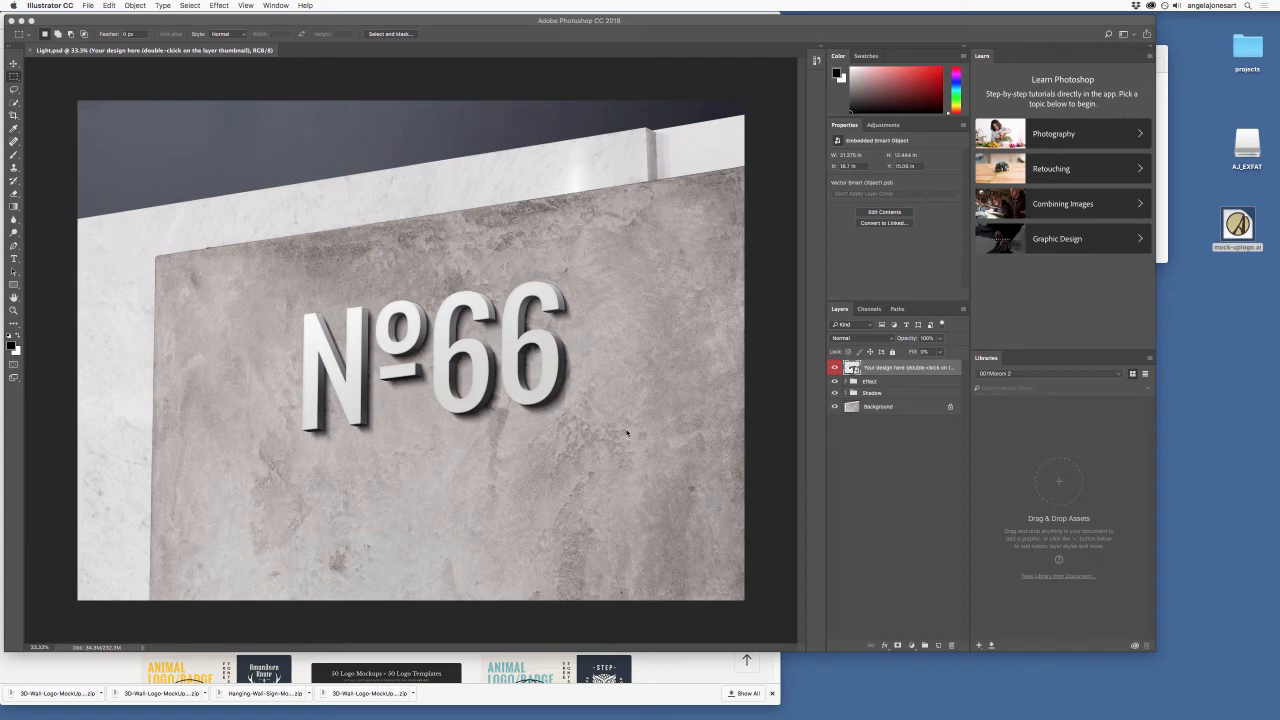
pyautogui.moveTo(713, 447)
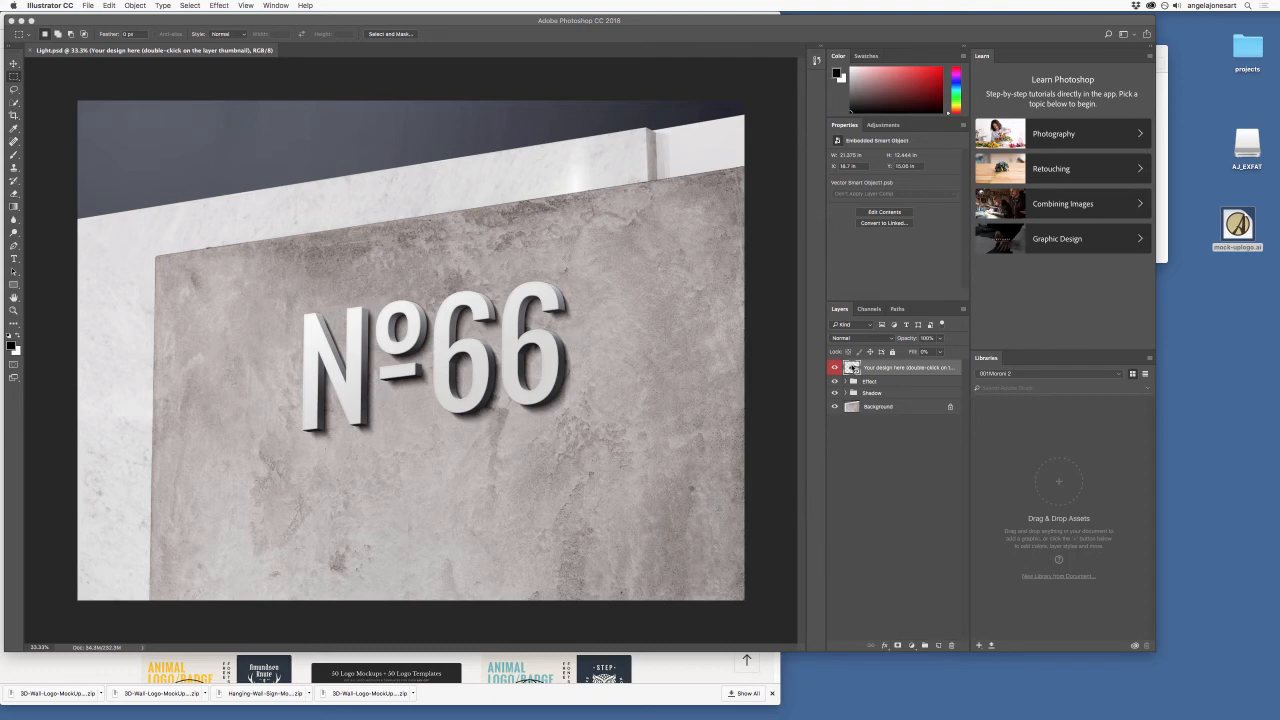
# Step: Open the 'Your design here' smart object's contents from the Layers panel
pyautogui.doubleClick(851, 367)
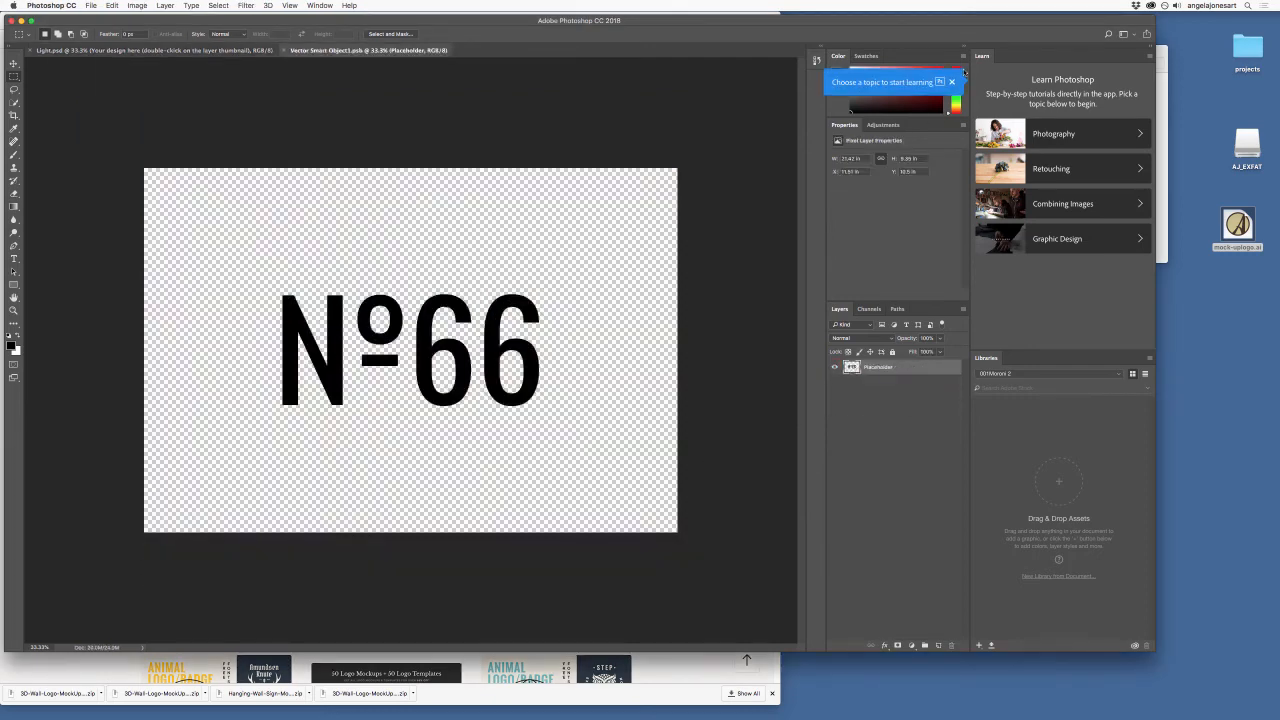
# Step: Dismiss the learning tips popup covering the smart object document
pyautogui.click(951, 81)
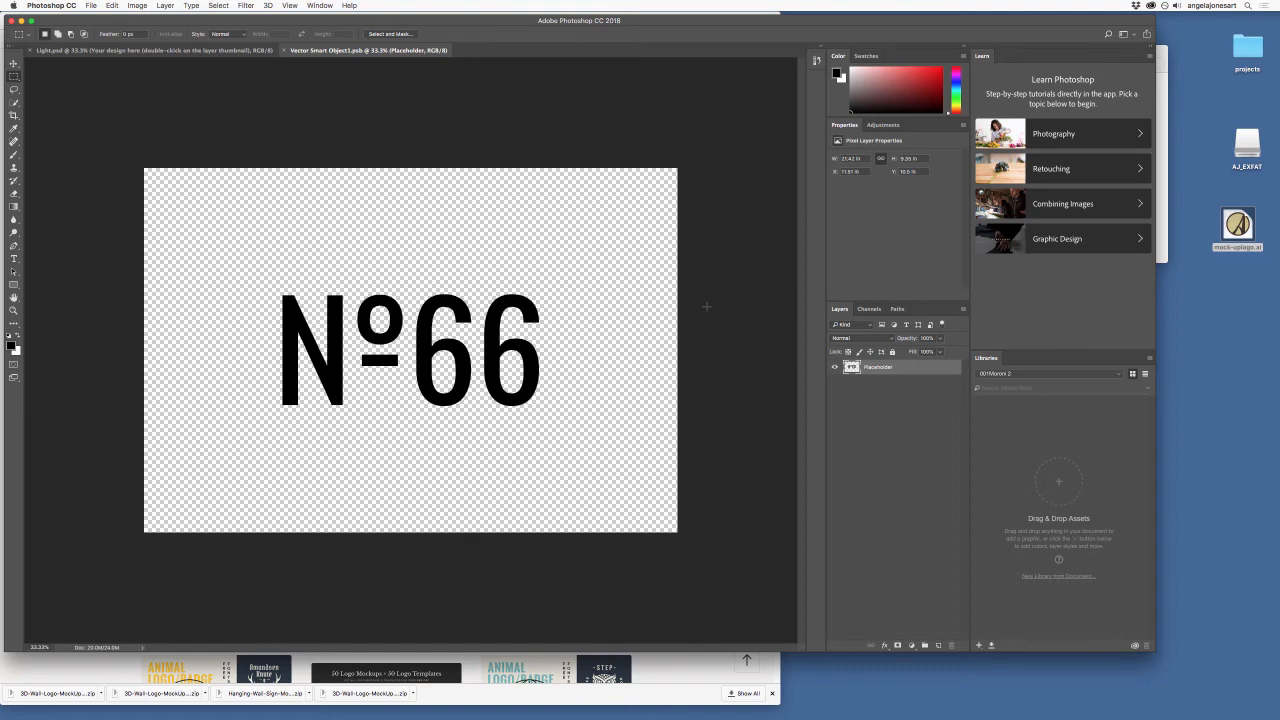
pyautogui.moveTo(735, 347)
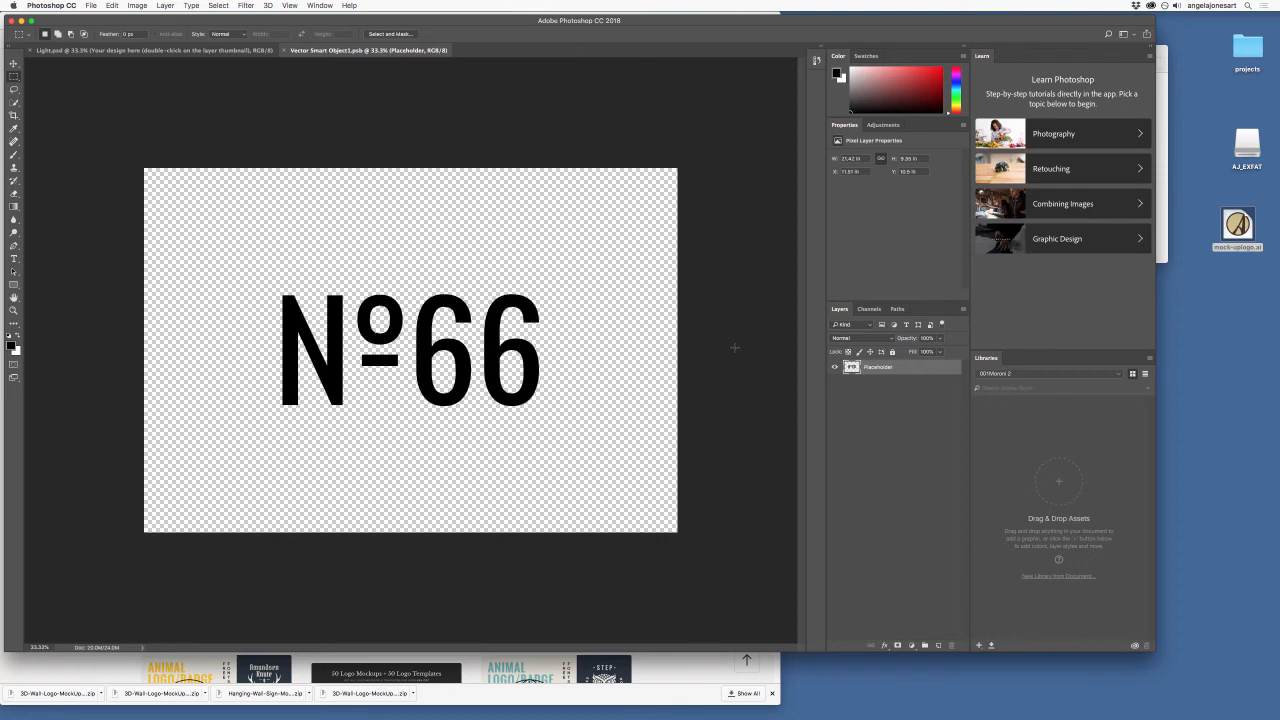
pyautogui.moveTo(743, 338)
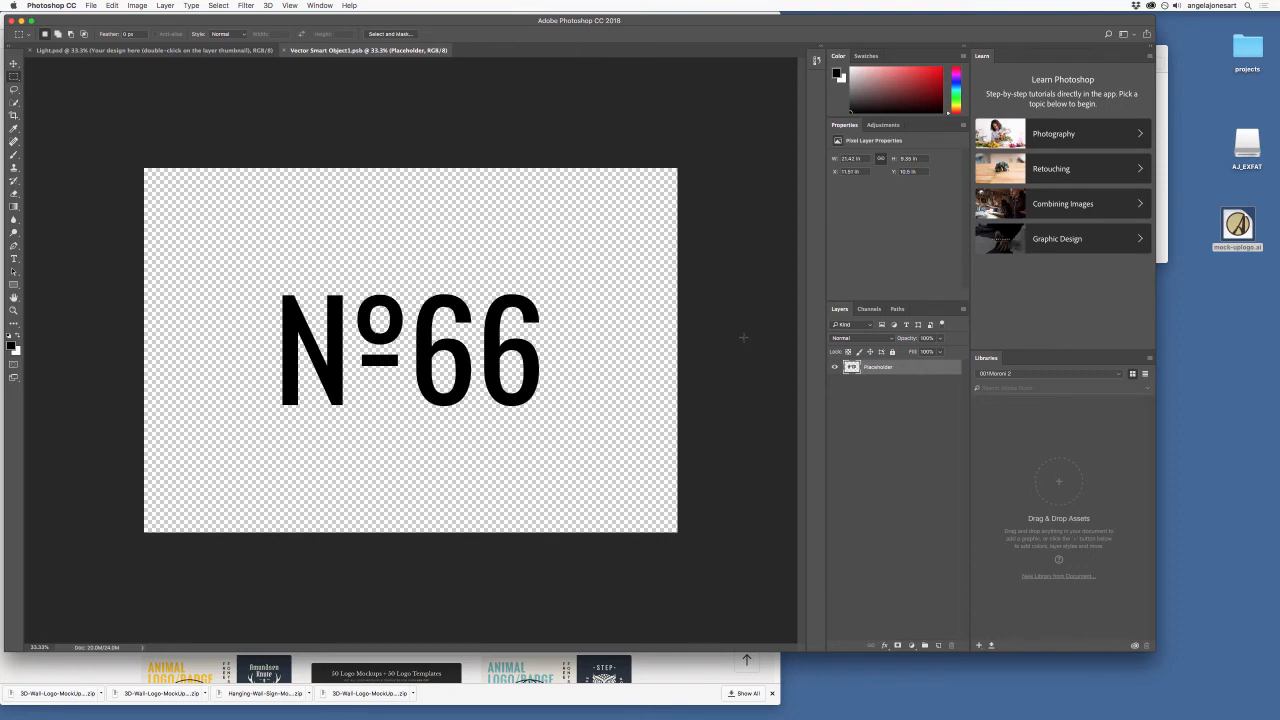
pyautogui.moveTo(515, 301)
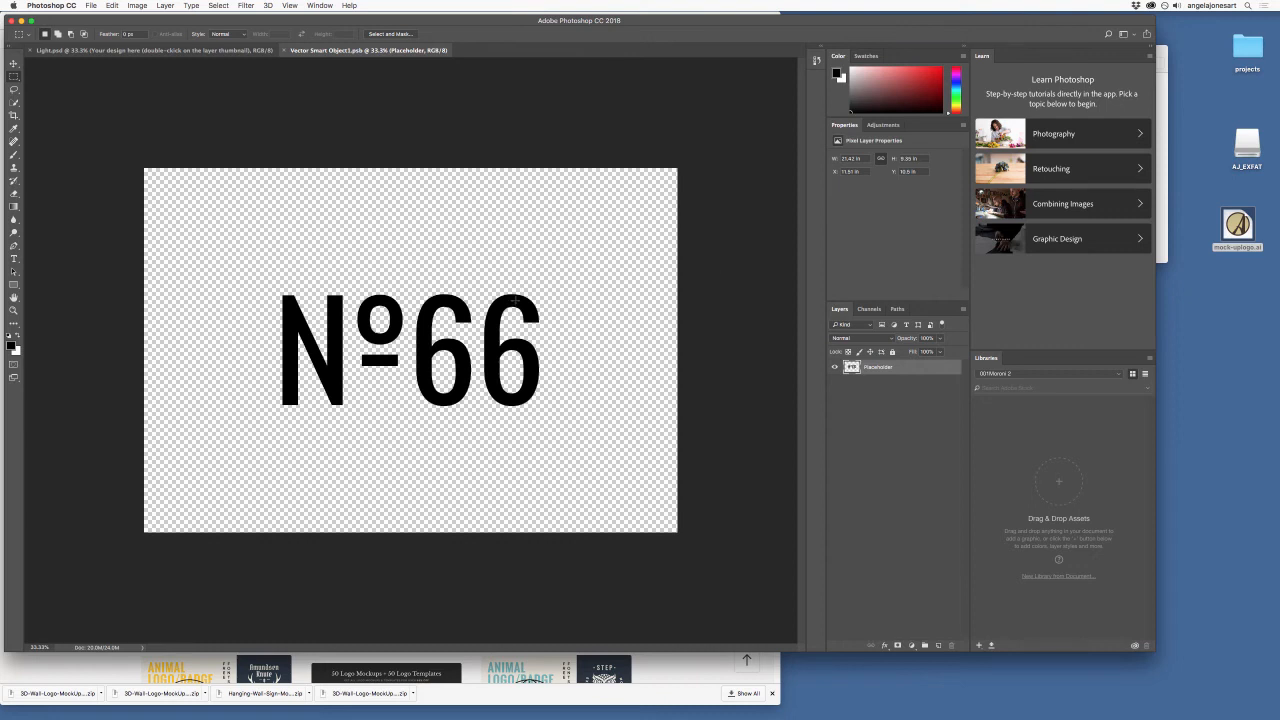
pyautogui.moveTo(285, 147)
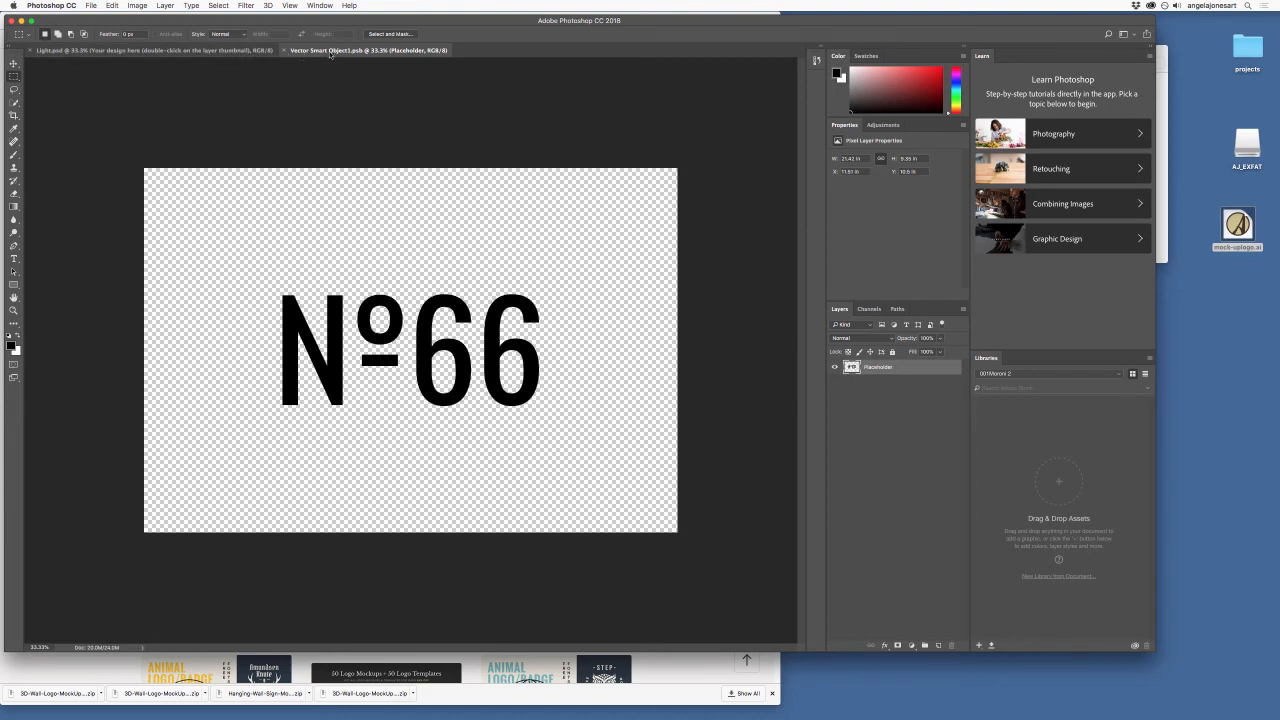
pyautogui.moveTo(360, 50)
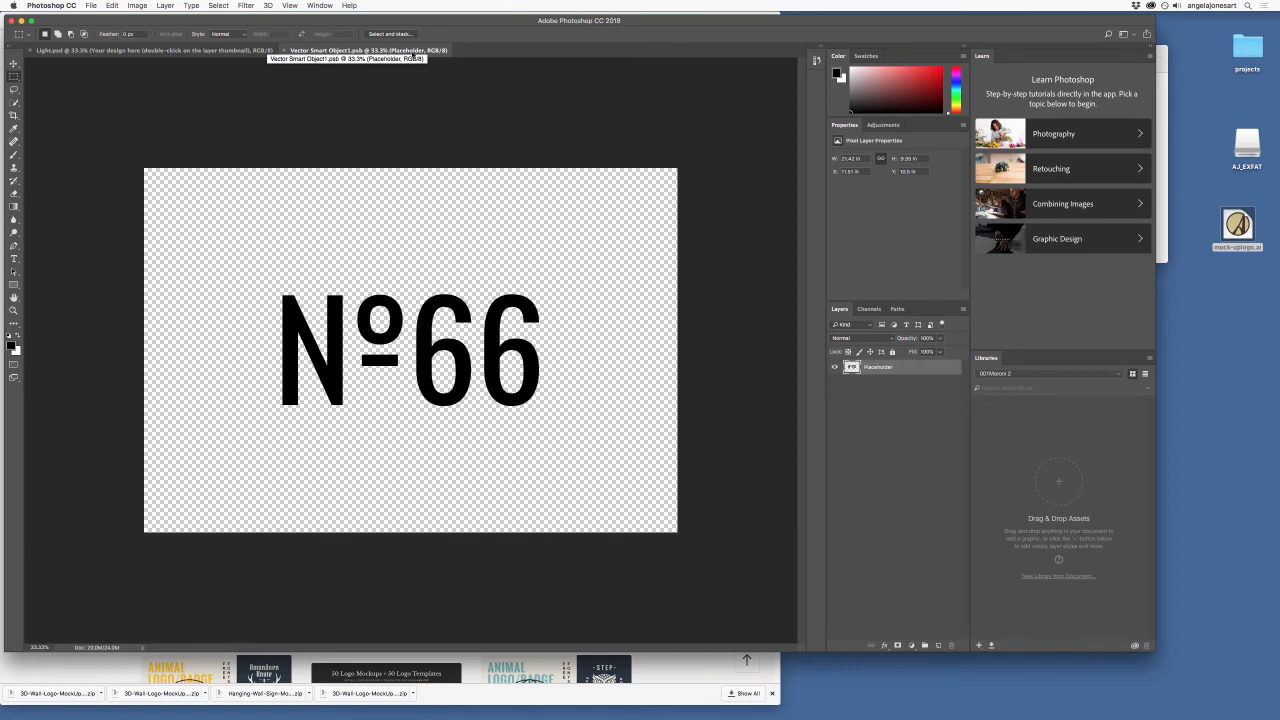
pyautogui.moveTo(368, 51)
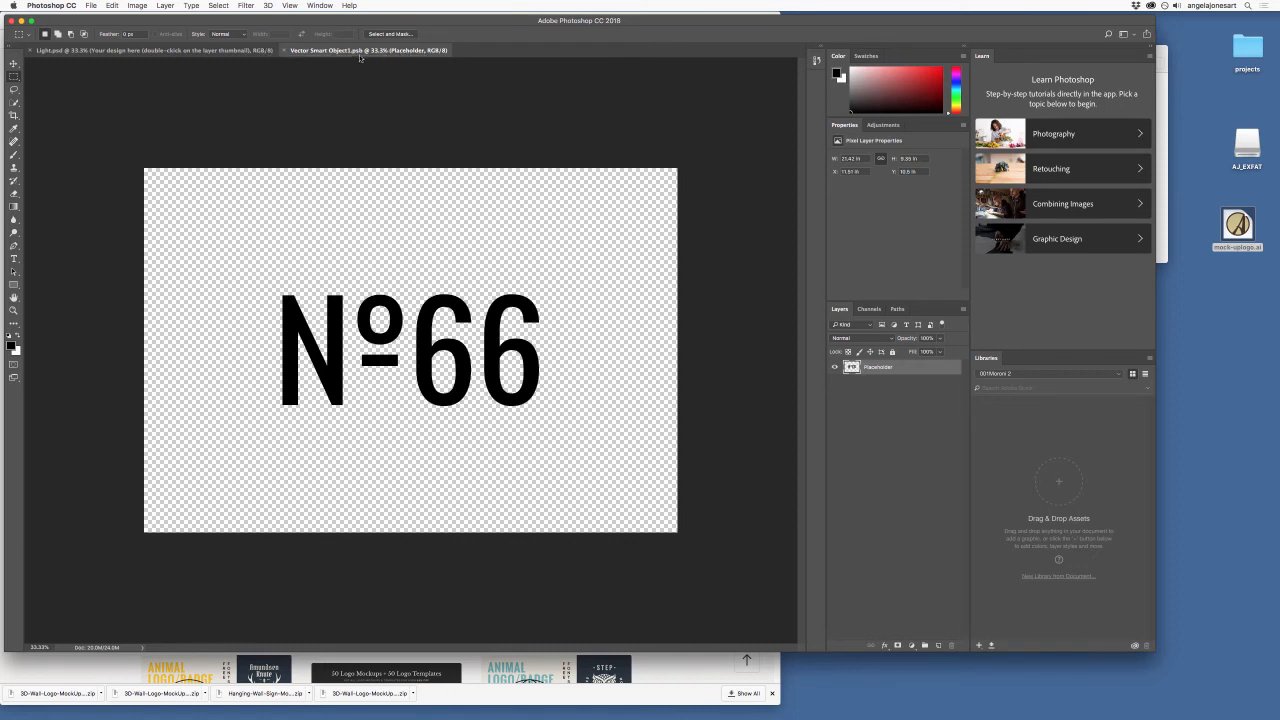
pyautogui.moveTo(360, 51)
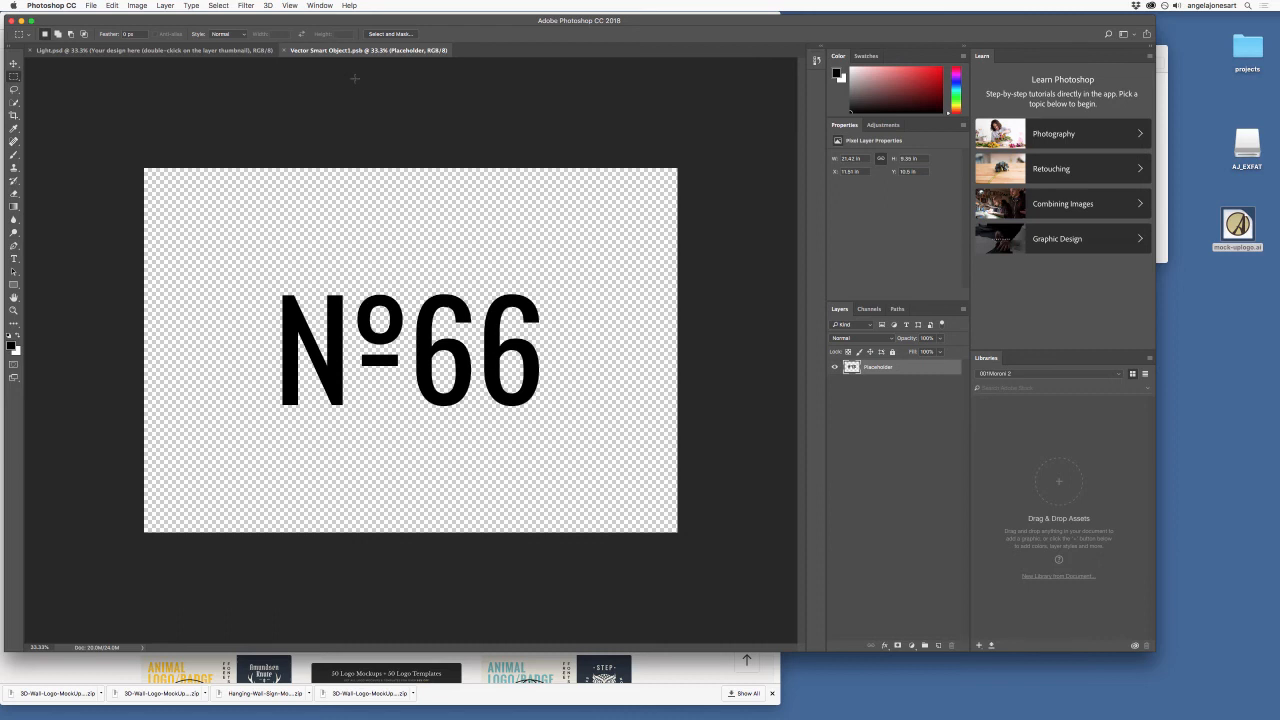
pyautogui.moveTo(358, 80)
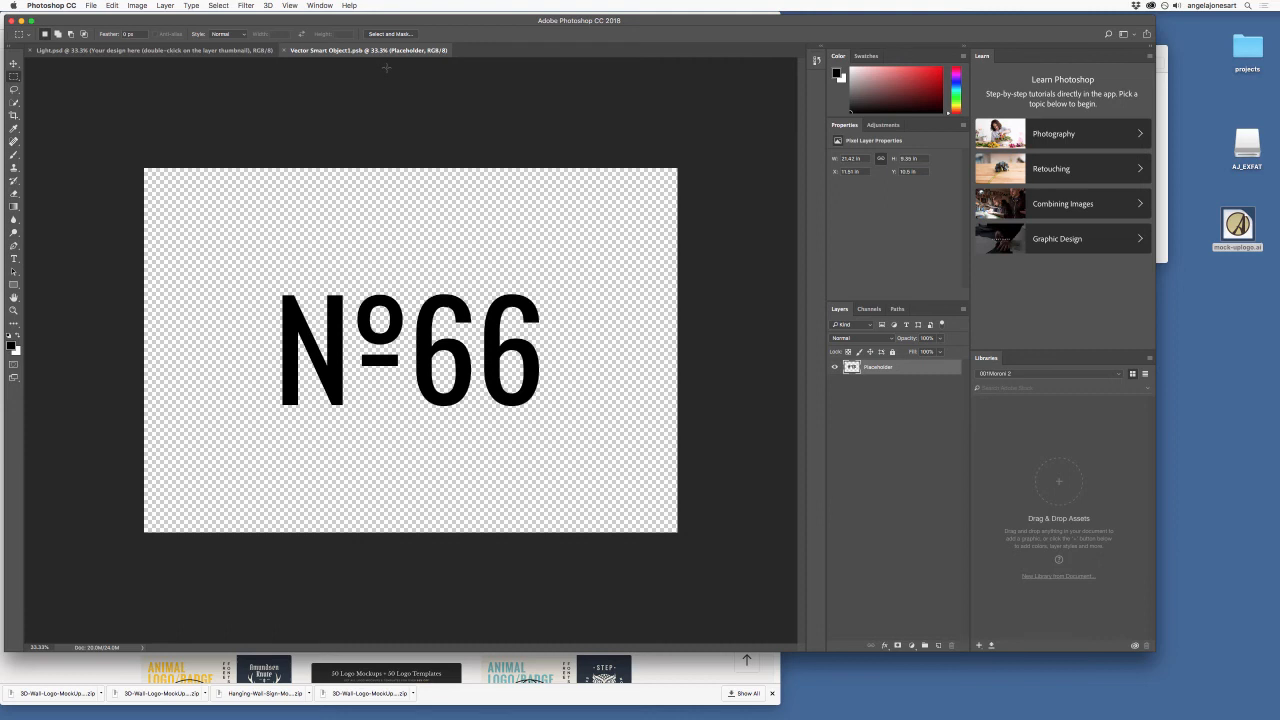
pyautogui.moveTo(256, 103)
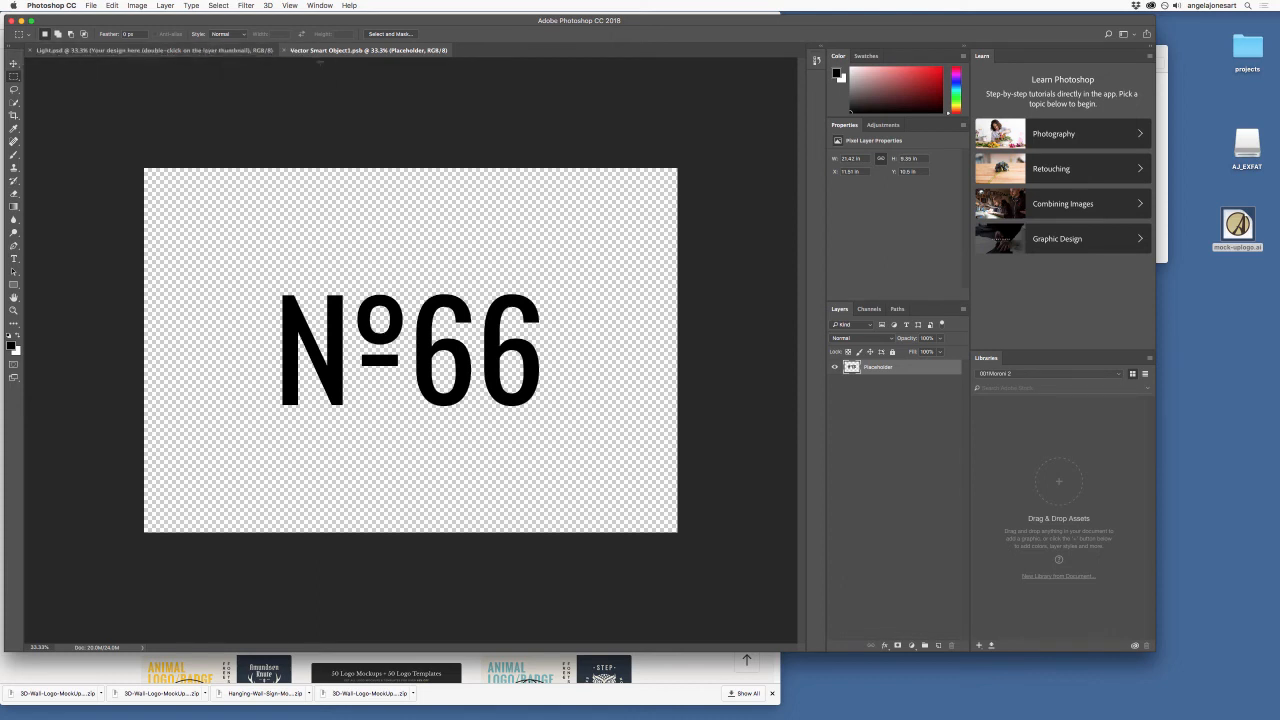
pyautogui.moveTo(345, 51)
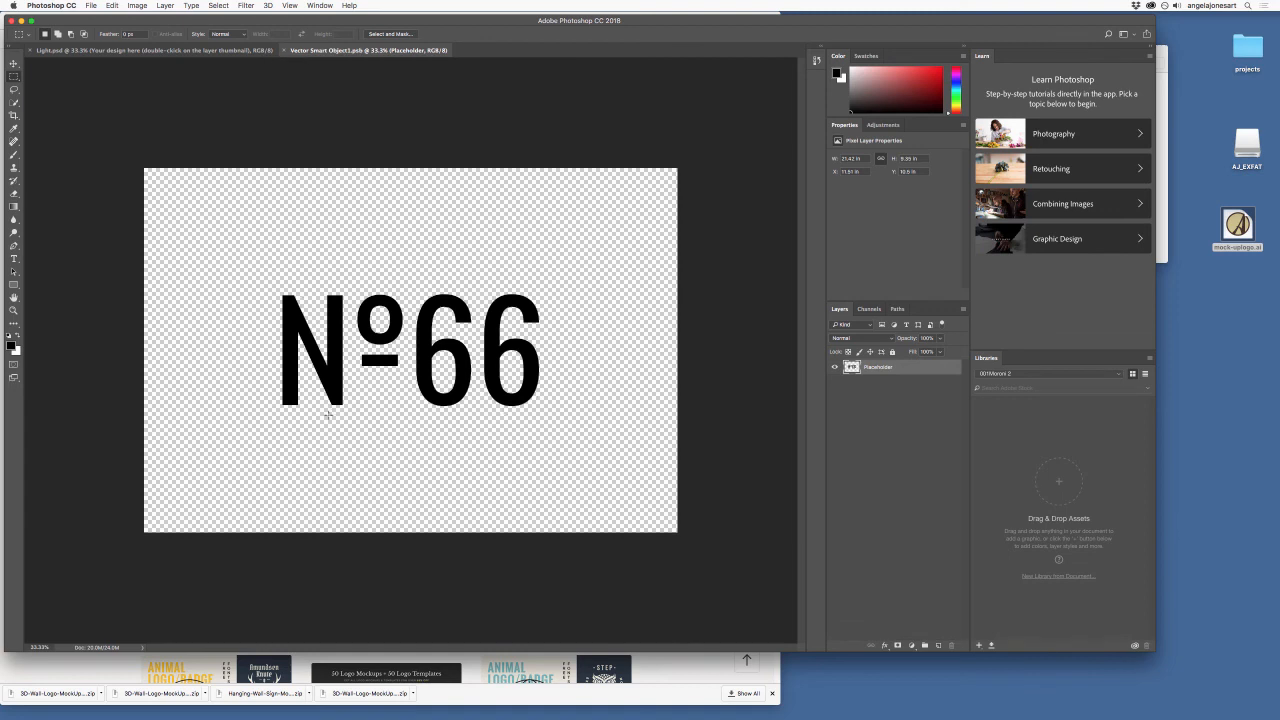
pyautogui.moveTo(426, 371)
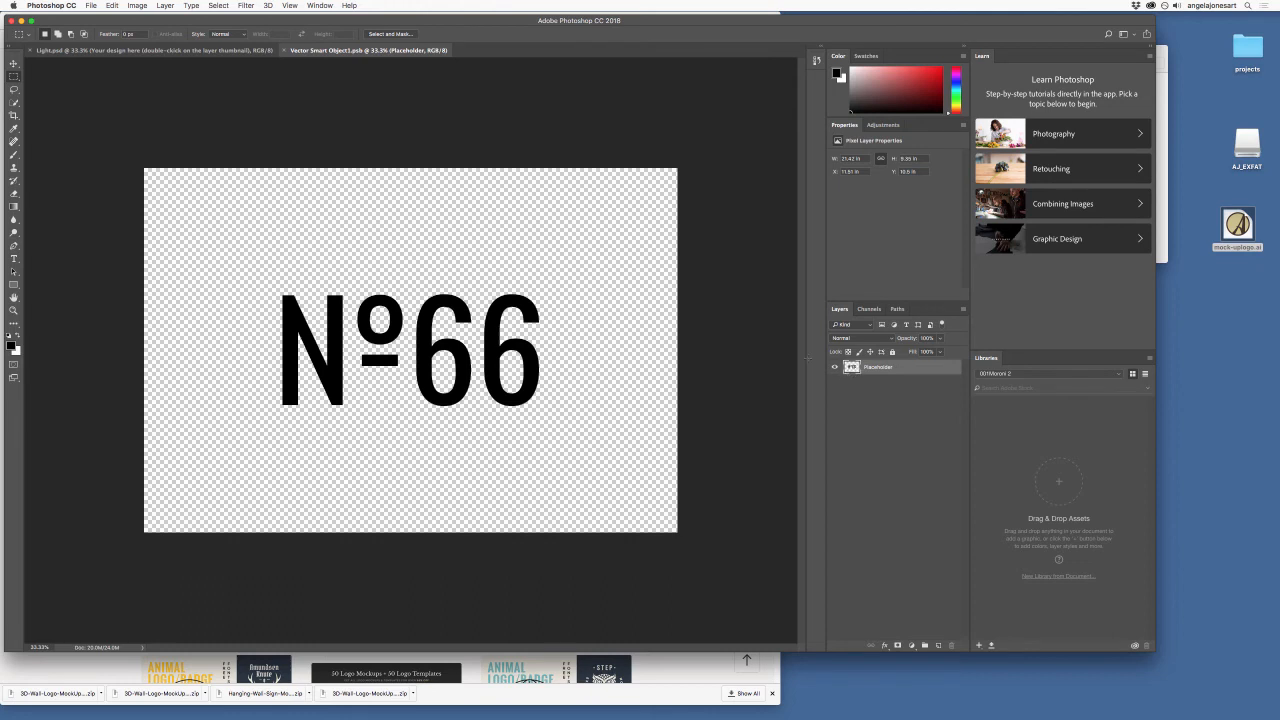
pyautogui.moveTo(778, 387)
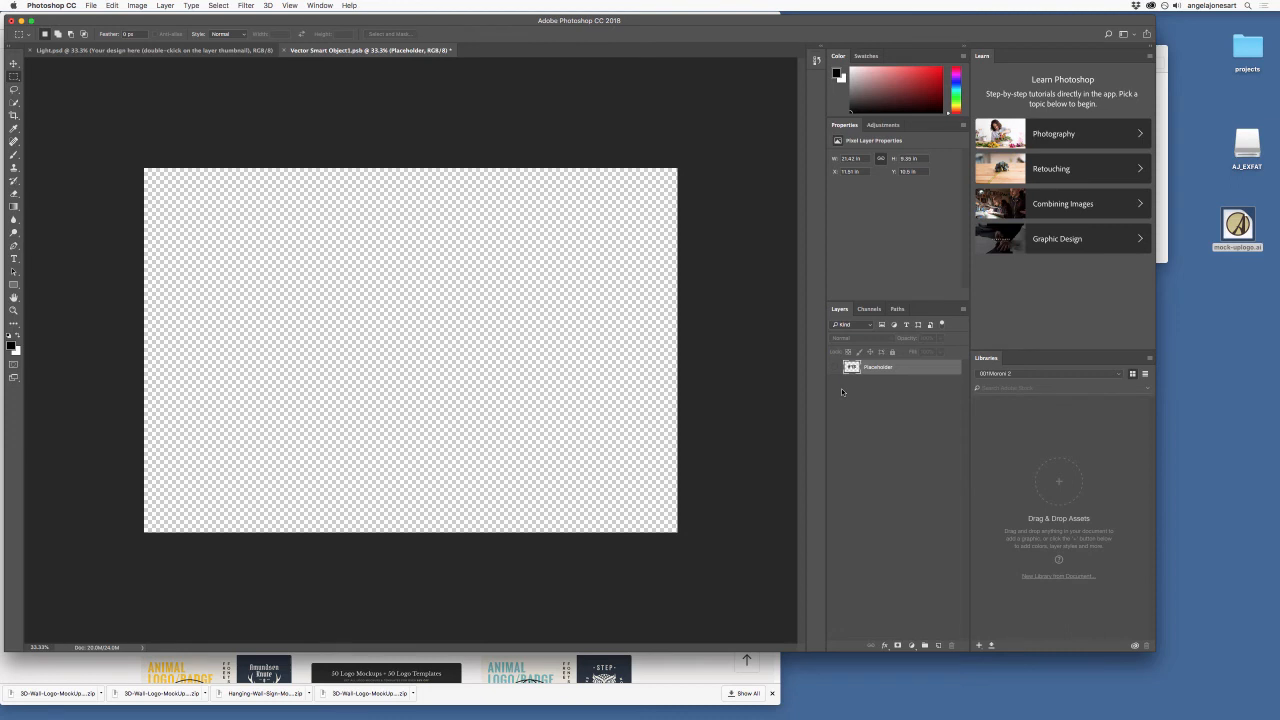
pyautogui.moveTo(700, 427)
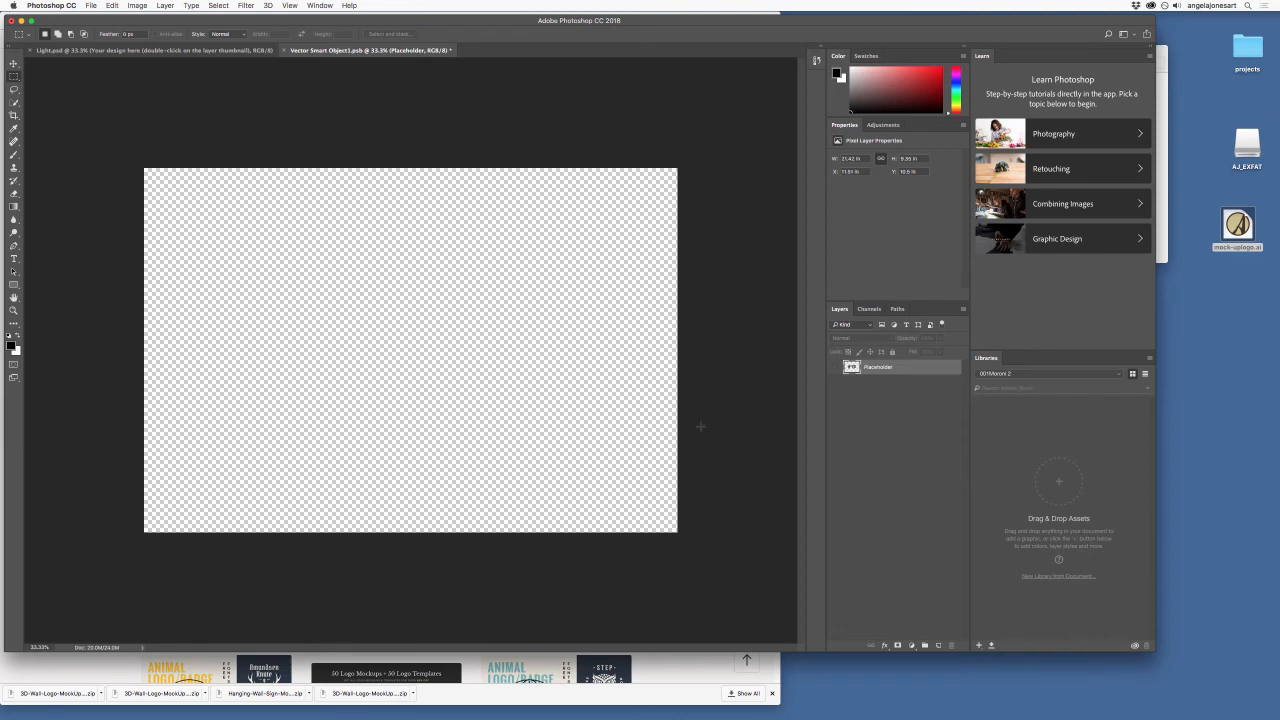
# Step: Paste the copied circled-A logo as a Shape Layer rather than a smart object
pyautogui.click(112, 5)
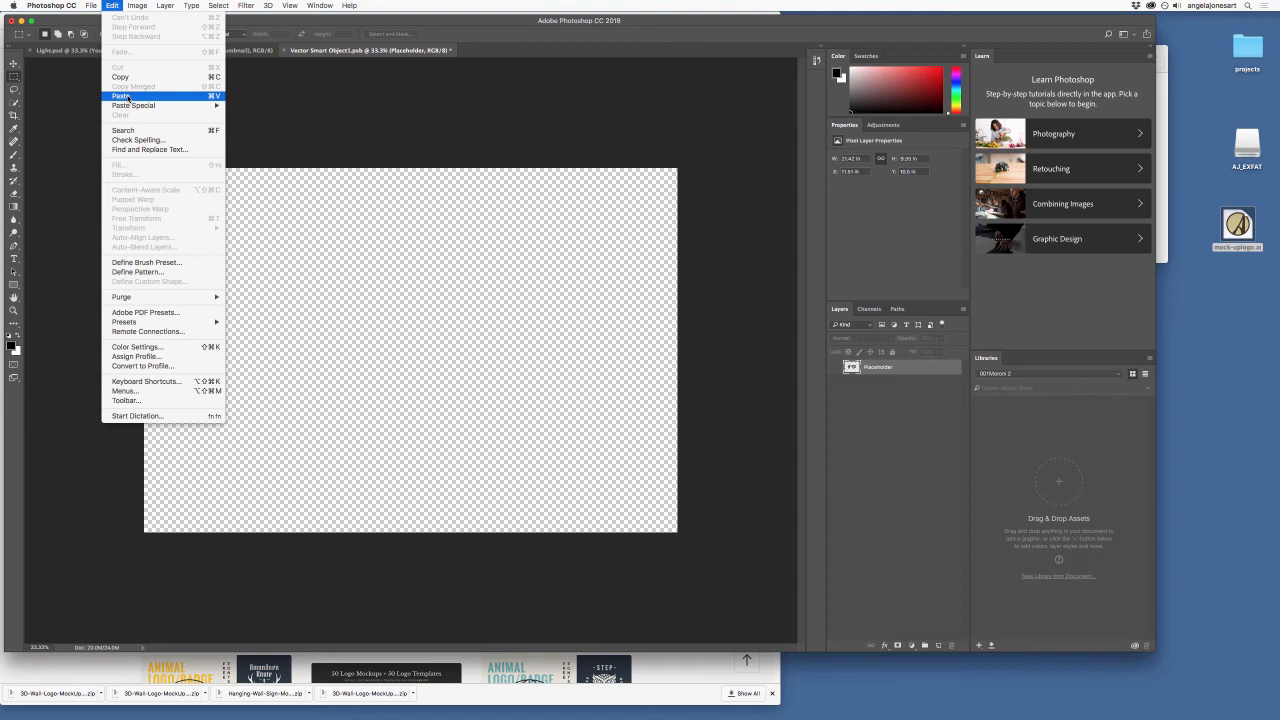
pyautogui.click(121, 96)
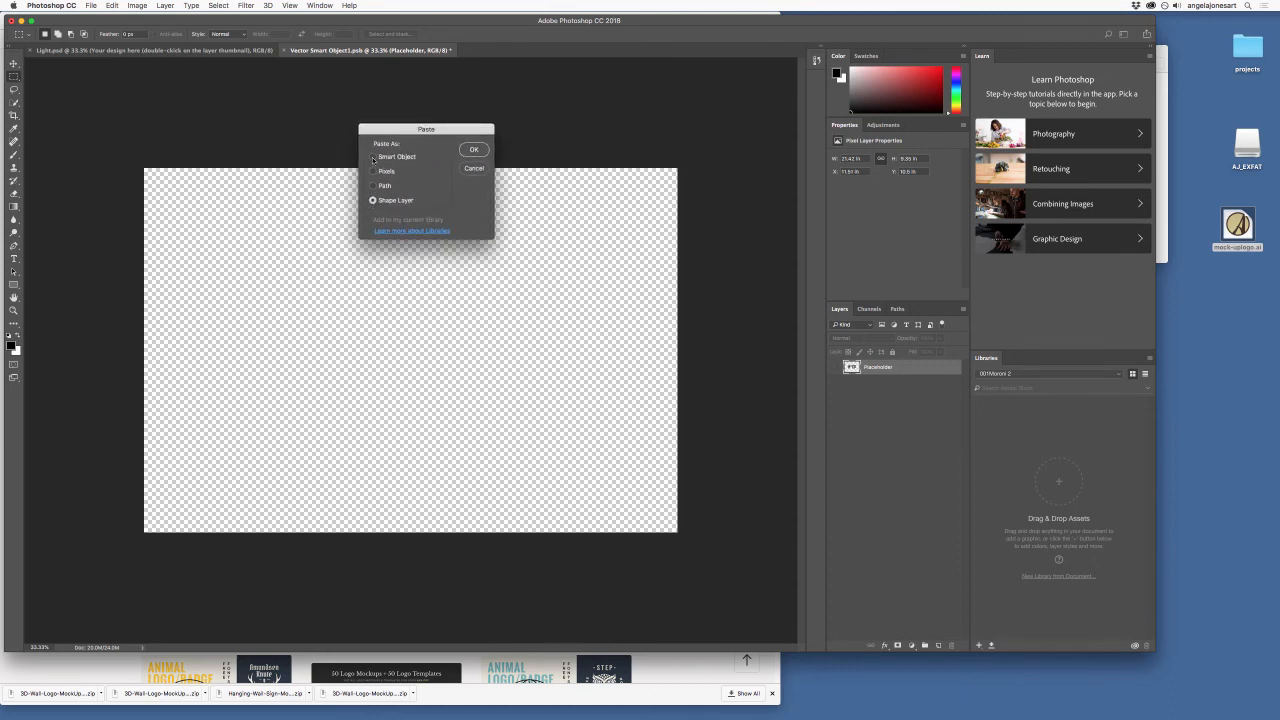
pyautogui.click(373, 156)
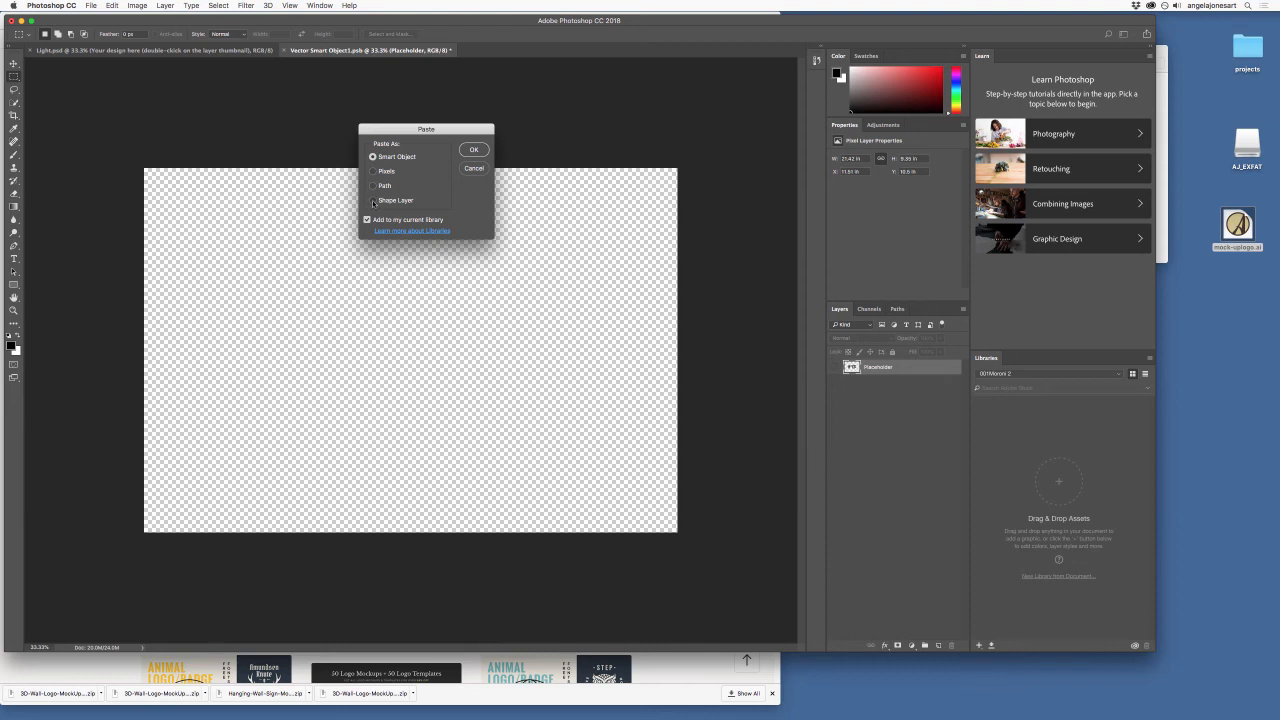
pyautogui.click(373, 200)
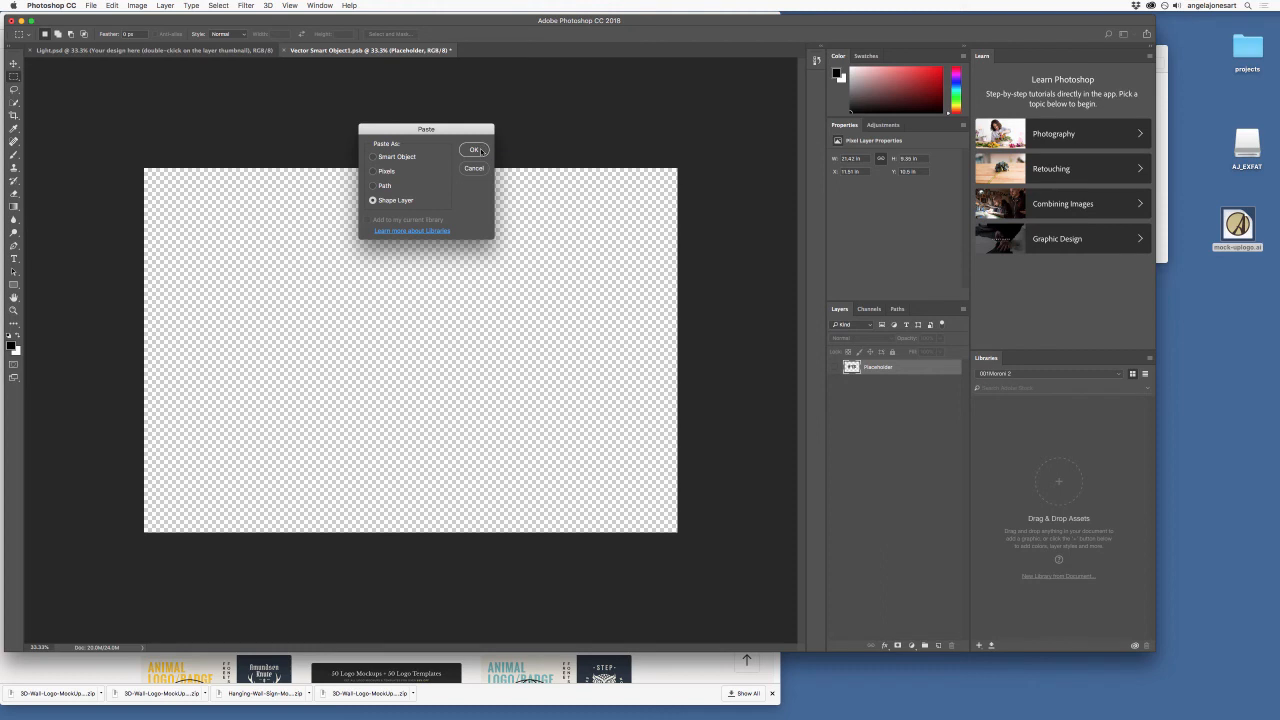
pyautogui.click(475, 149)
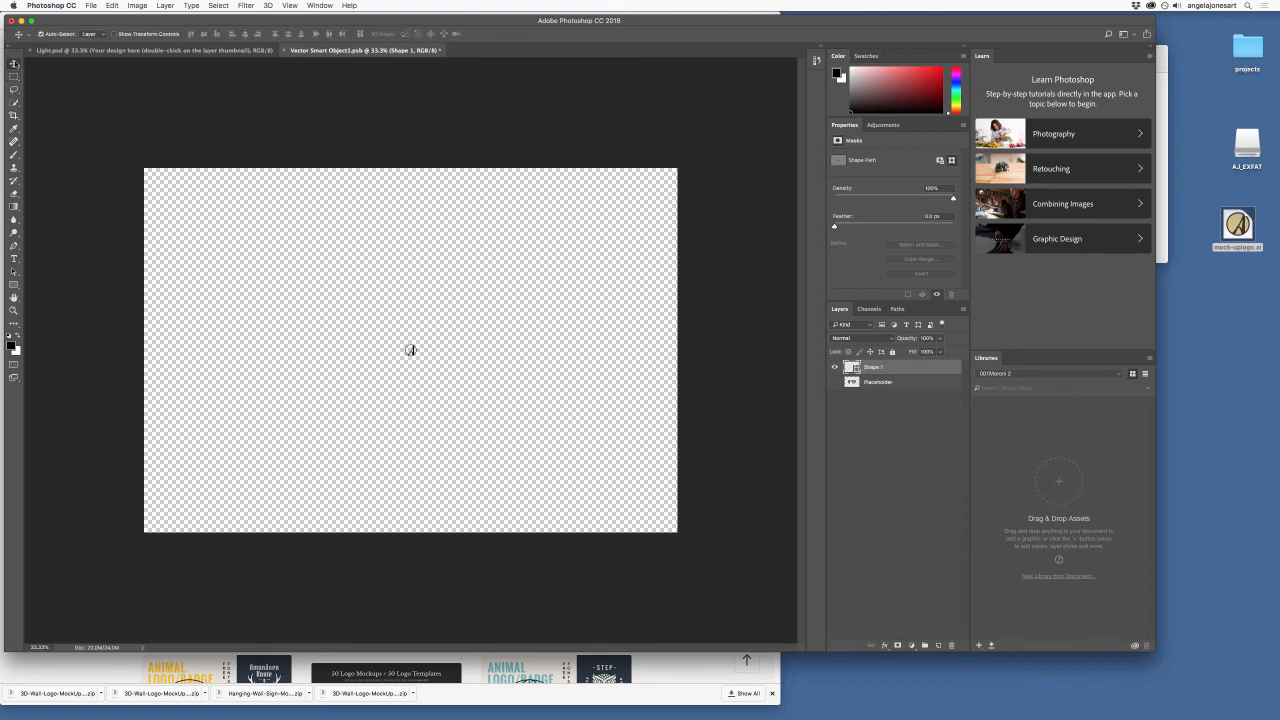
pyautogui.moveTo(452, 386)
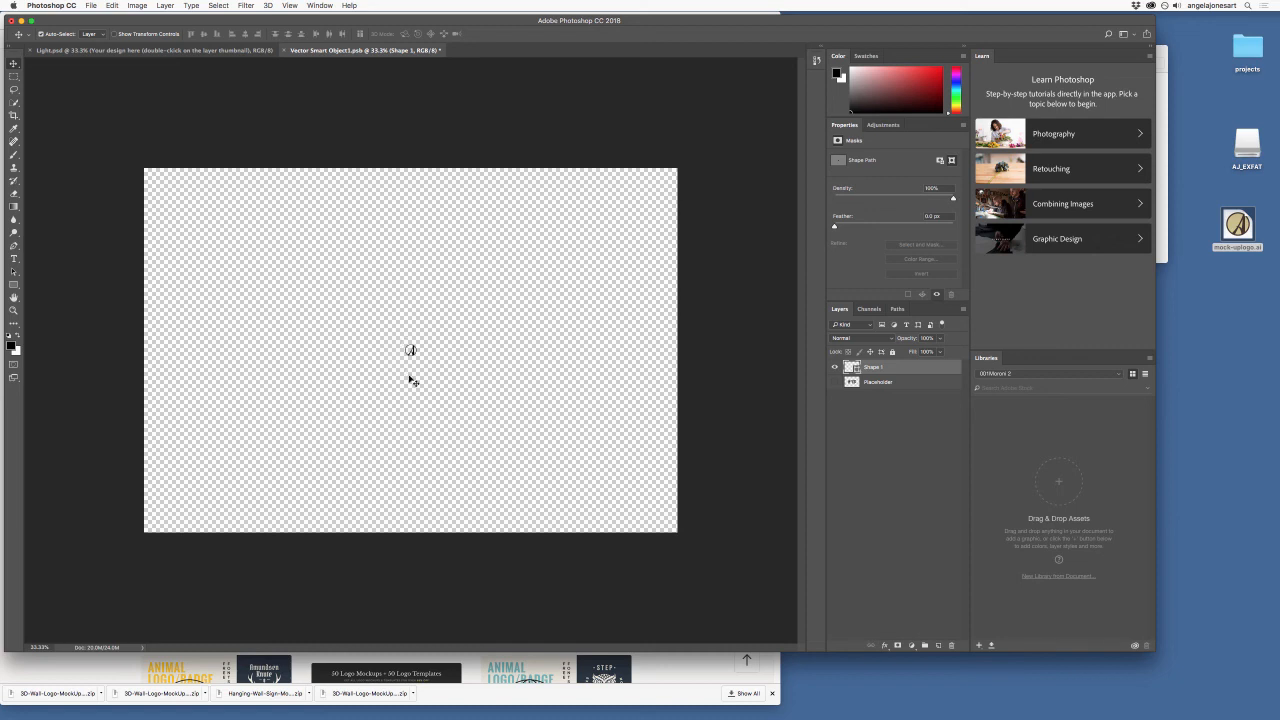
pyautogui.moveTo(422, 361)
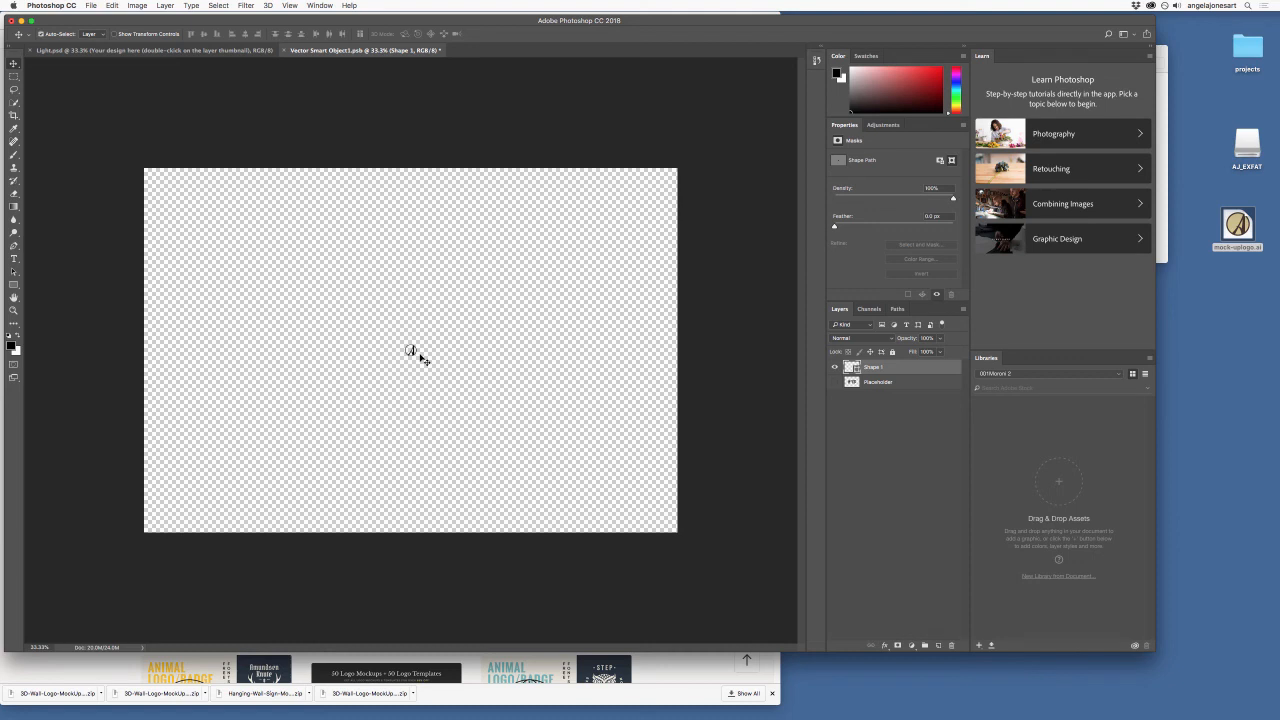
pyautogui.moveTo(445, 362)
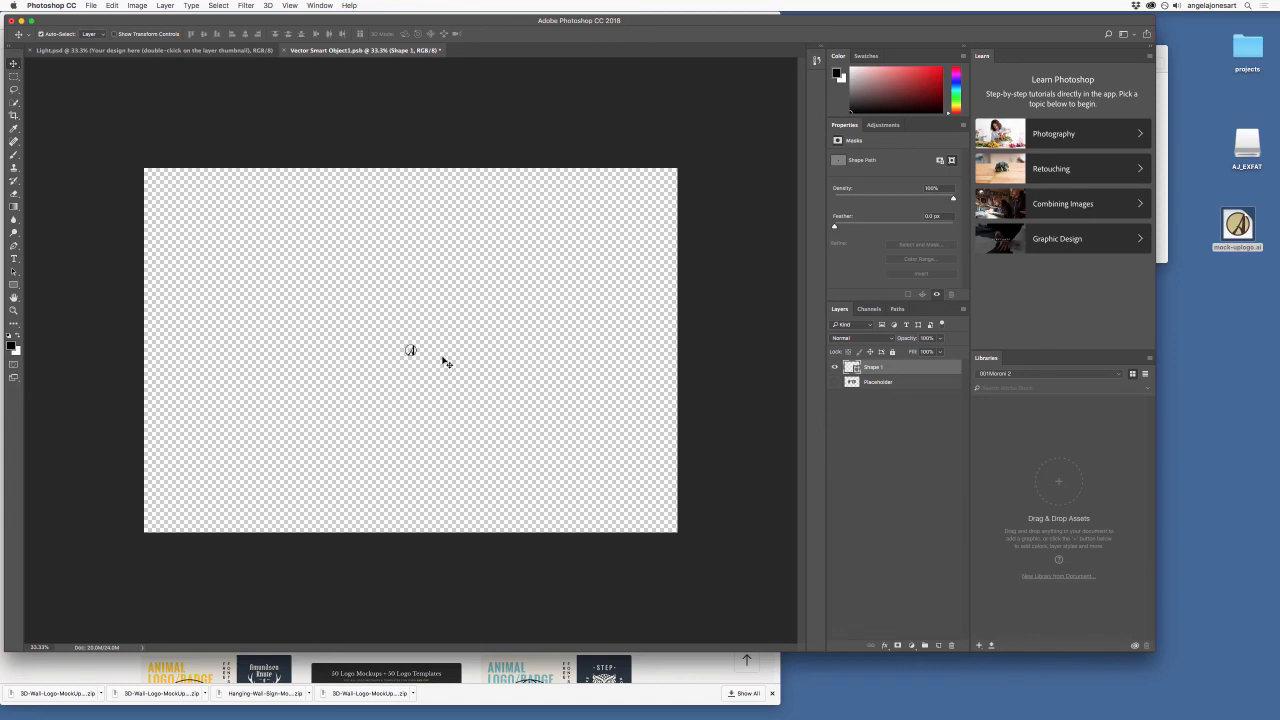
pyautogui.moveTo(193, 62)
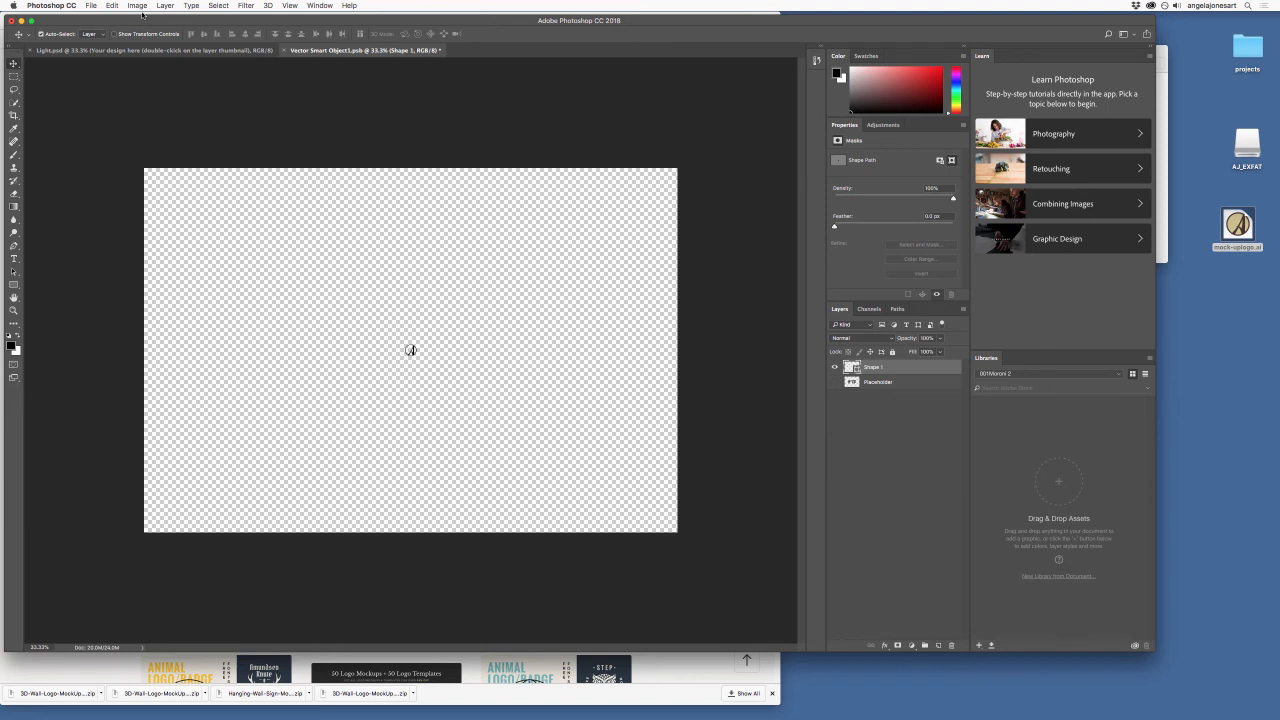
# Step: Free Transform the pasted logo, scaling it up to fill most of the canvas
pyautogui.click(112, 6)
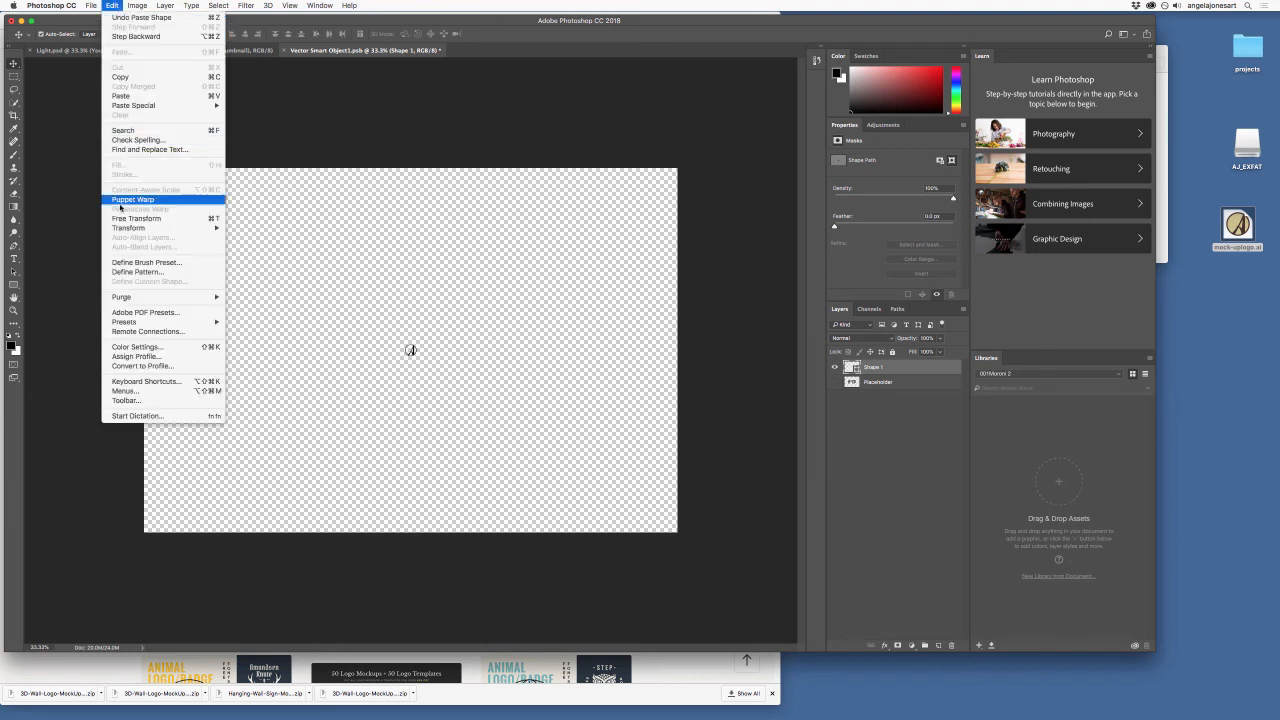
pyautogui.moveTo(136, 218)
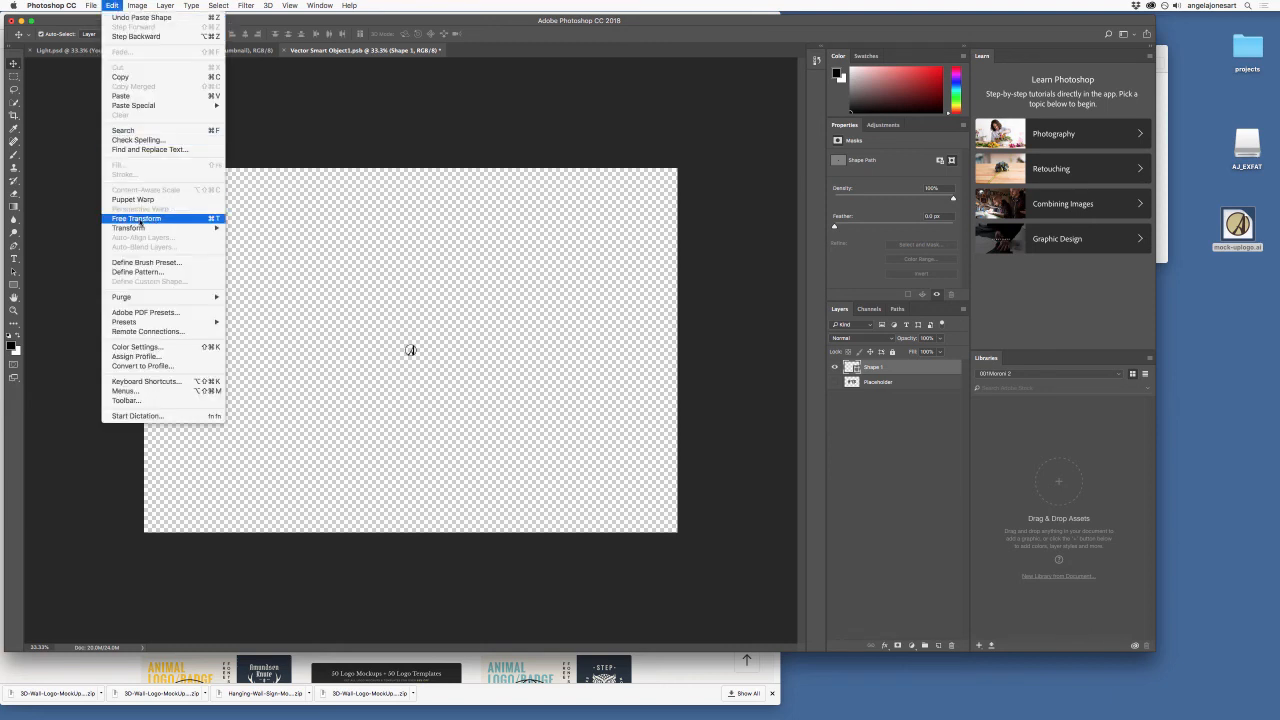
pyautogui.moveTo(373, 240)
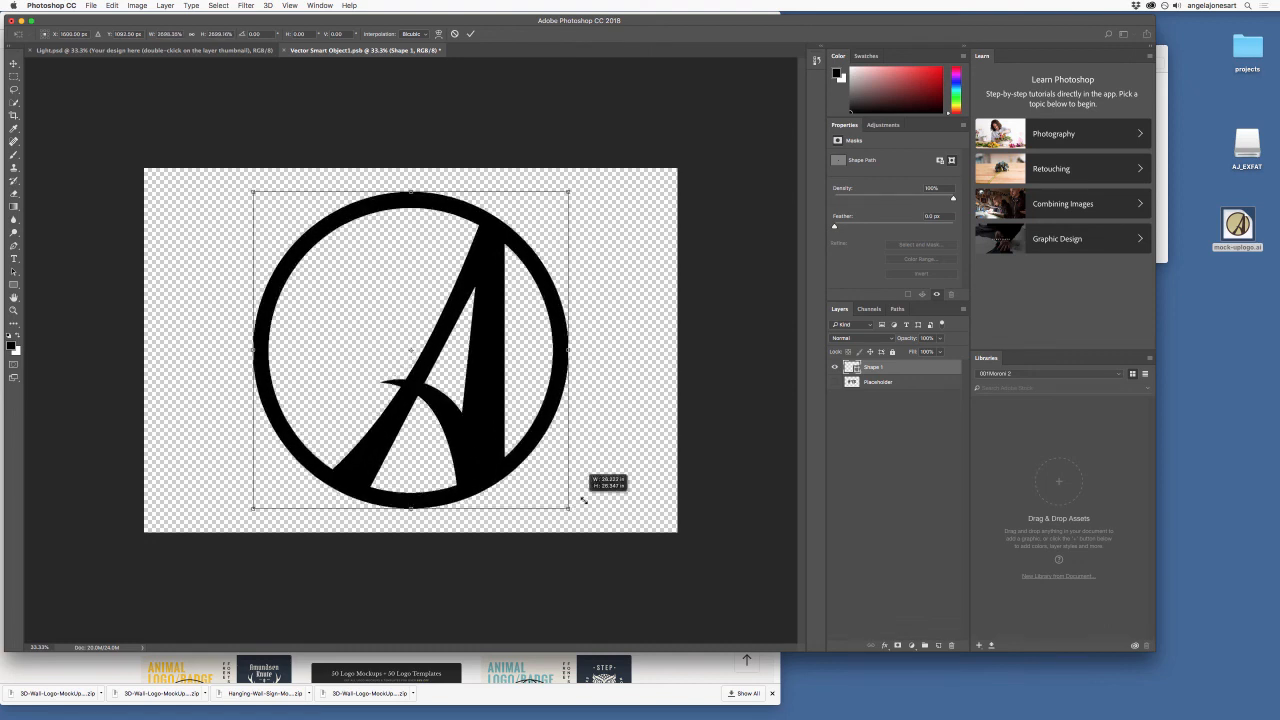
pyautogui.moveTo(568, 504); pyautogui.dragTo(583, 520)
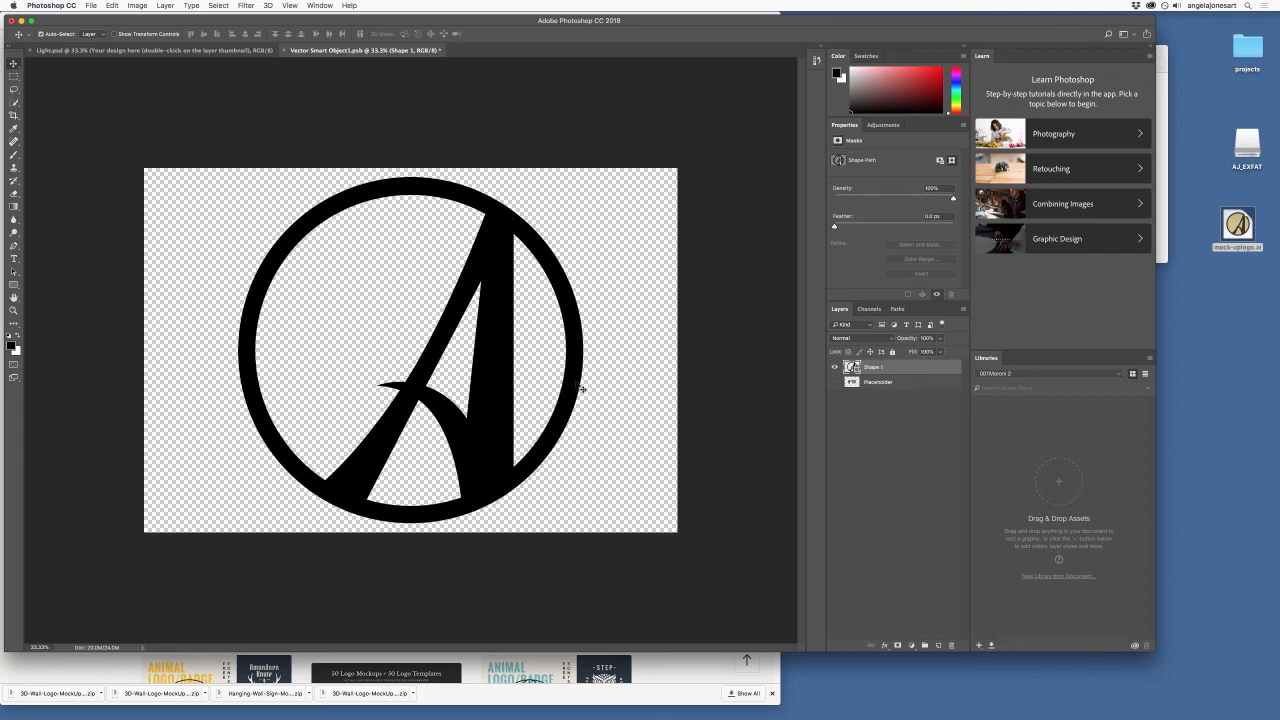
pyautogui.moveTo(562, 455)
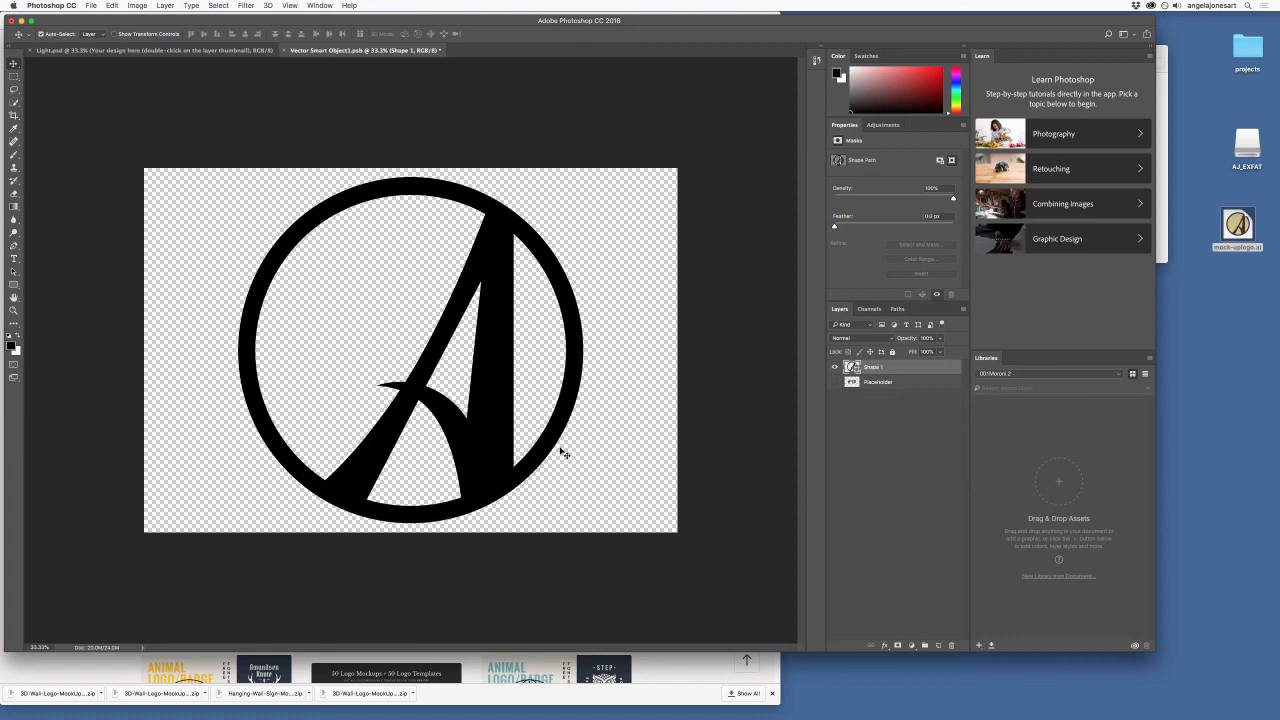
pyautogui.moveTo(412, 232)
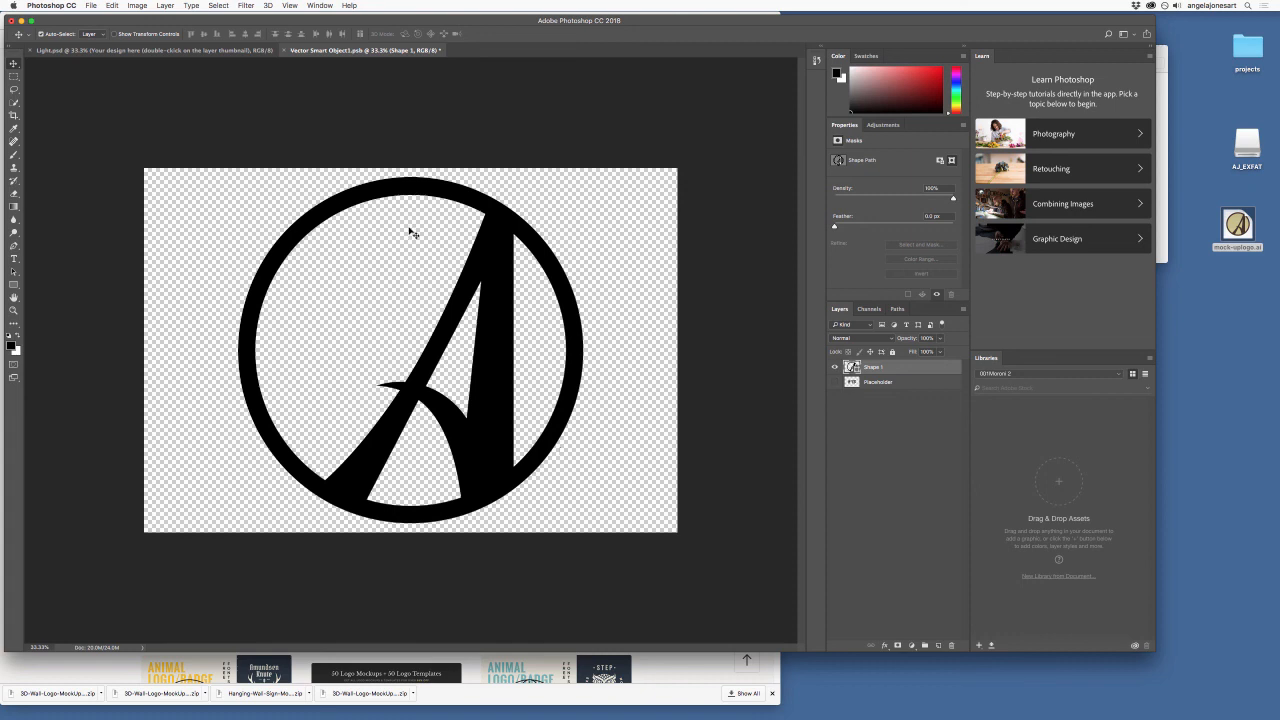
# Step: Save the smart object document containing the enlarged circled-A logo
pyautogui.click(91, 5)
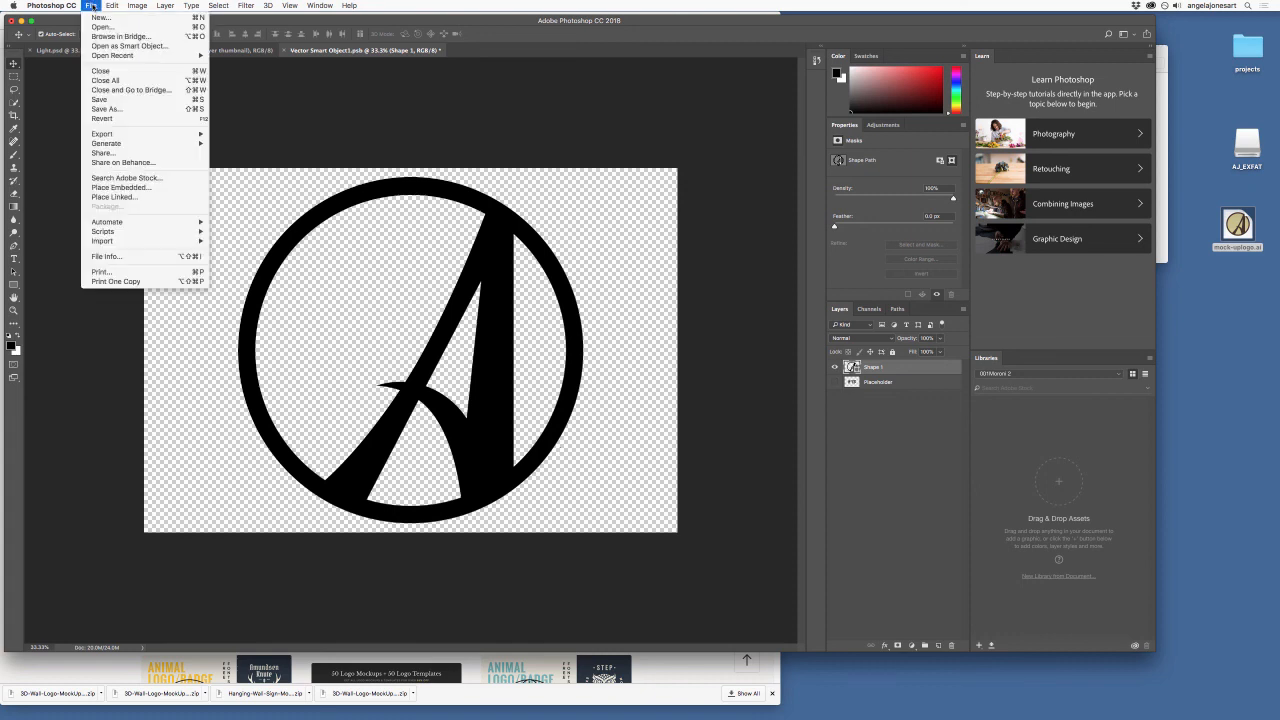
pyautogui.moveTo(100, 99)
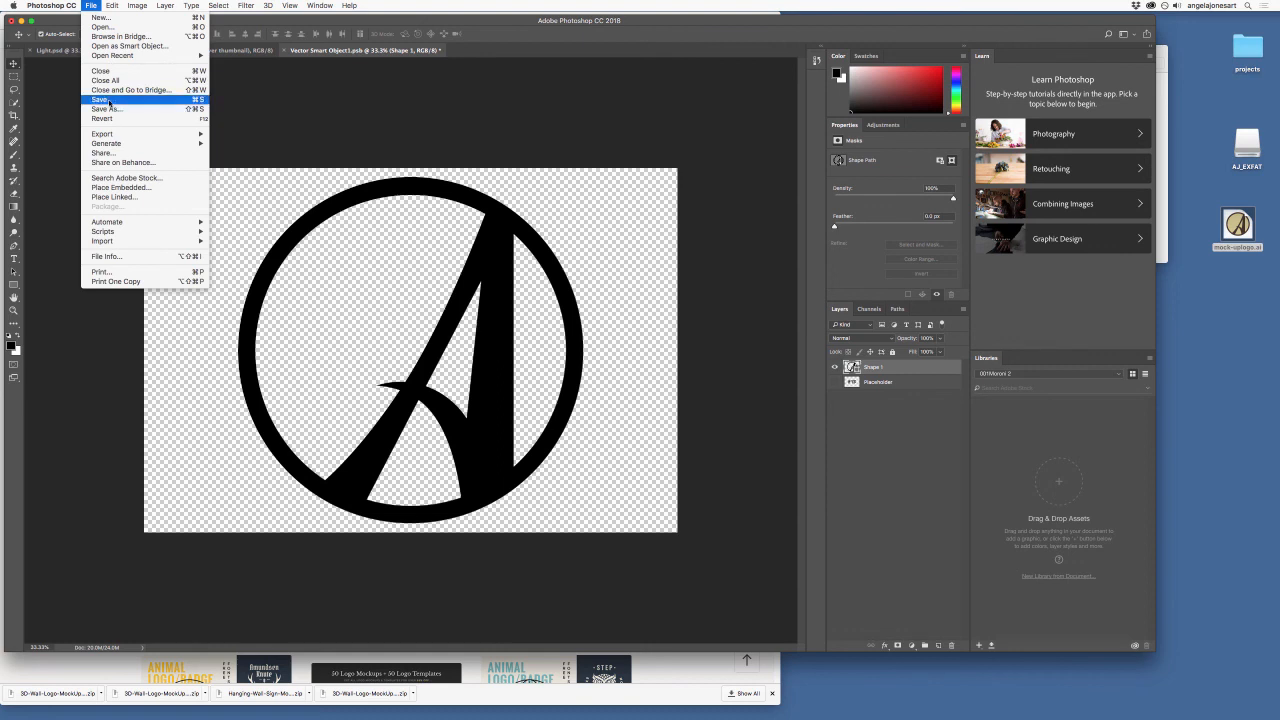
pyautogui.click(101, 99)
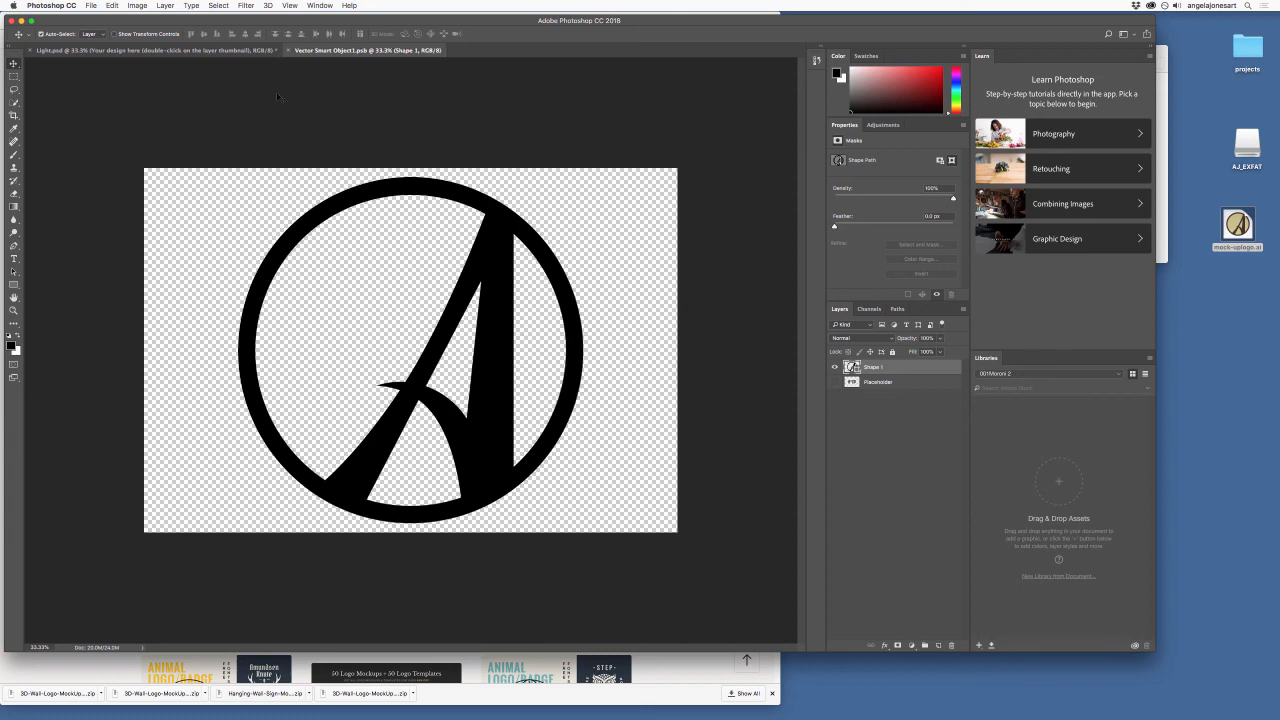
pyautogui.moveTo(215, 62)
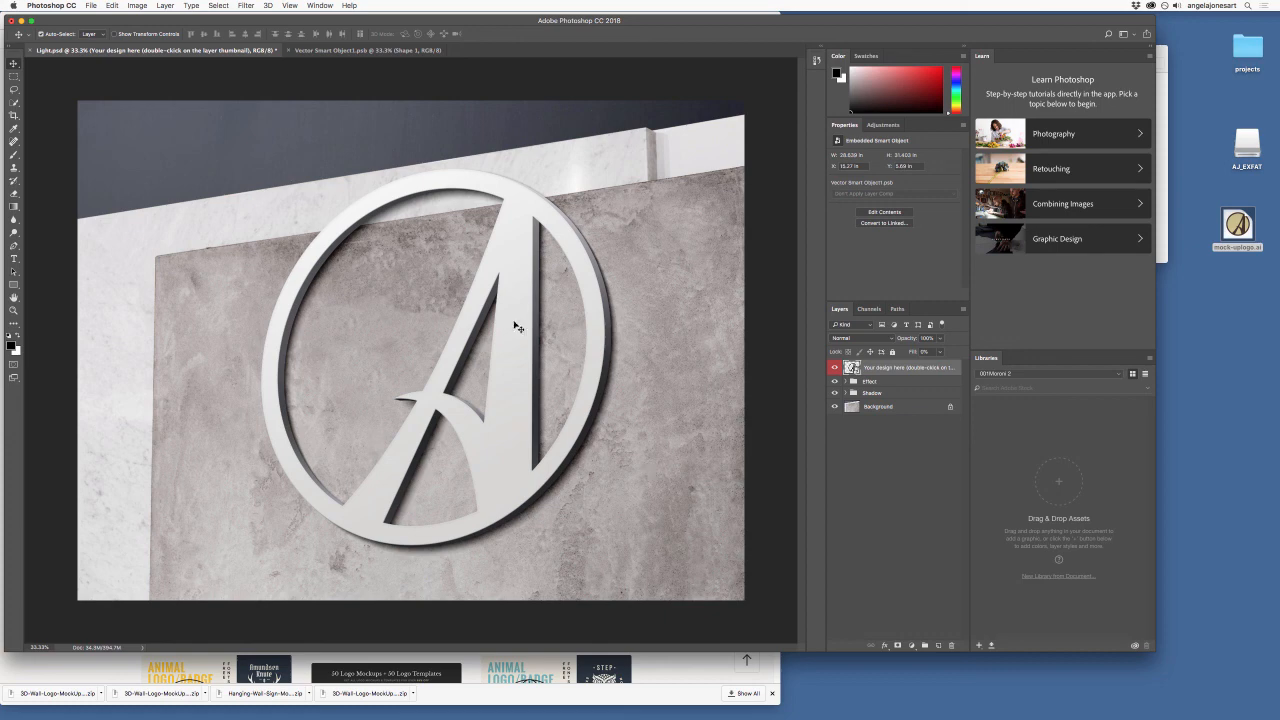
pyautogui.moveTo(507, 329)
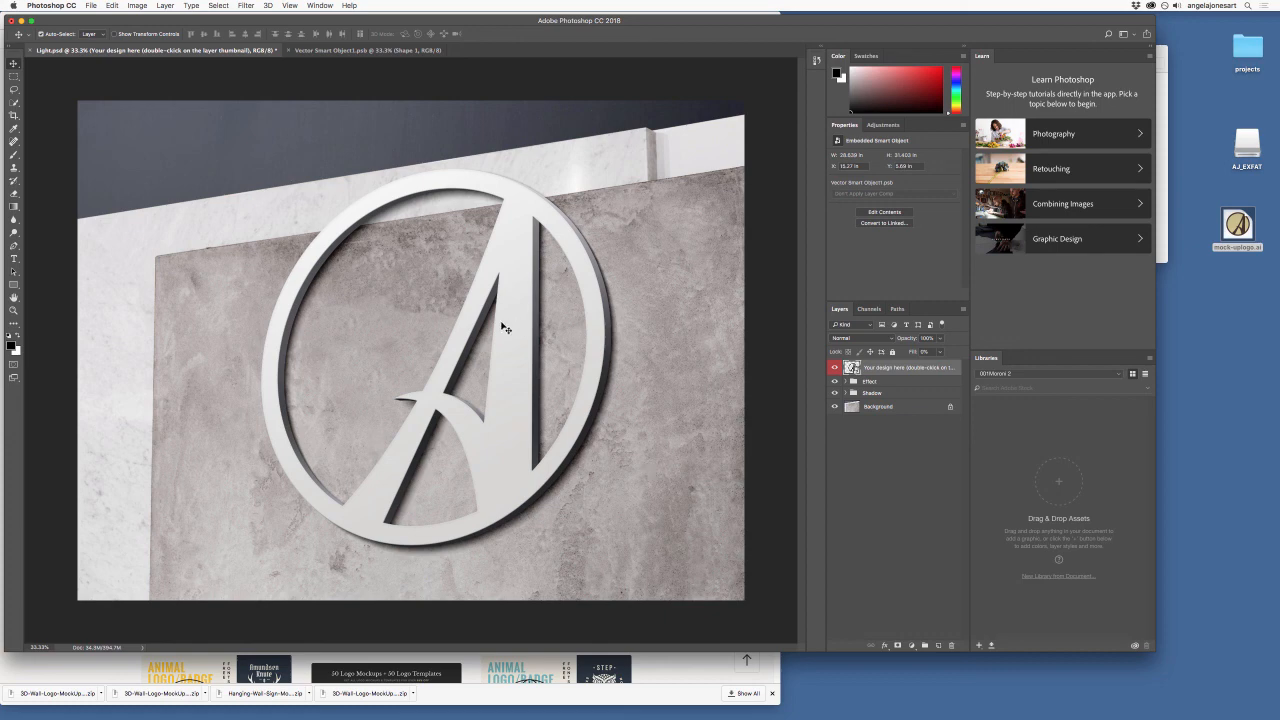
pyautogui.moveTo(367, 383)
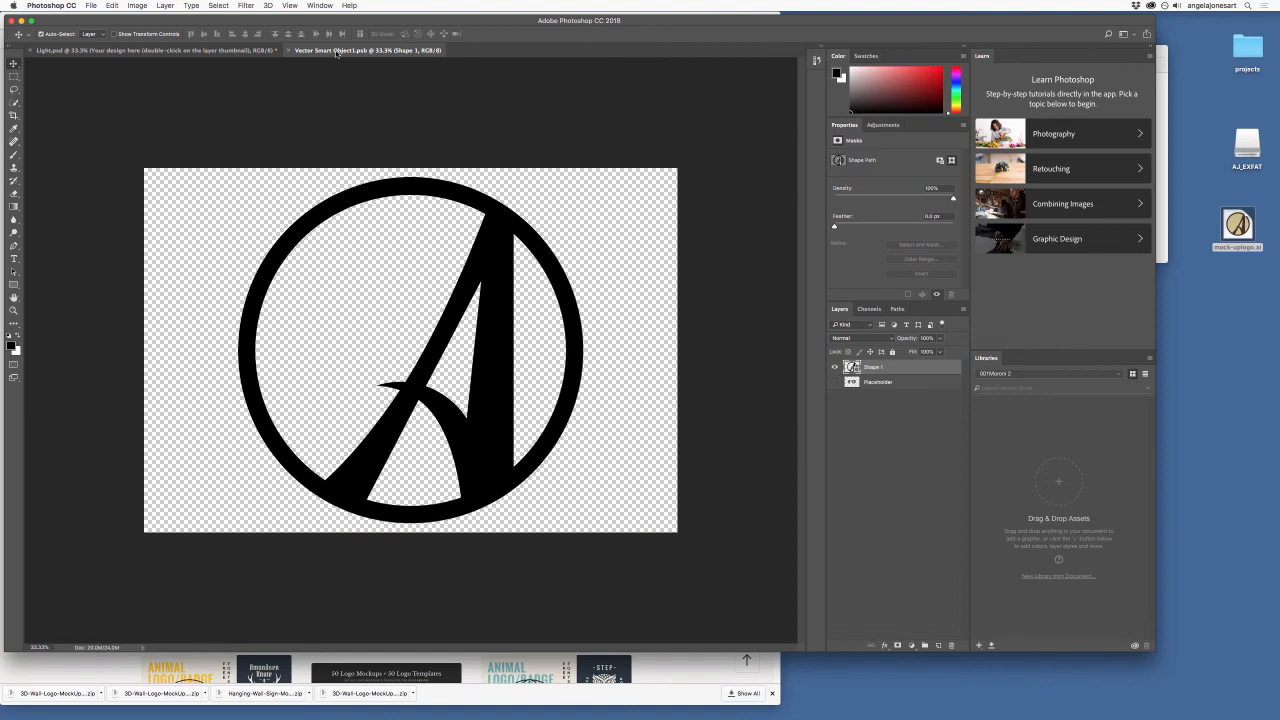
pyautogui.moveTo(496, 380)
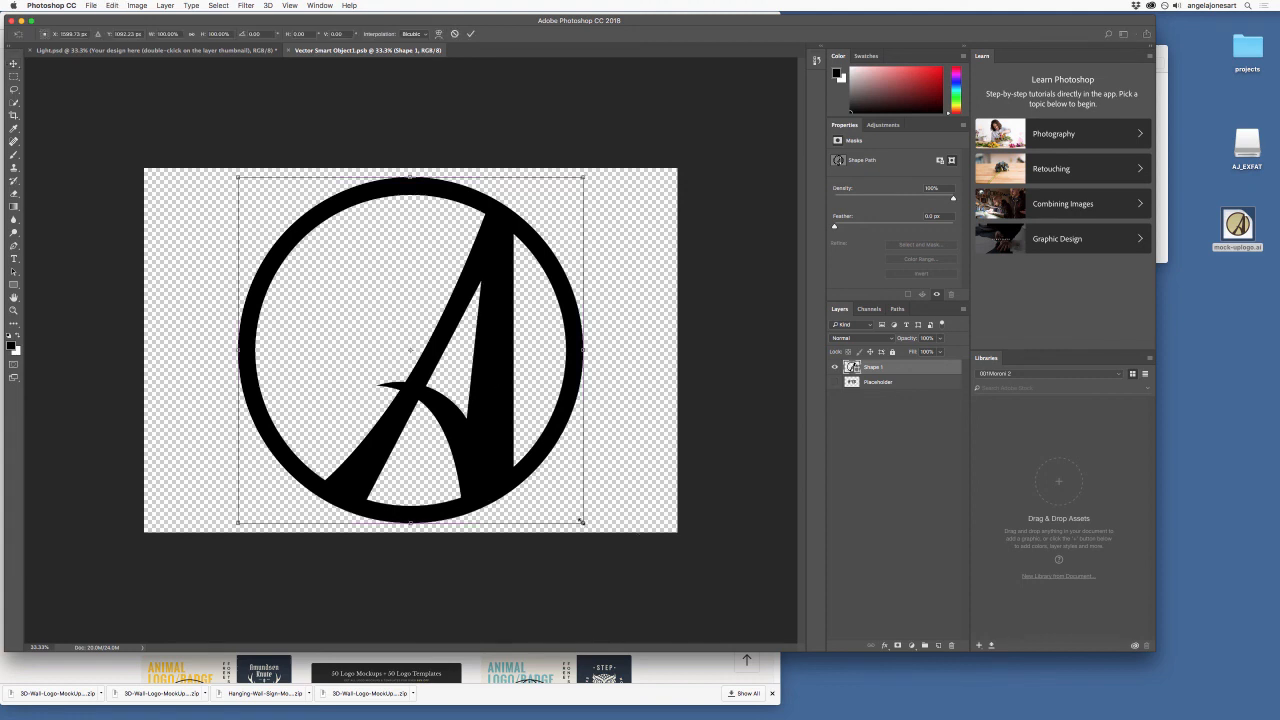
# Step: Shrink the circled-A logo with a corner drag and save the smart object again
pyautogui.moveTo(583, 522); pyautogui.dragTo(565, 506)
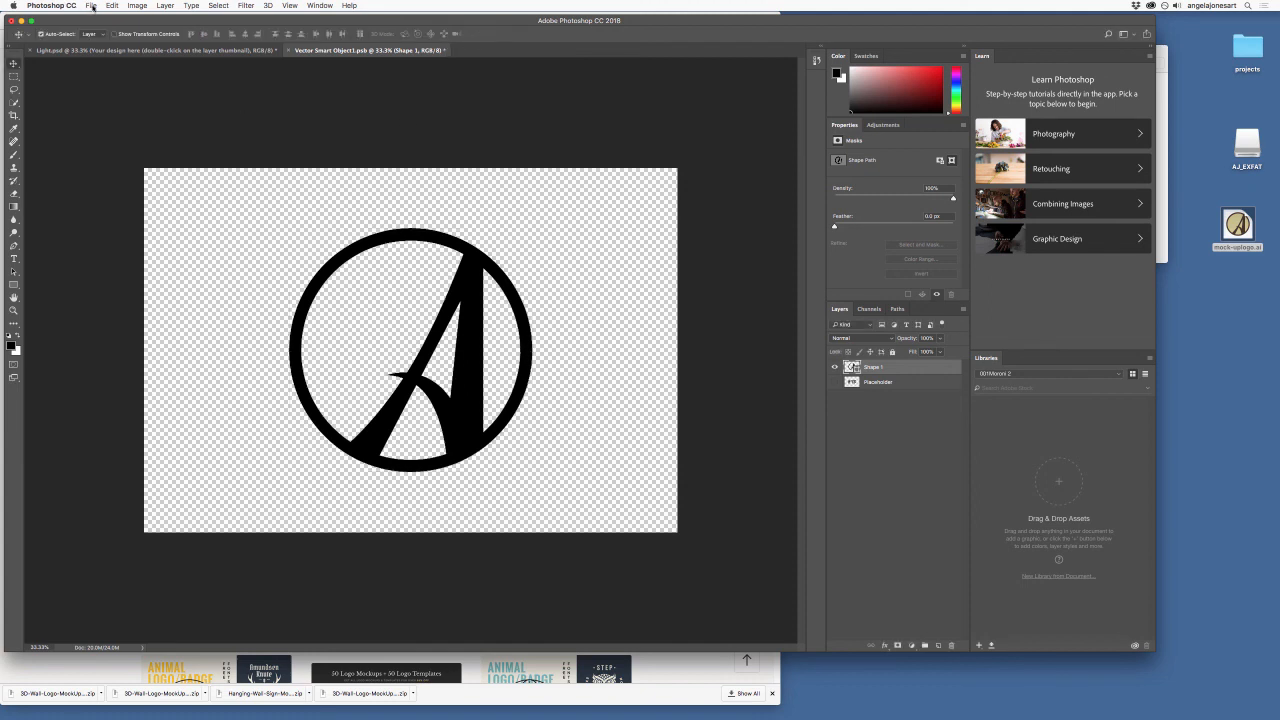
pyautogui.click(91, 6)
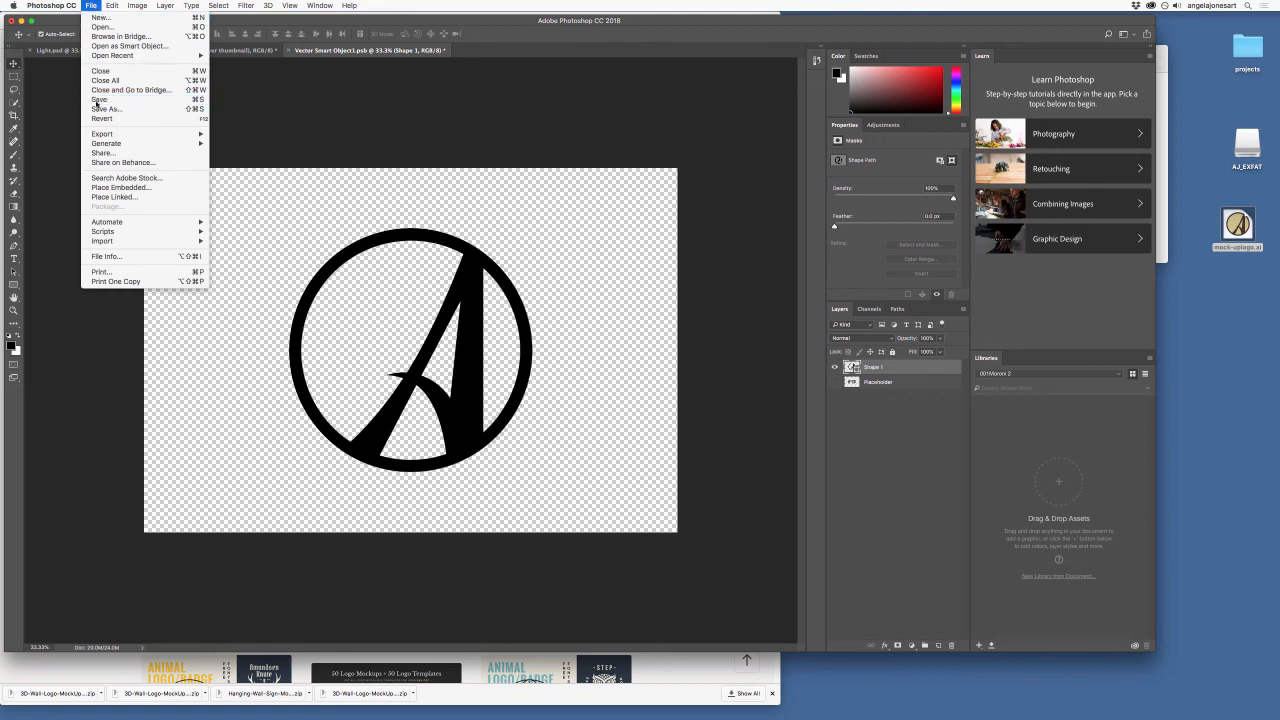
pyautogui.click(100, 99)
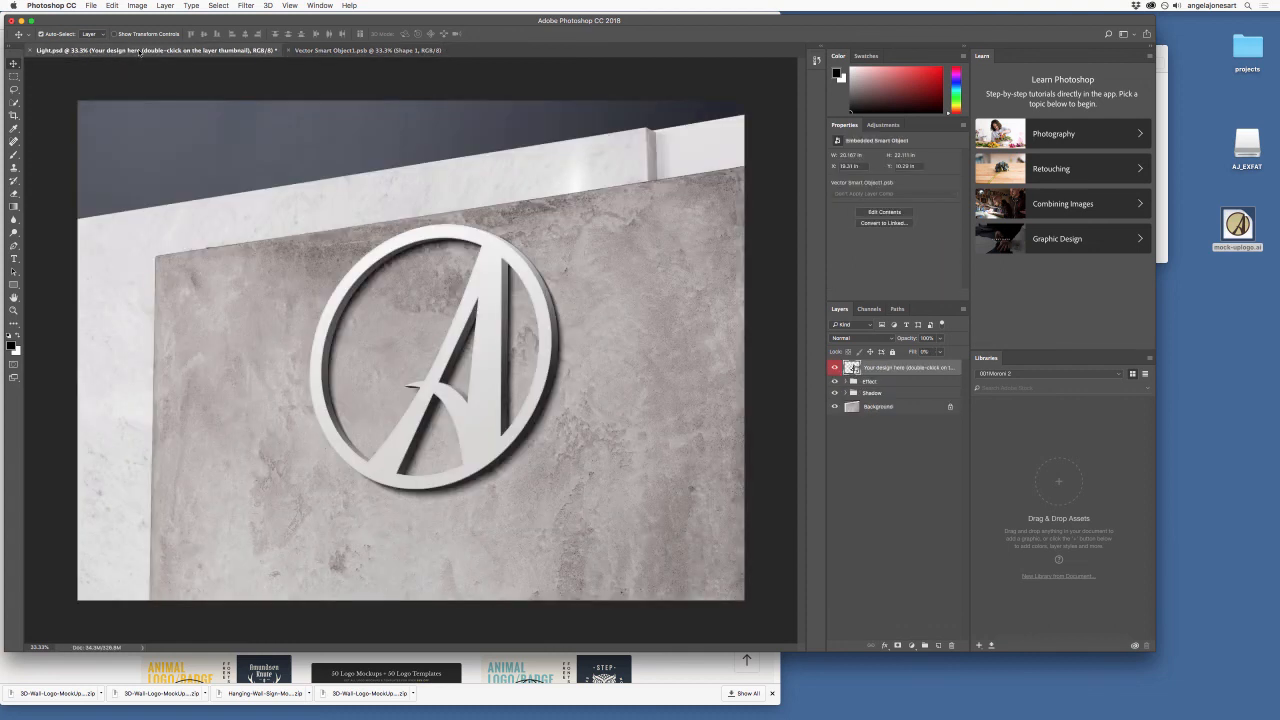
pyautogui.moveTo(495, 410)
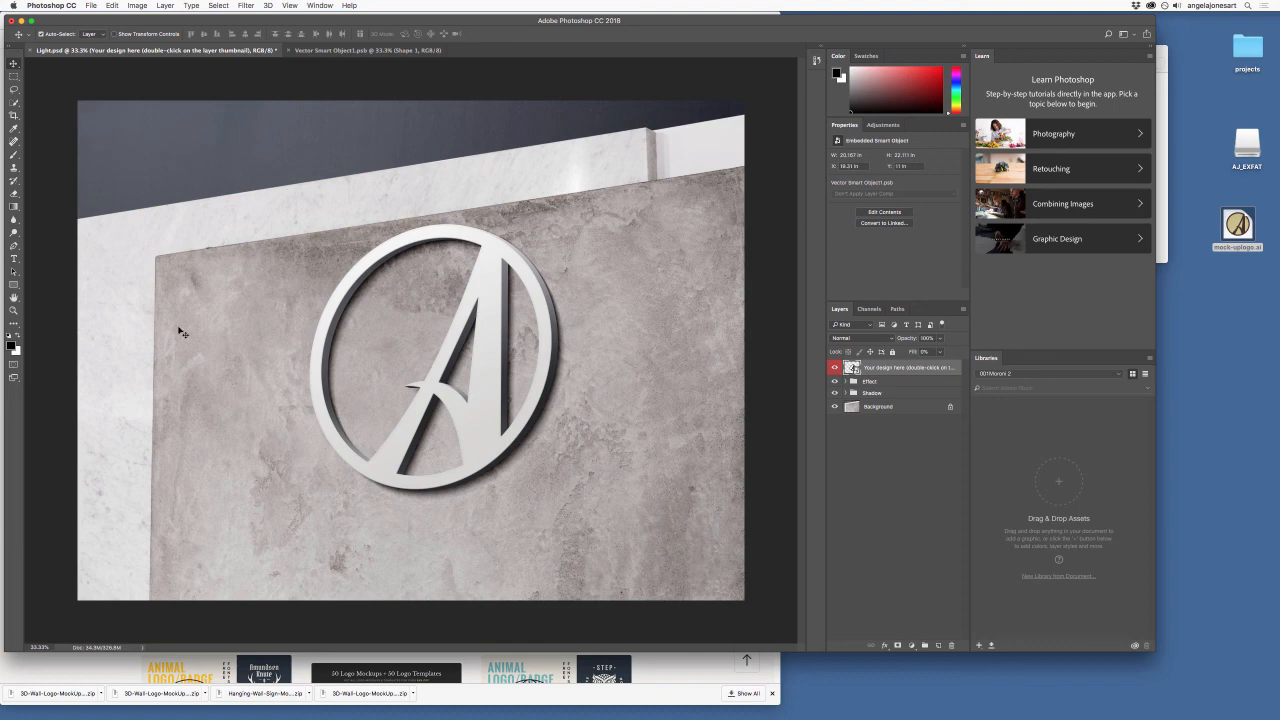
pyautogui.moveTo(225, 337)
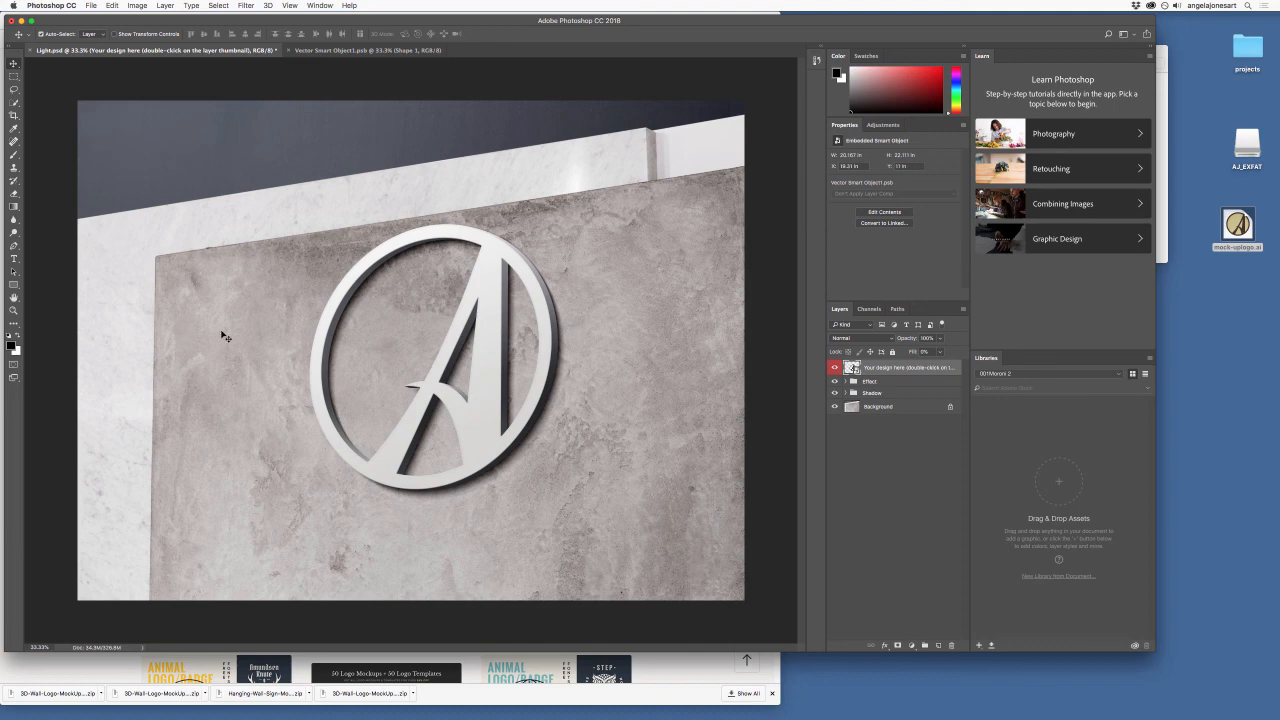